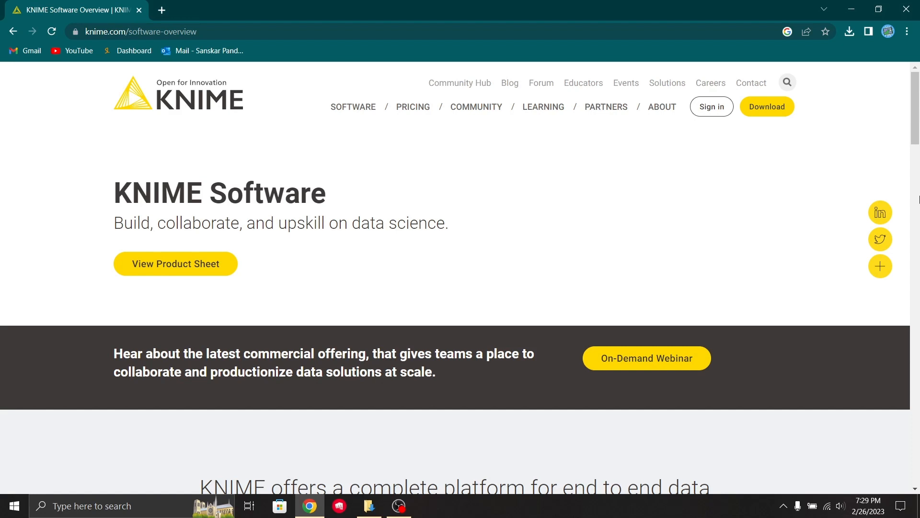
mouse_move(851, 198)
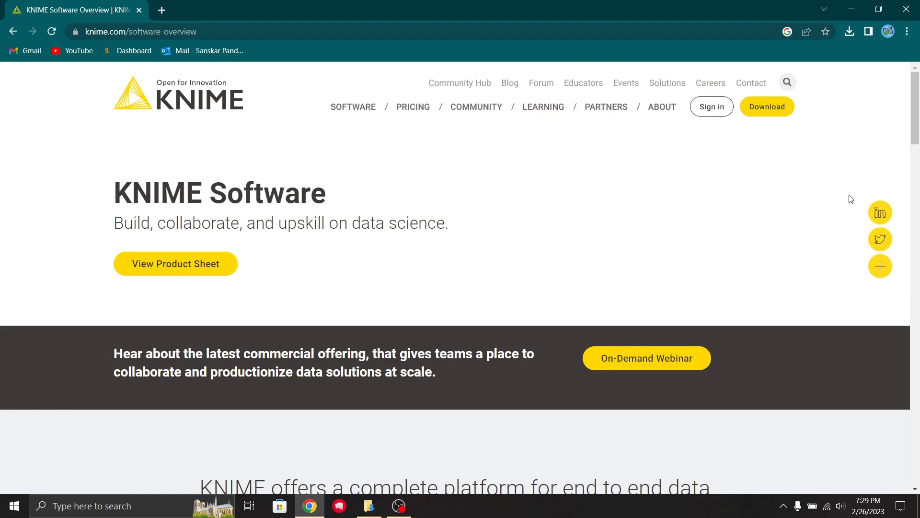
mouse_move(850, 194)
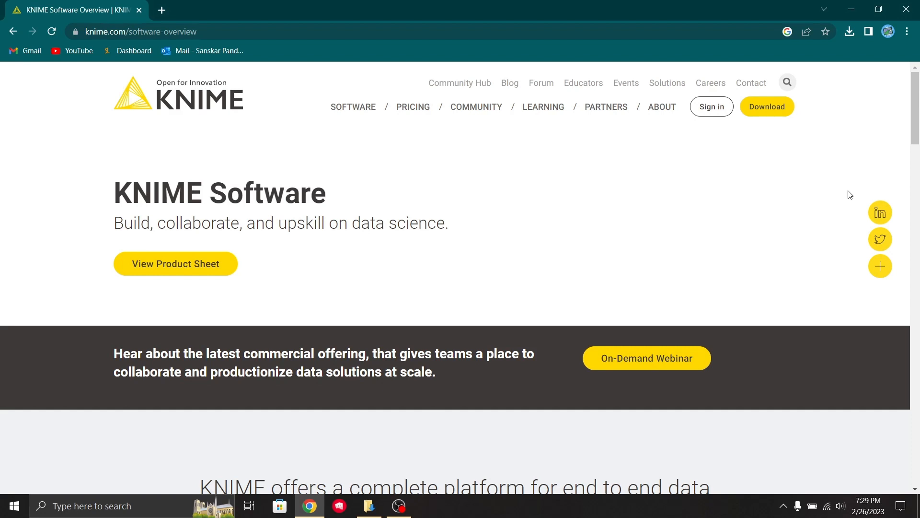
Scroll through the KNIME website to explore its content
scroll("down", 3)
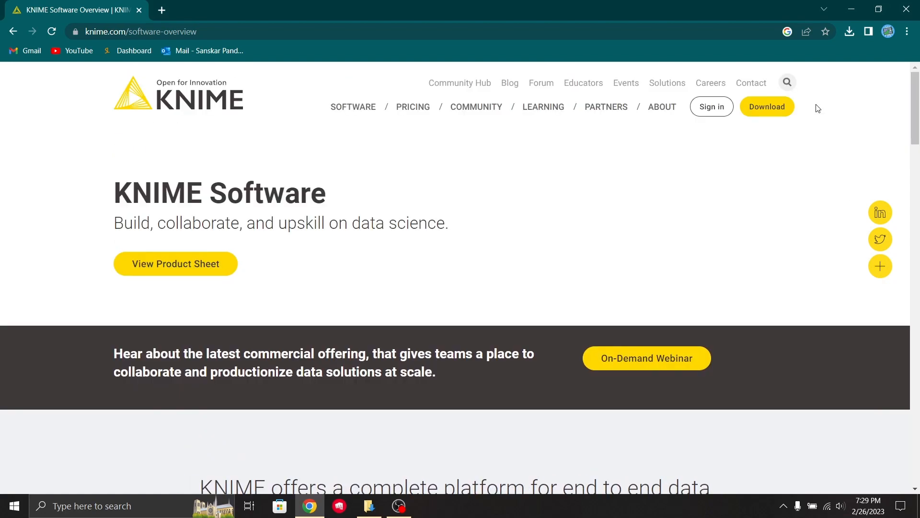
scroll("down", 3)
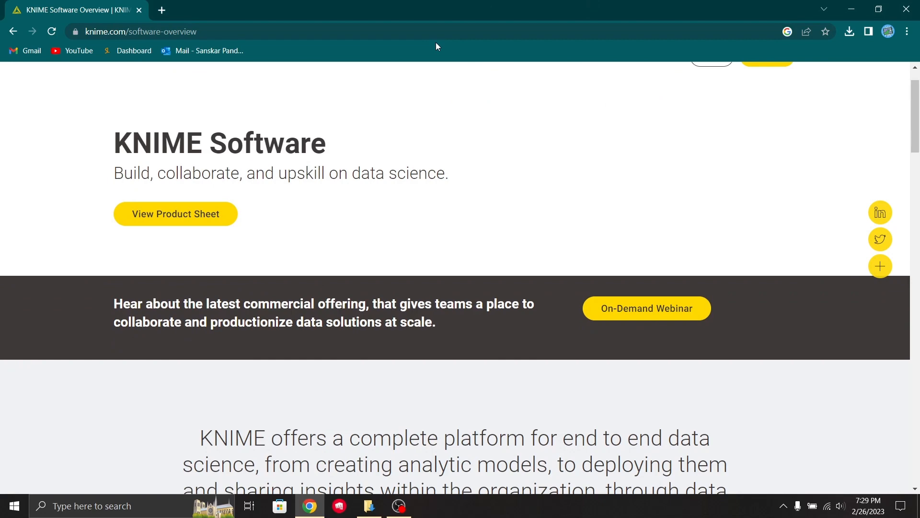
scroll("down", 3)
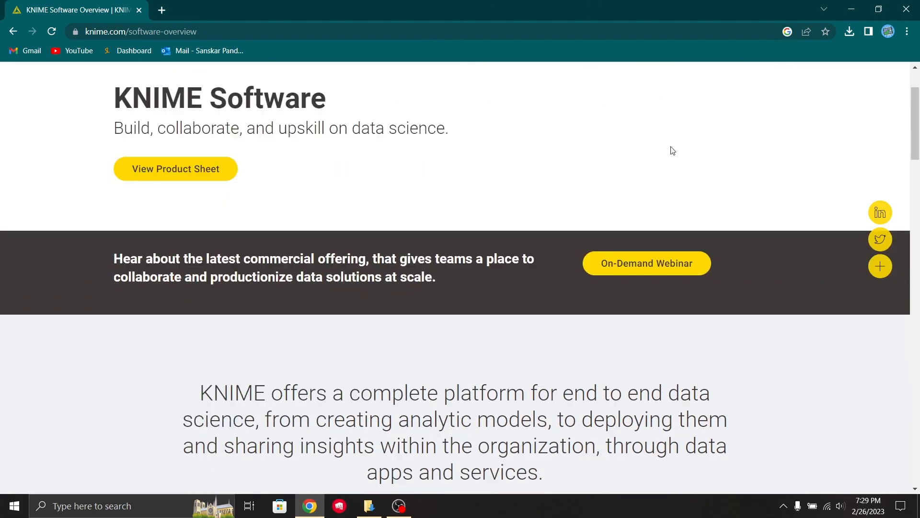
scroll("down", 3)
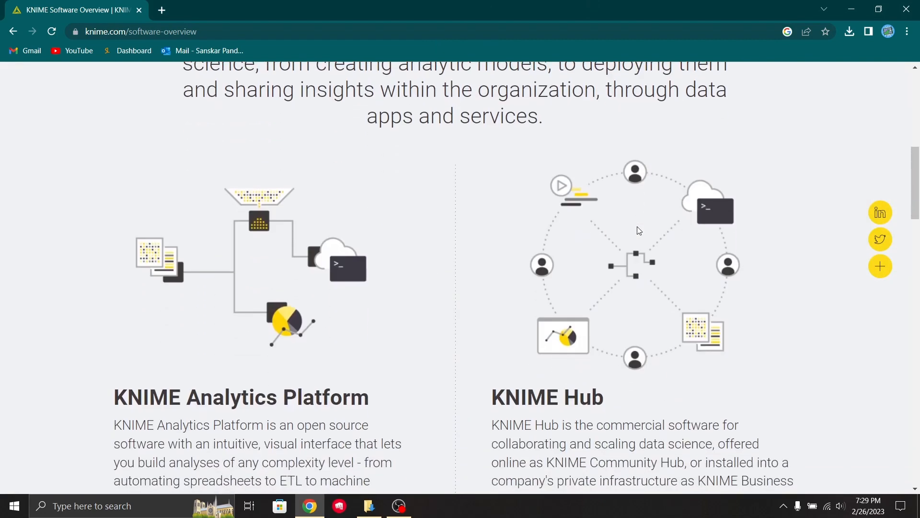
scroll("up", 3)
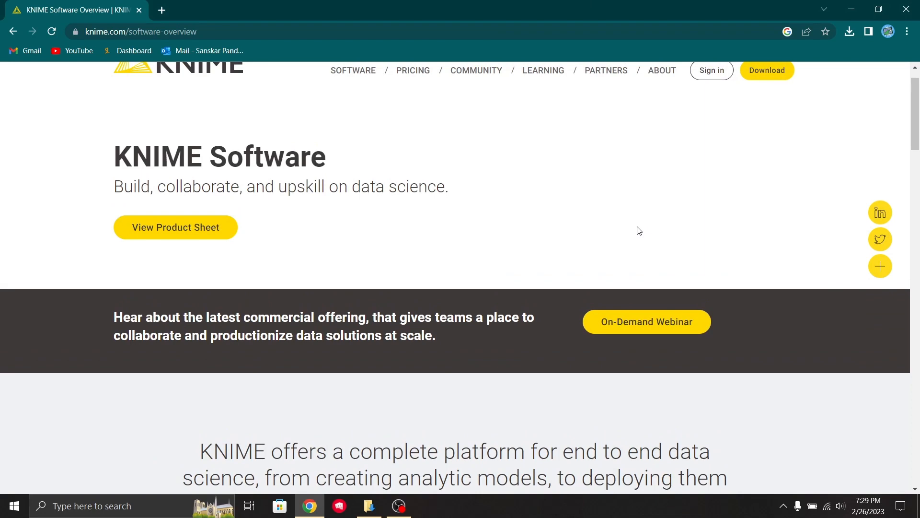
scroll("down", 3)
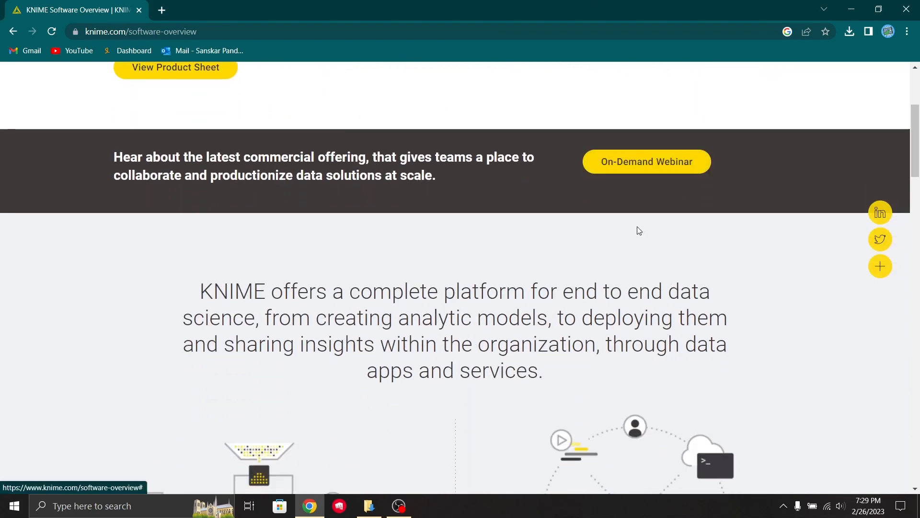
scroll("down", 3)
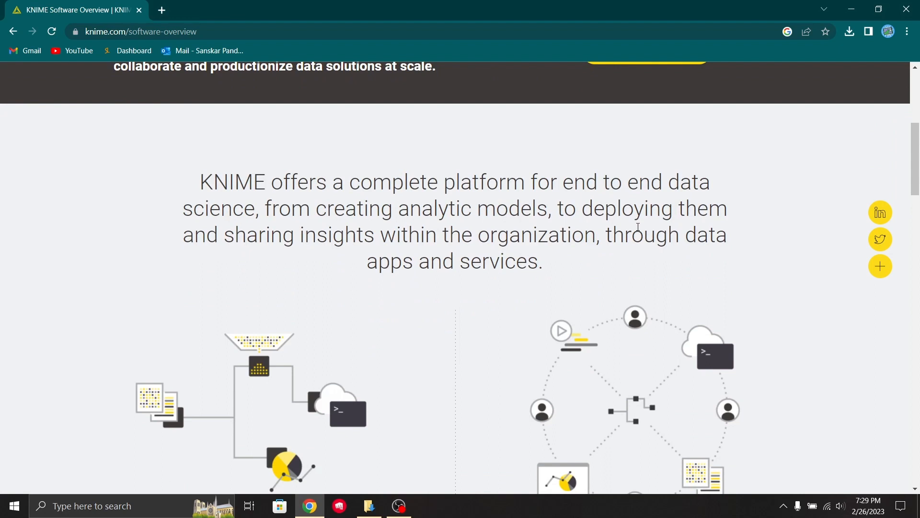
scroll("down", 3)
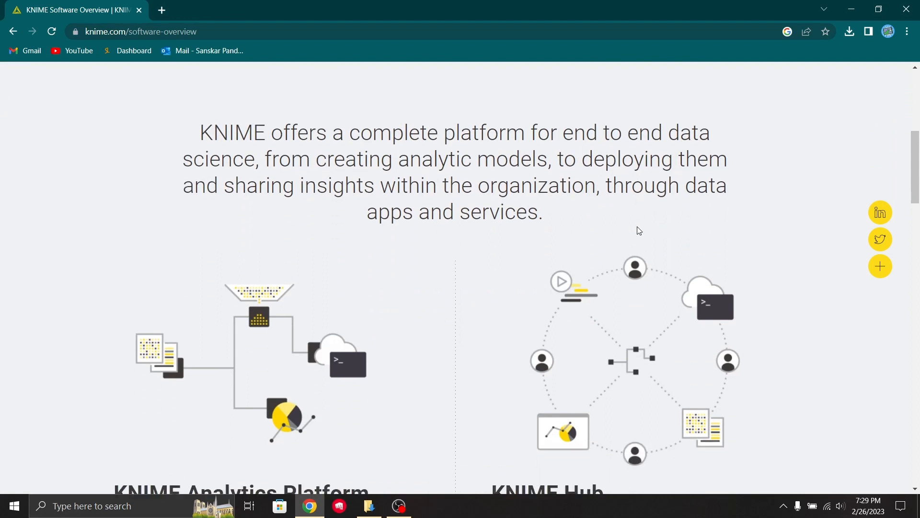
scroll("down", 3)
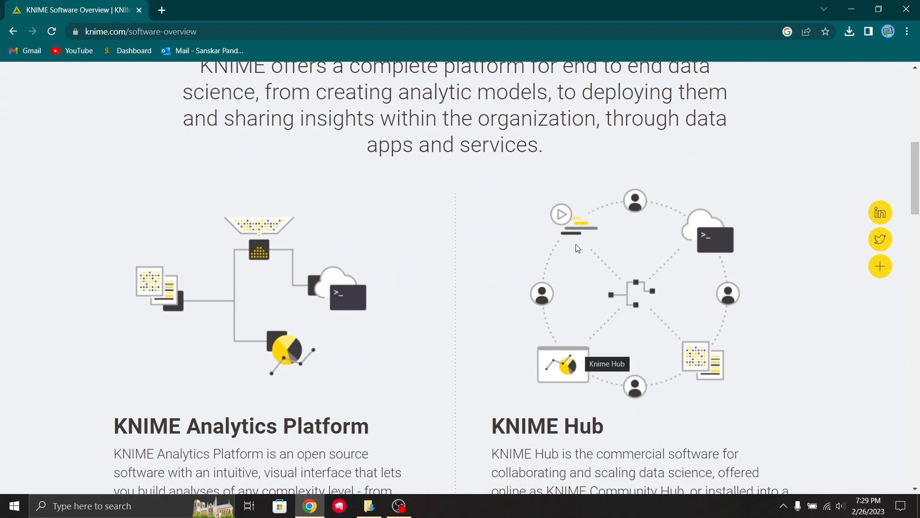
mouse_move(628, 322)
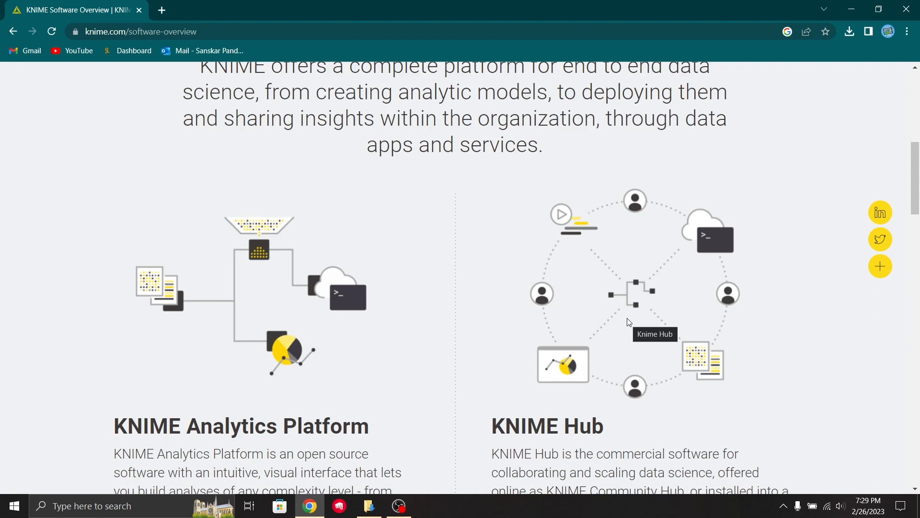
scroll("down", 3)
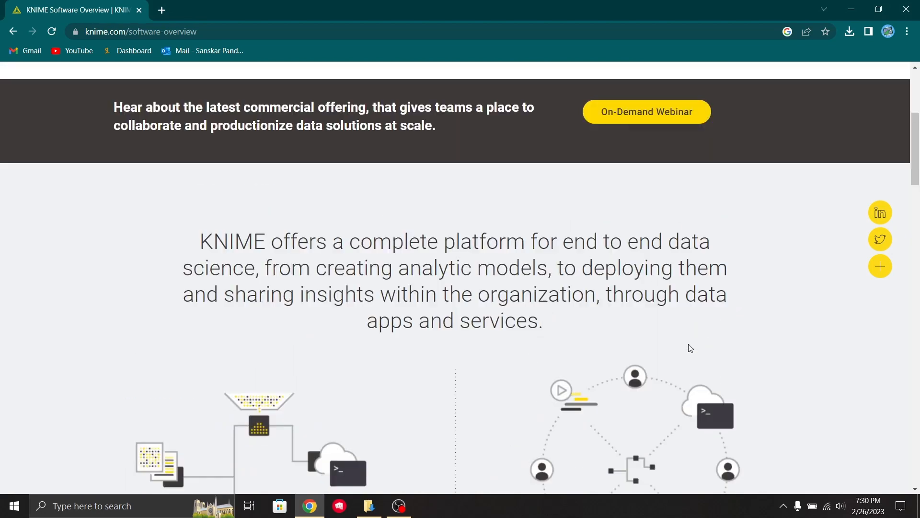
scroll("up", 3)
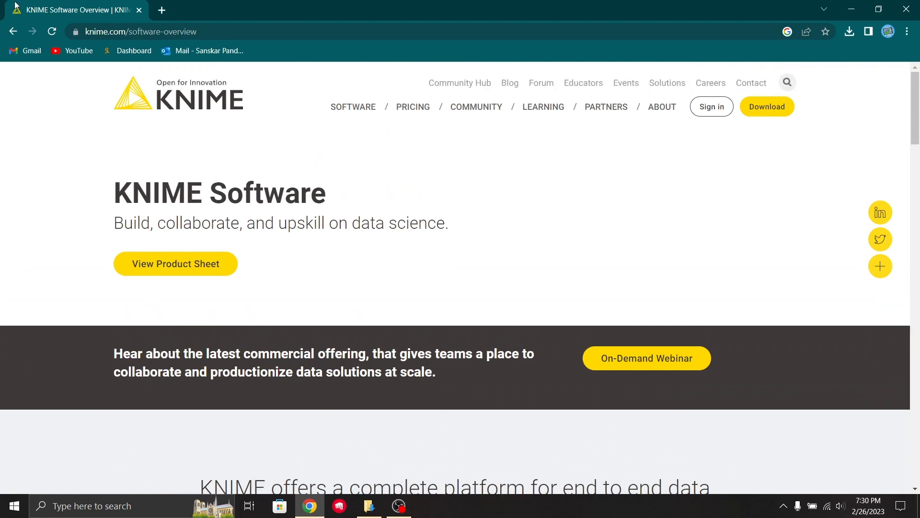
mouse_move(161, 9)
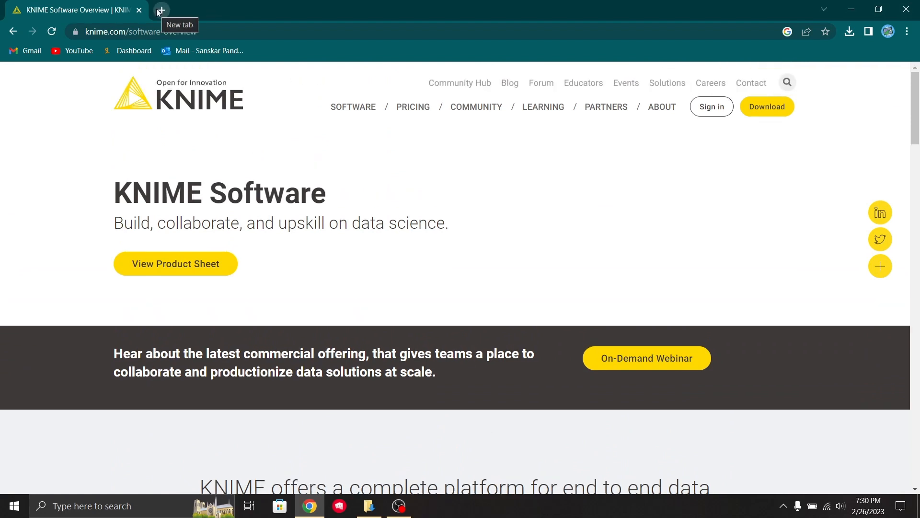
mouse_move(122, 49)
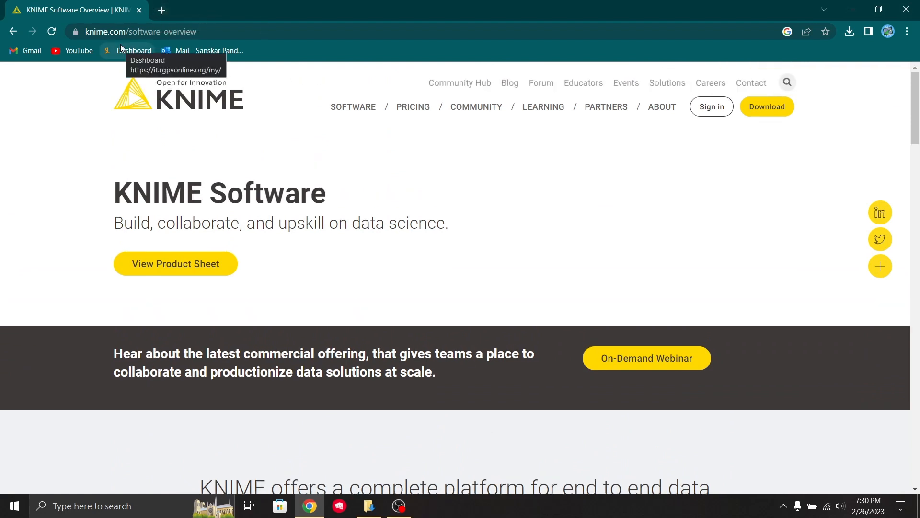
mouse_move(97, 78)
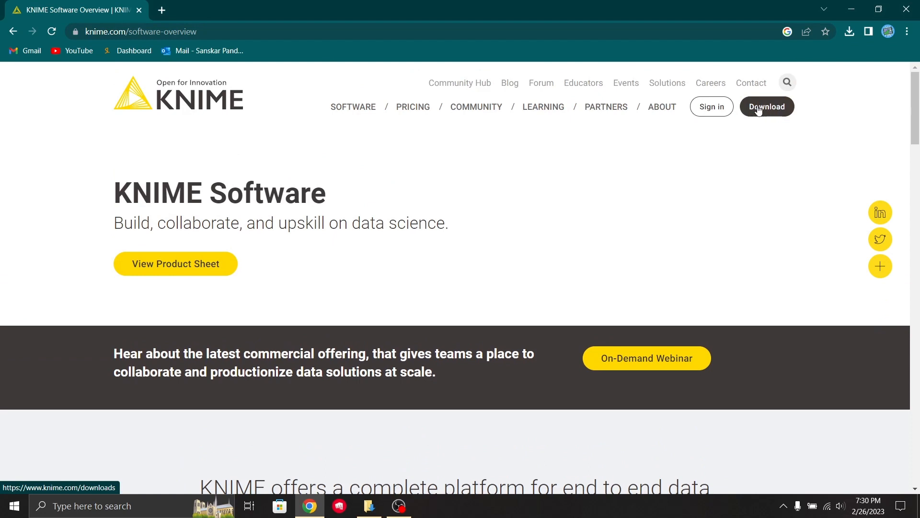
Fill the download form with India, Data Analyst and IT, accept terms, and submit
left_click(767, 106)
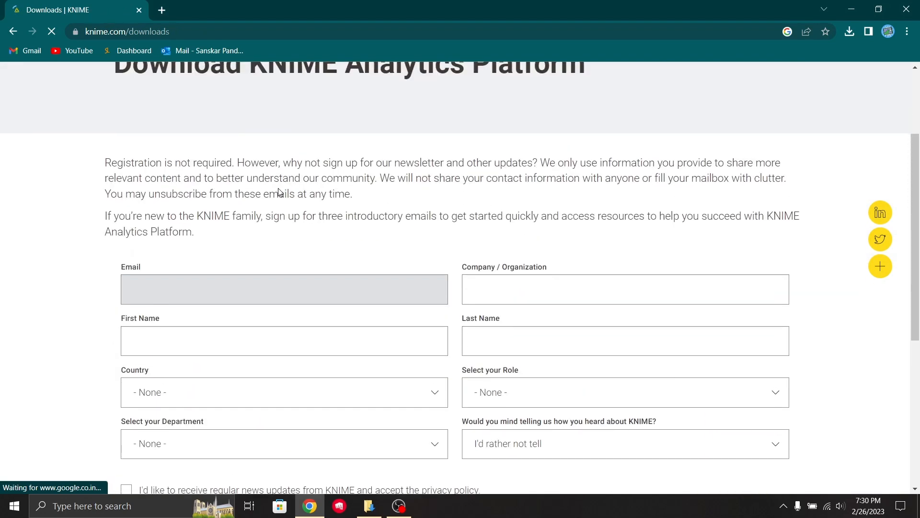
scroll("down", 3)
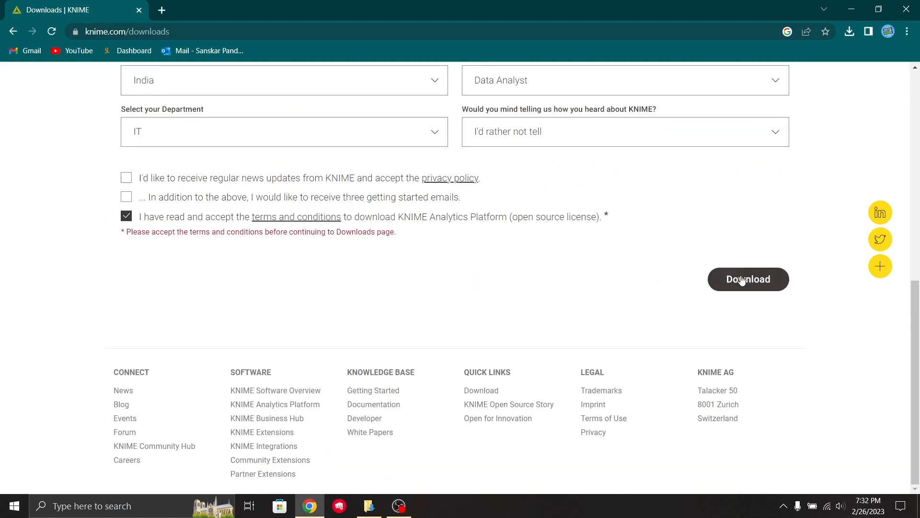
left_click(749, 279)
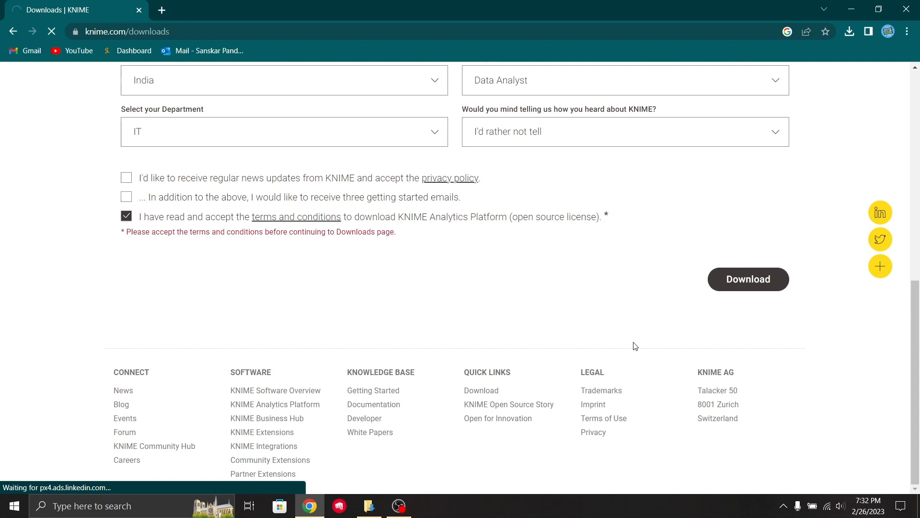
left_click(748, 279)
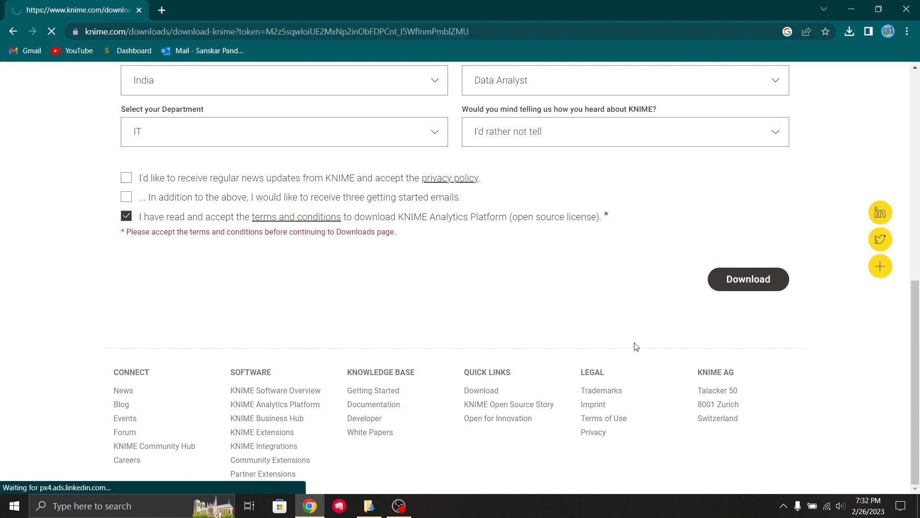
Download the 462 MB 'KNIME Analytics Platform for Windows (installer)' package, version 4.7.1
left_click(748, 279)
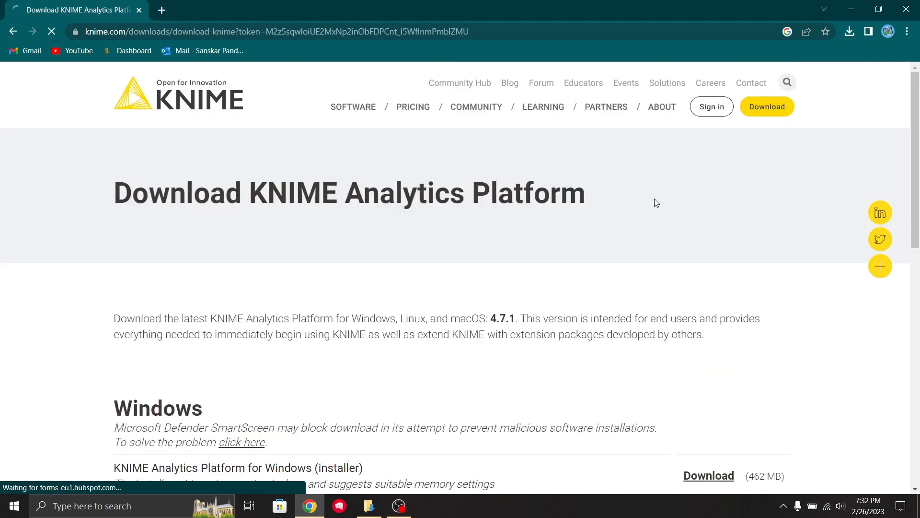
scroll("down", 3)
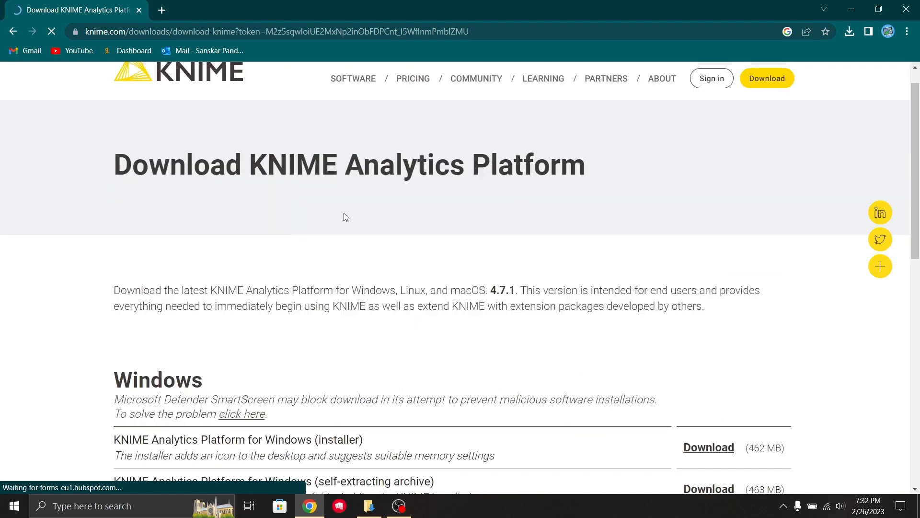
scroll("down", 3)
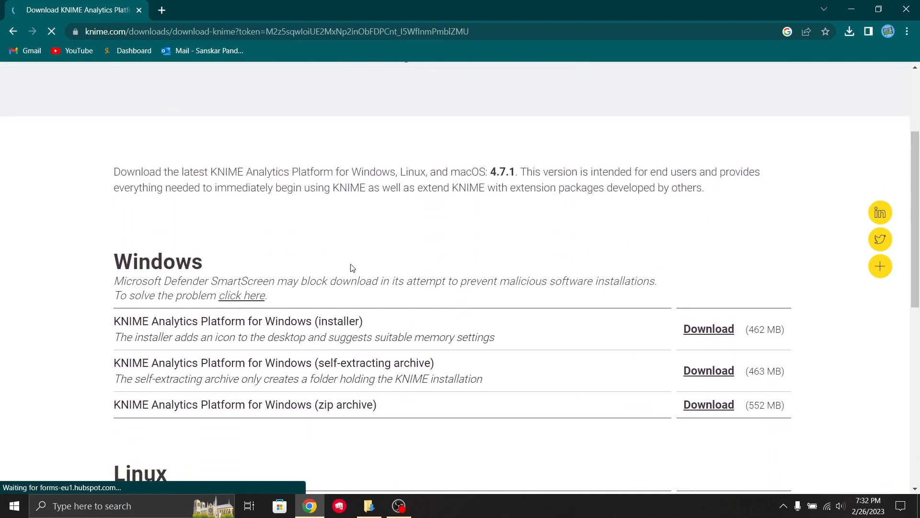
scroll("down", 3)
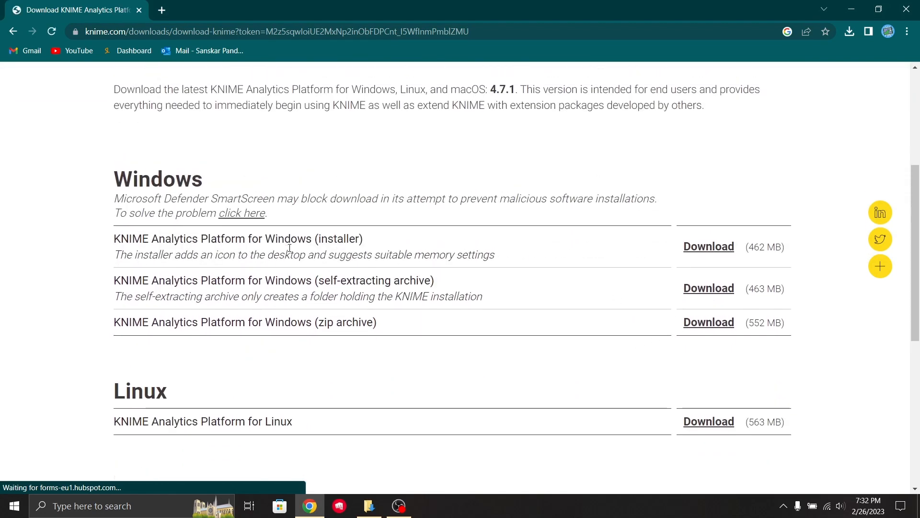
left_click(709, 287)
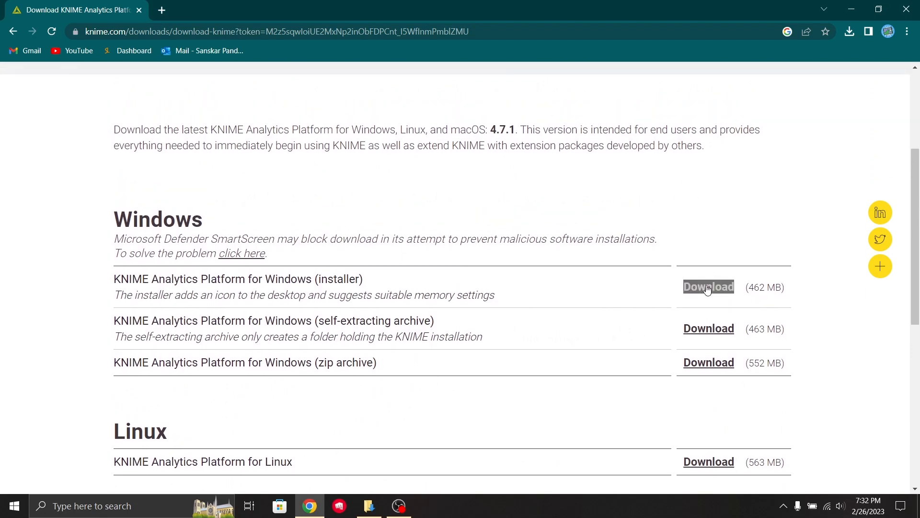
scroll("down", 3)
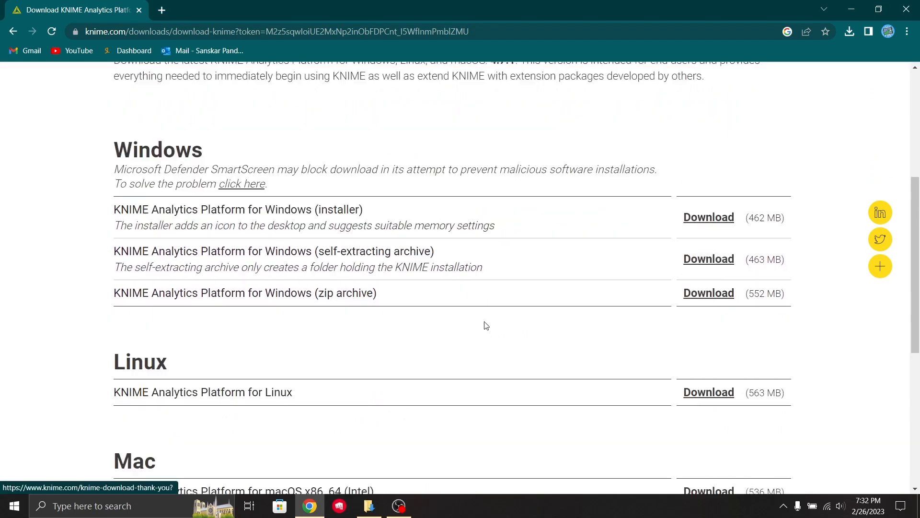
scroll("down", 3)
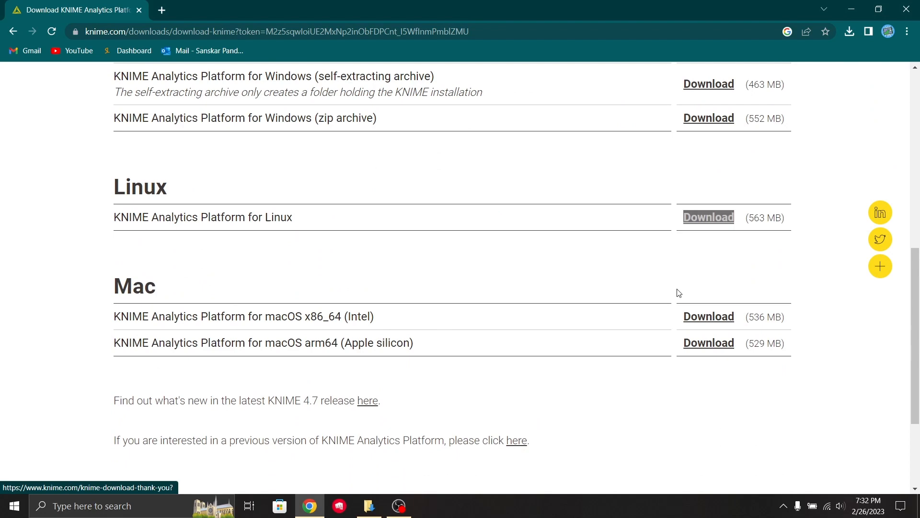
scroll("down", 3)
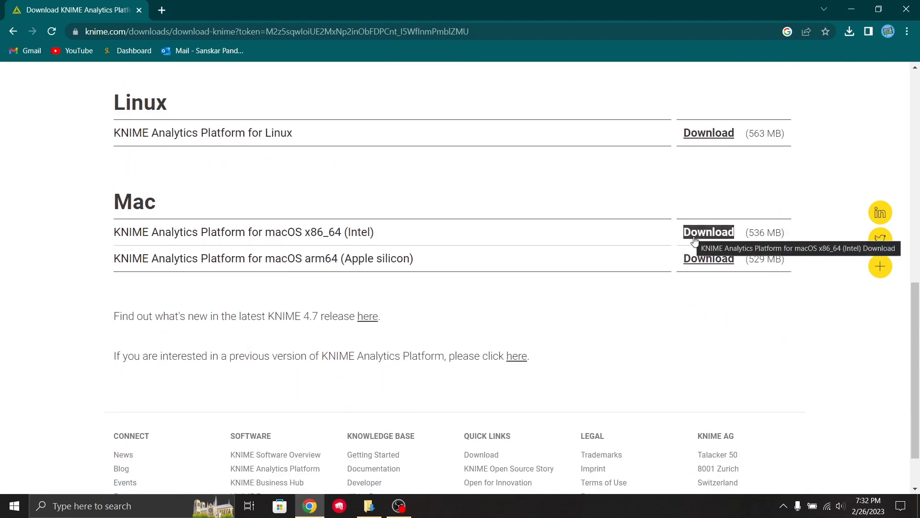
scroll("up", 3)
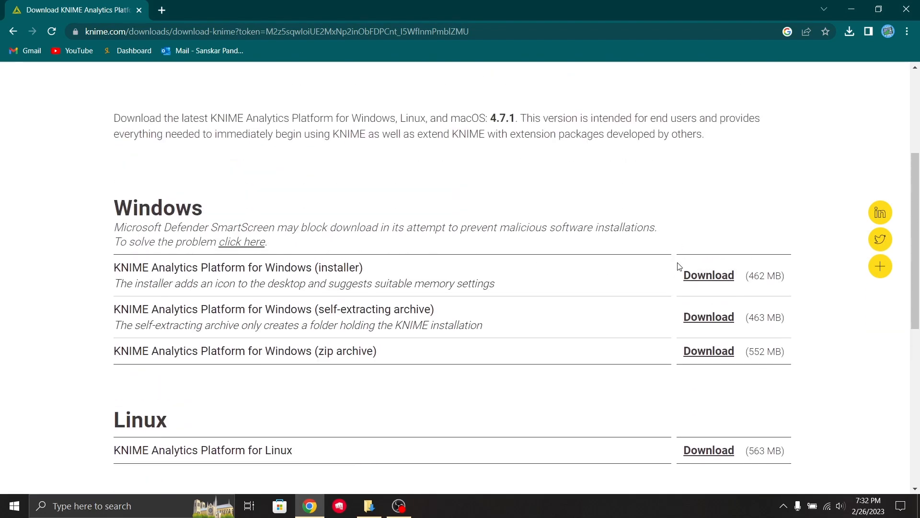
left_click(708, 275)
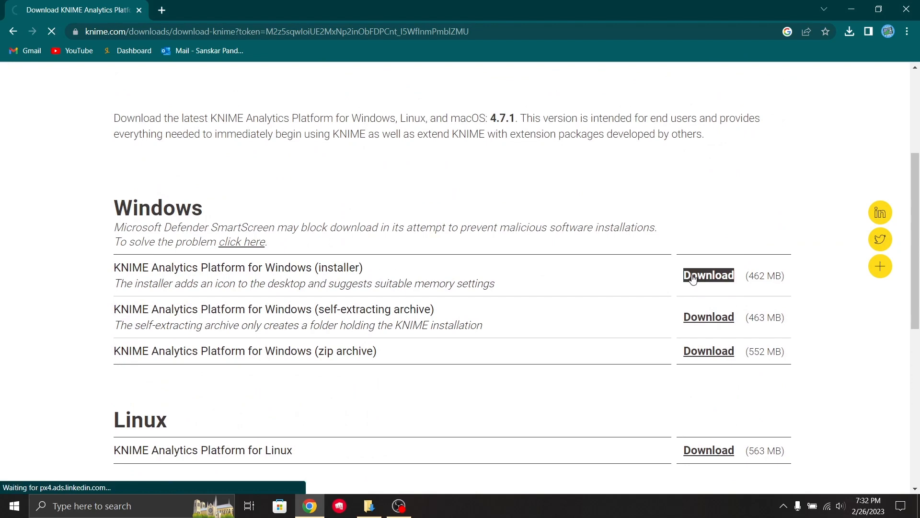
View the KNIME 4.7.1 installer's progress in Chrome's Downloads bubble, then close it
left_click(708, 275)
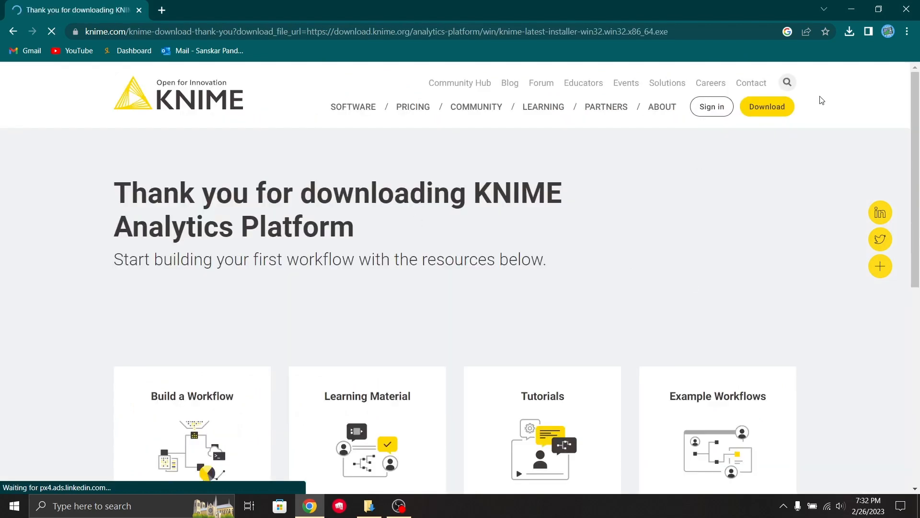
mouse_move(801, 218)
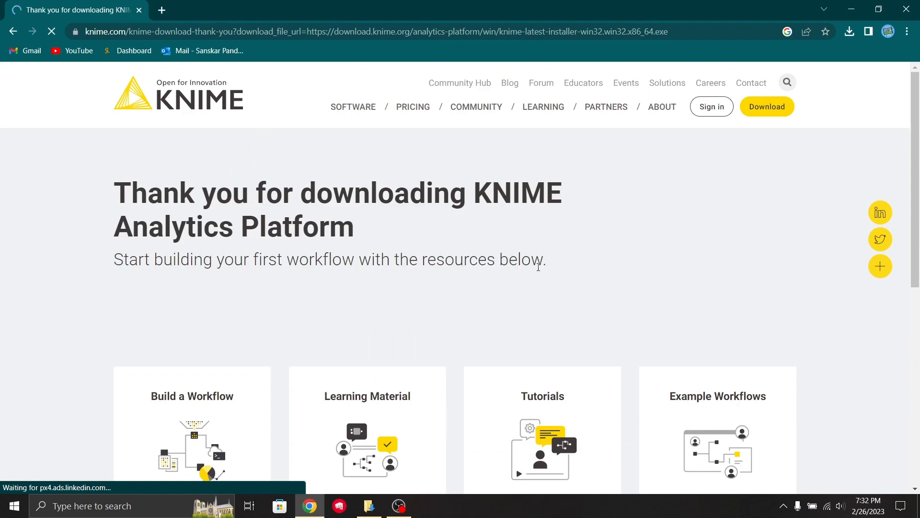
mouse_move(635, 215)
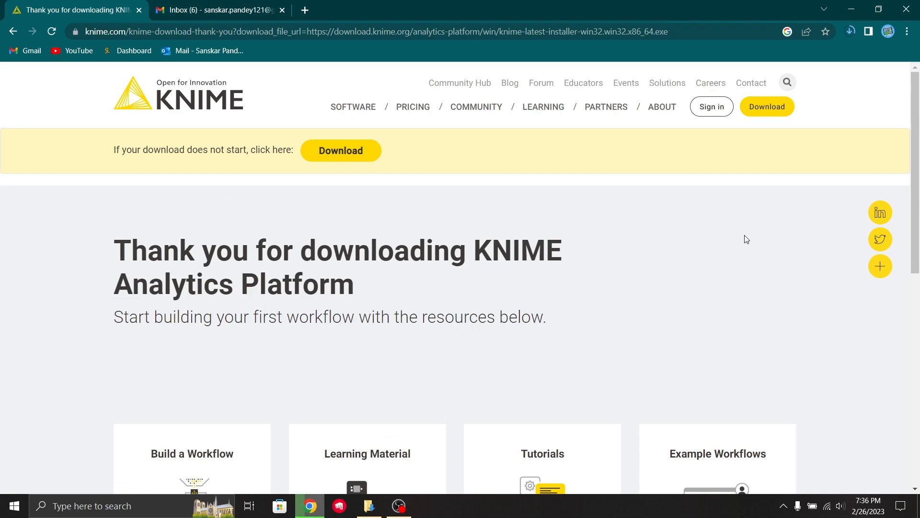
mouse_move(826, 32)
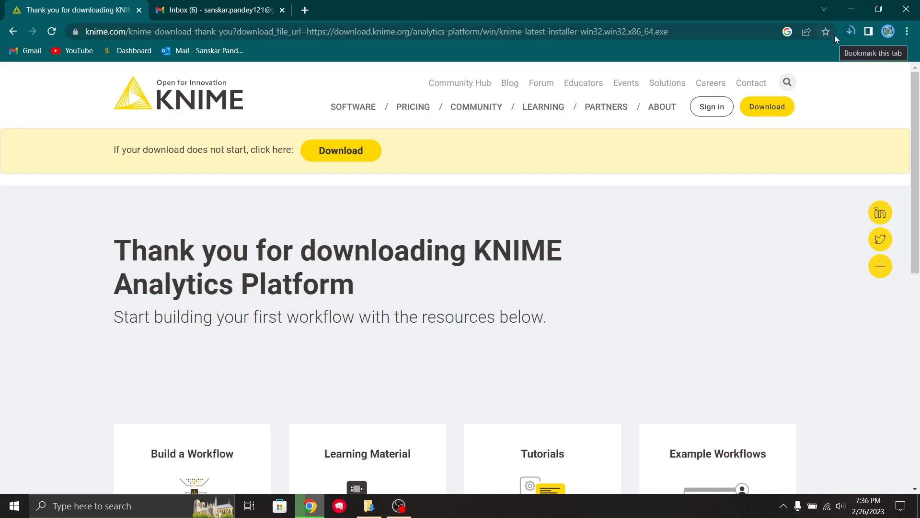
left_click(850, 31)
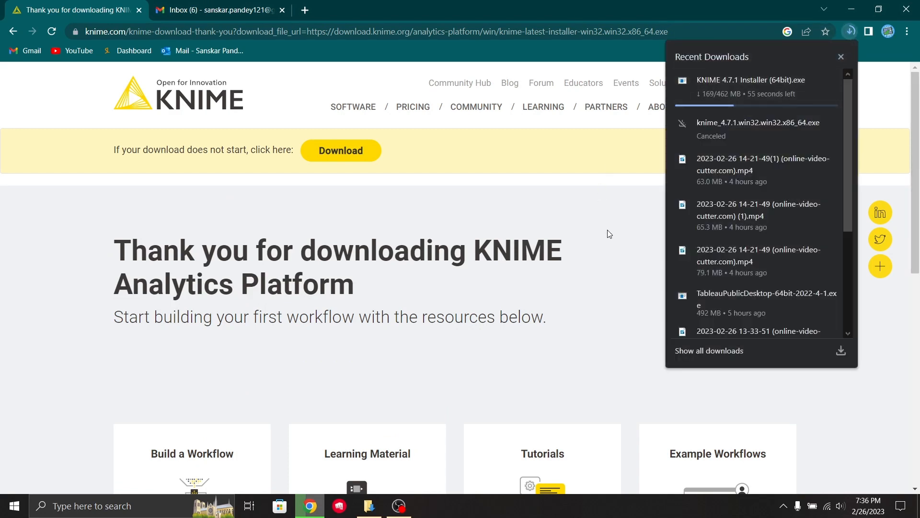
left_click(841, 56)
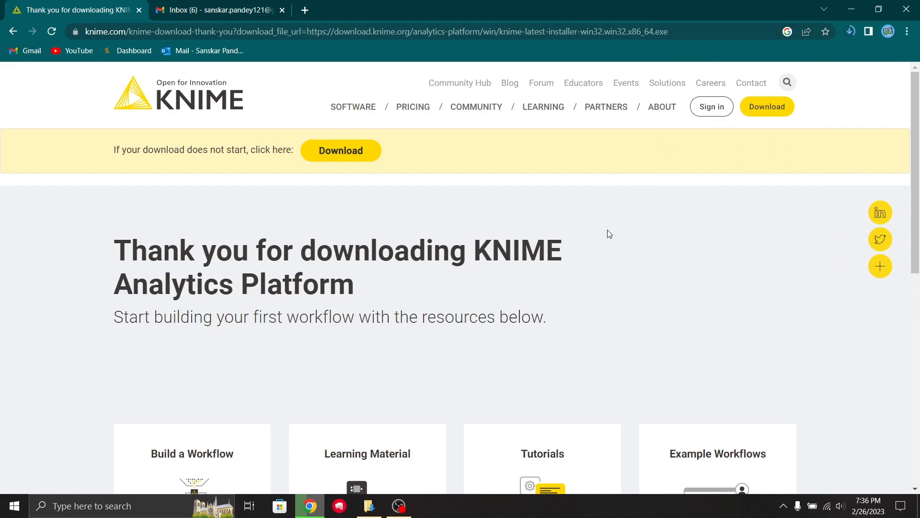
Open the Downloads folder and run 'KNIME 4.7.1 Installer (64bit)'
left_click(370, 506)
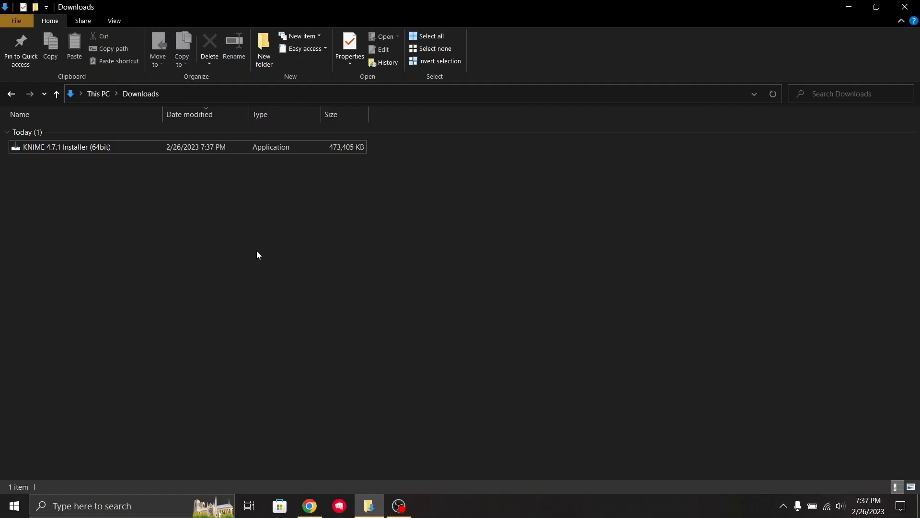
mouse_move(645, 194)
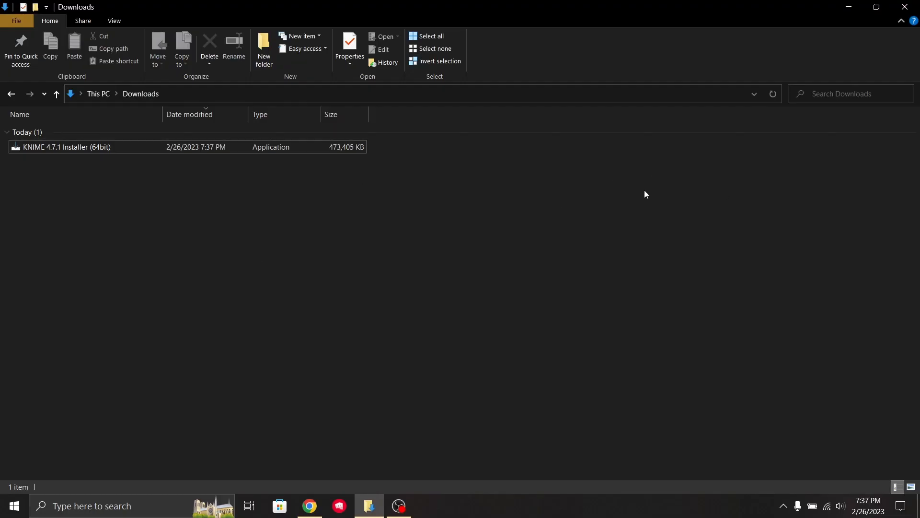
left_click(84, 147)
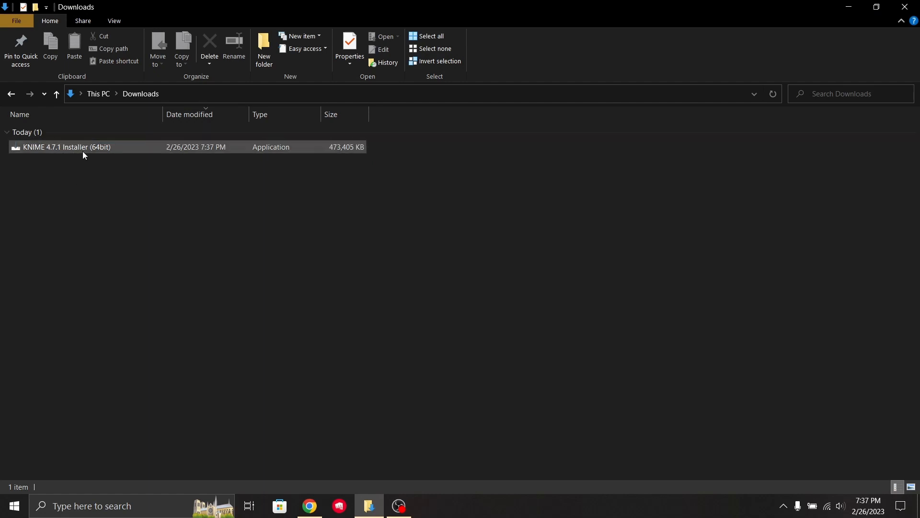
mouse_move(84, 154)
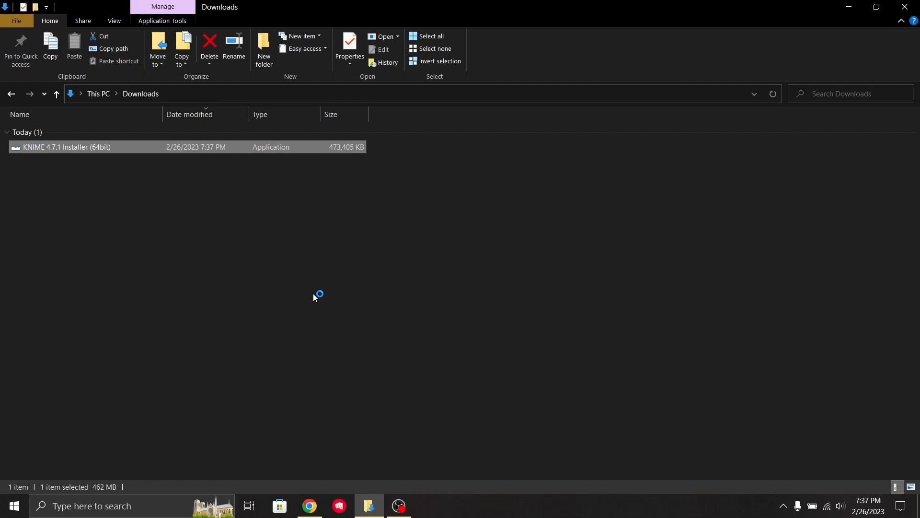
mouse_move(328, 272)
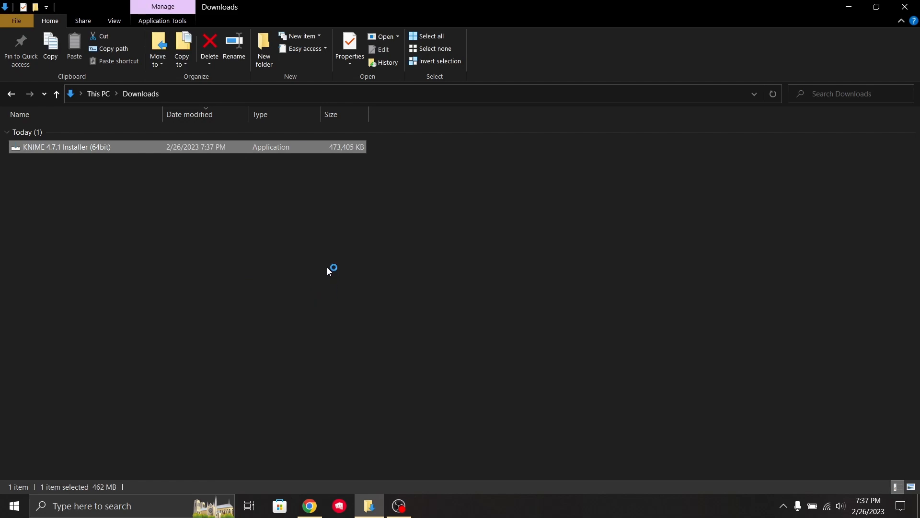
mouse_move(307, 239)
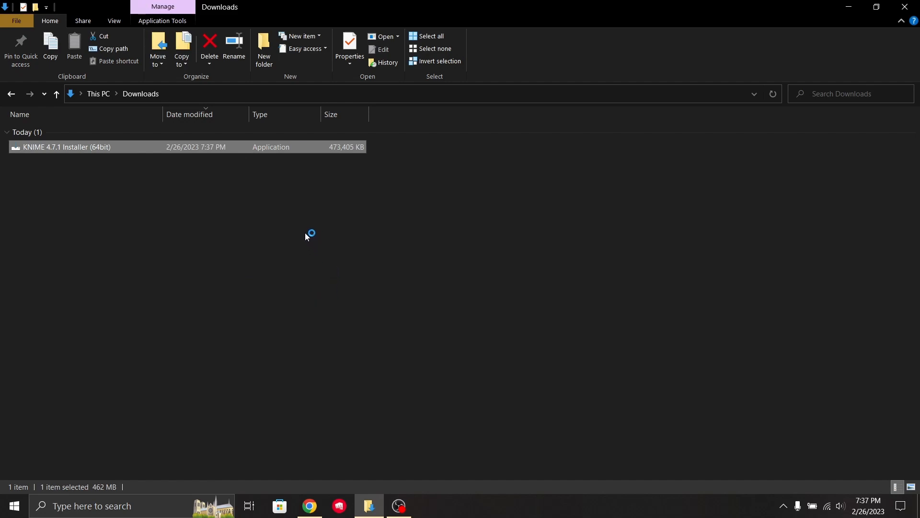
mouse_move(308, 231)
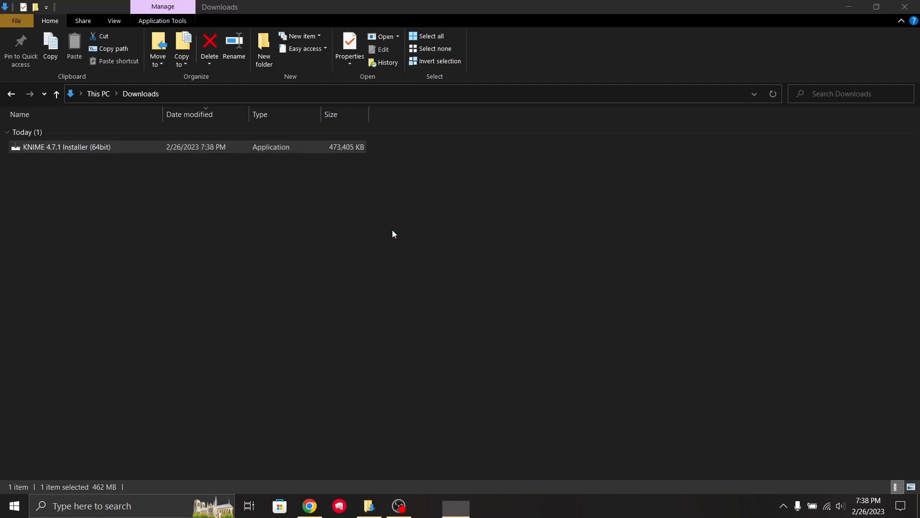
Bring up the setup wizard, accept the license agreement, and continue
double_click(64, 147)
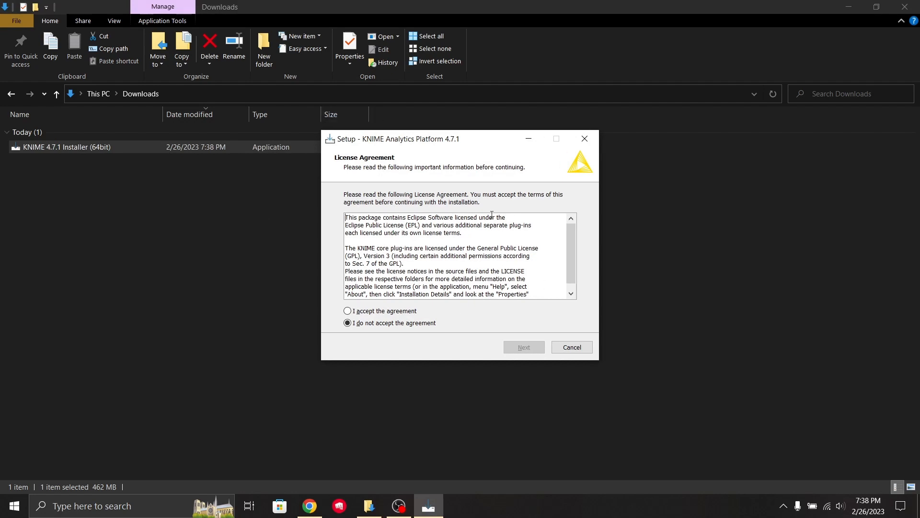
scroll("down", 3)
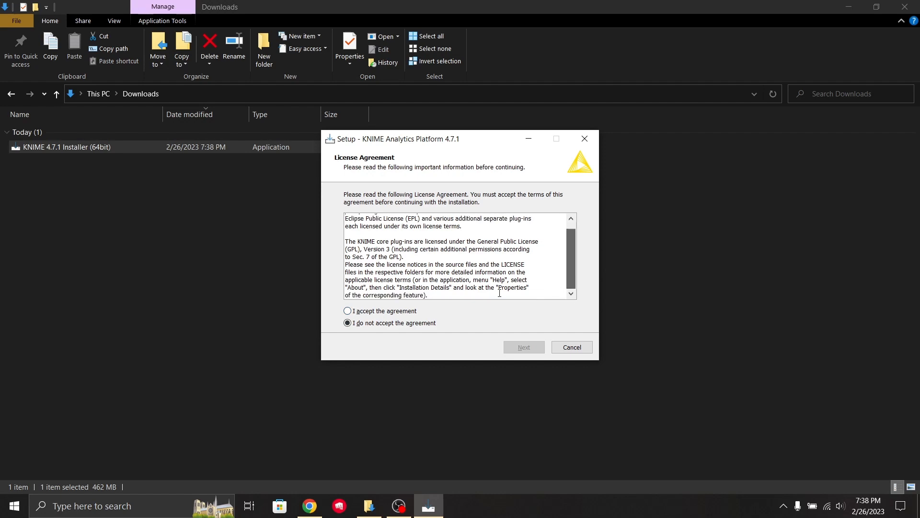
left_click(347, 311)
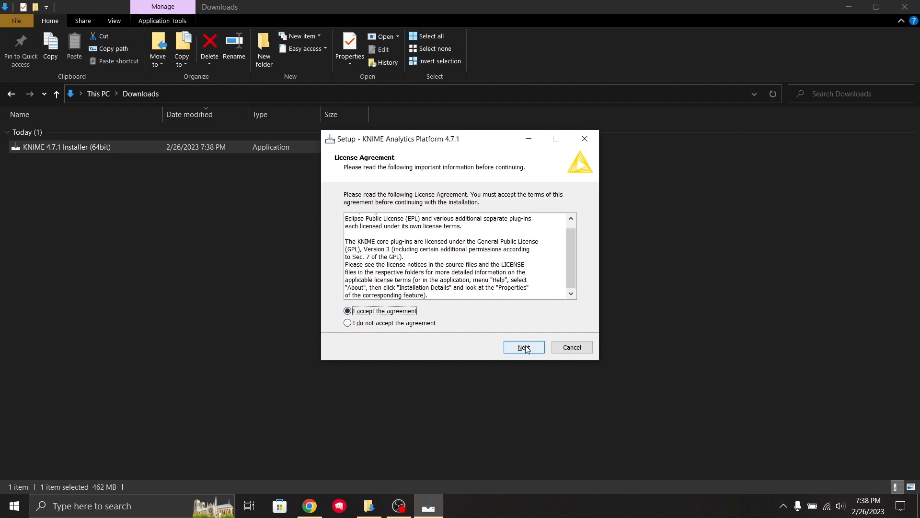
left_click(523, 347)
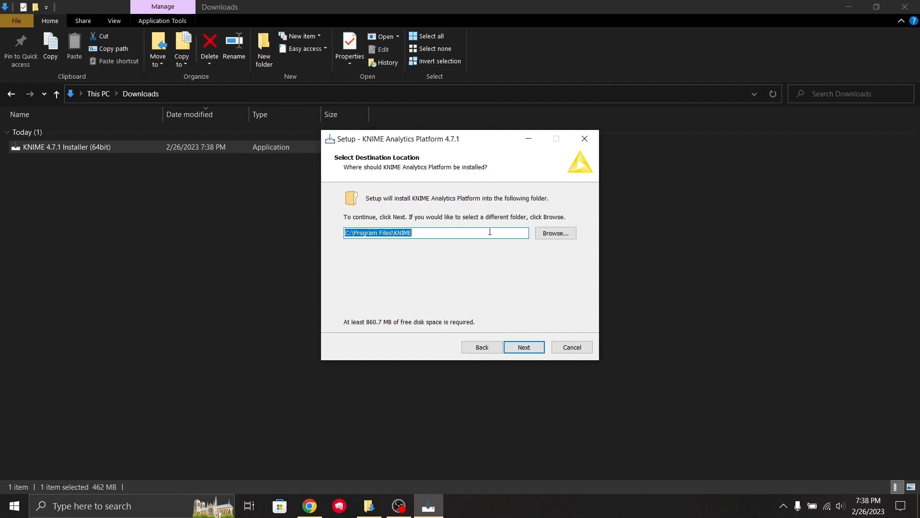
mouse_move(486, 233)
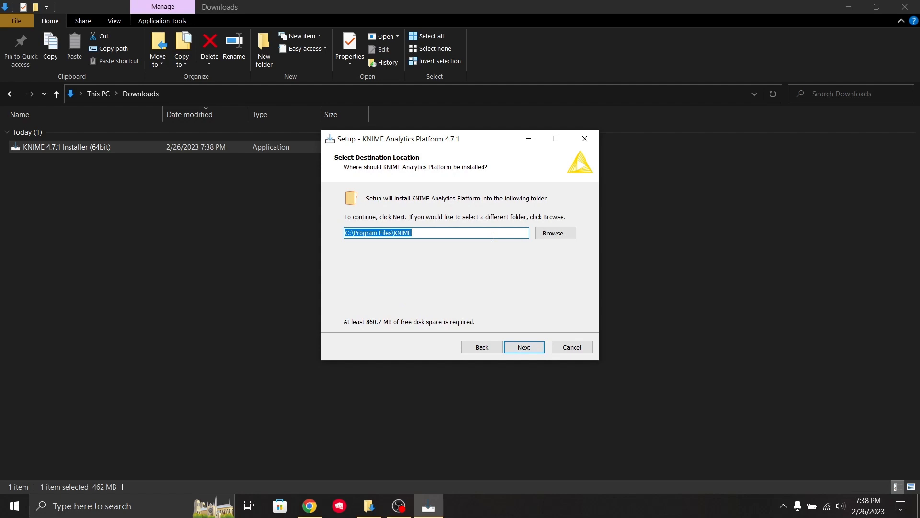
Set the destination folder to D:\knime\KNIME and continue
type("8")
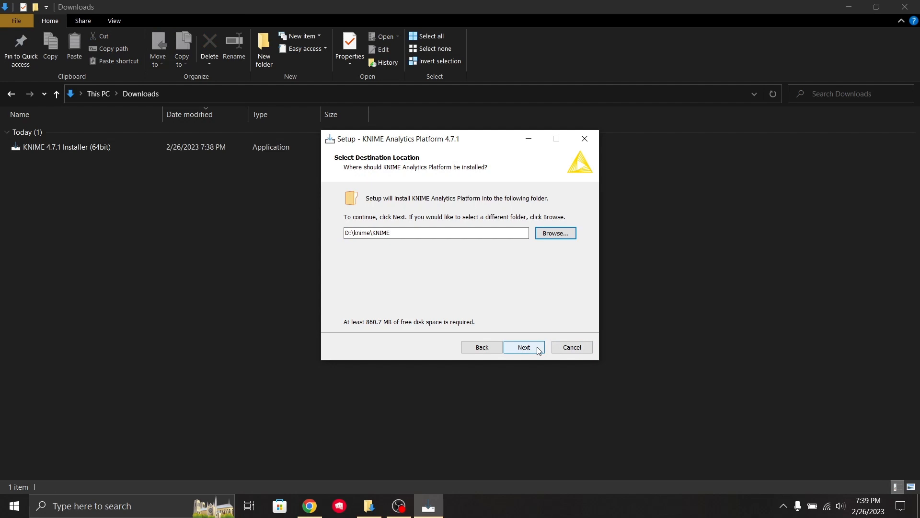
left_click(524, 347)
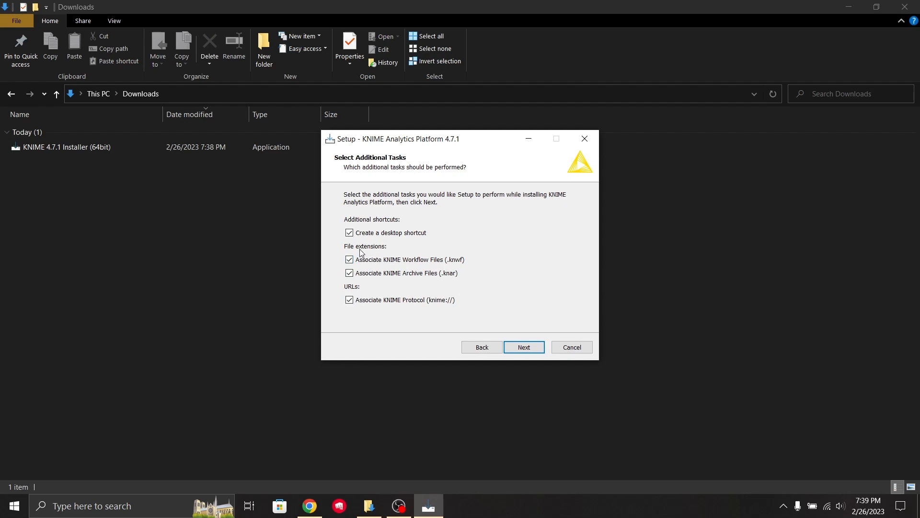
mouse_move(367, 252)
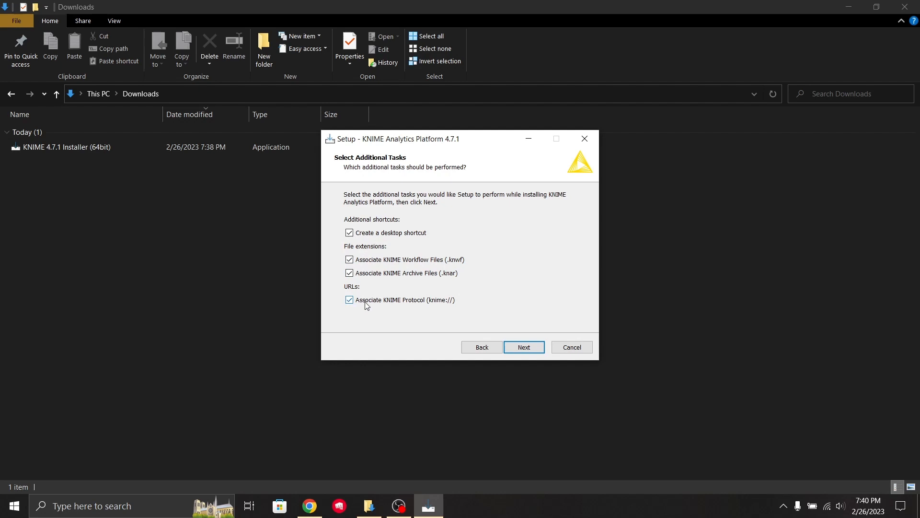
mouse_move(485, 253)
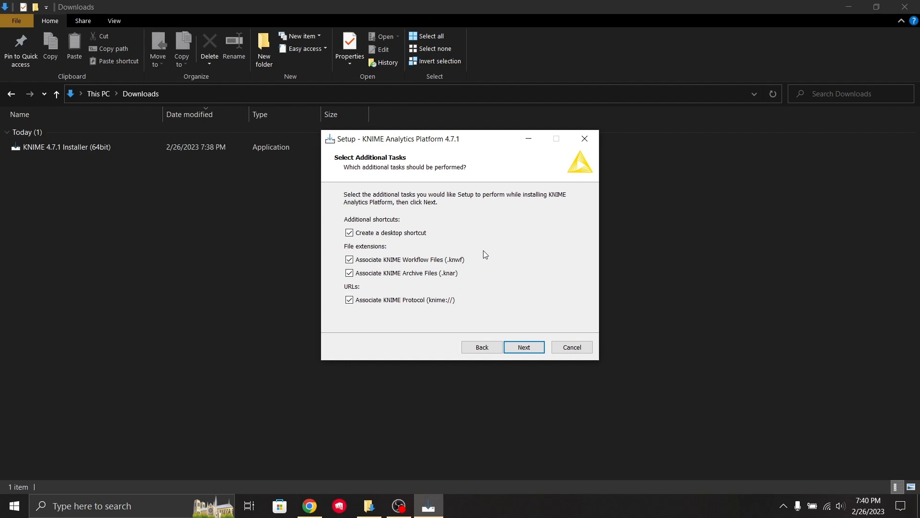
mouse_move(483, 253)
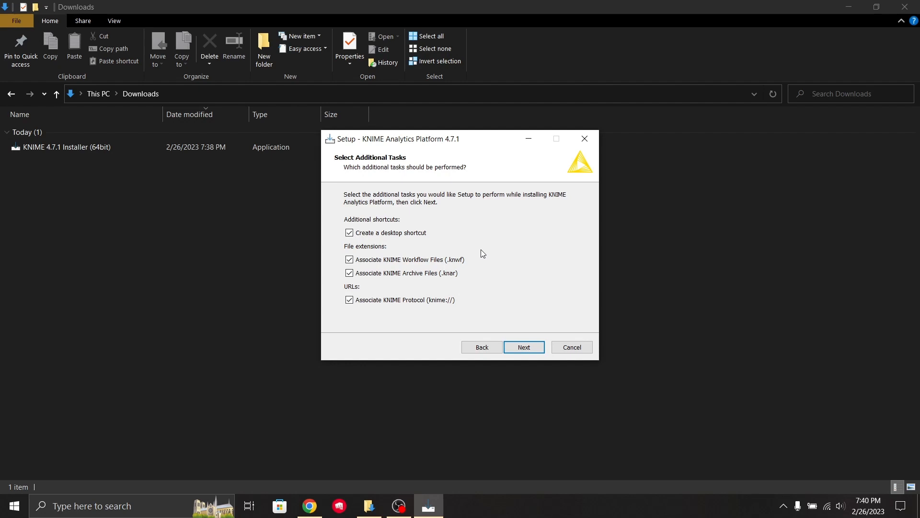
mouse_move(404, 241)
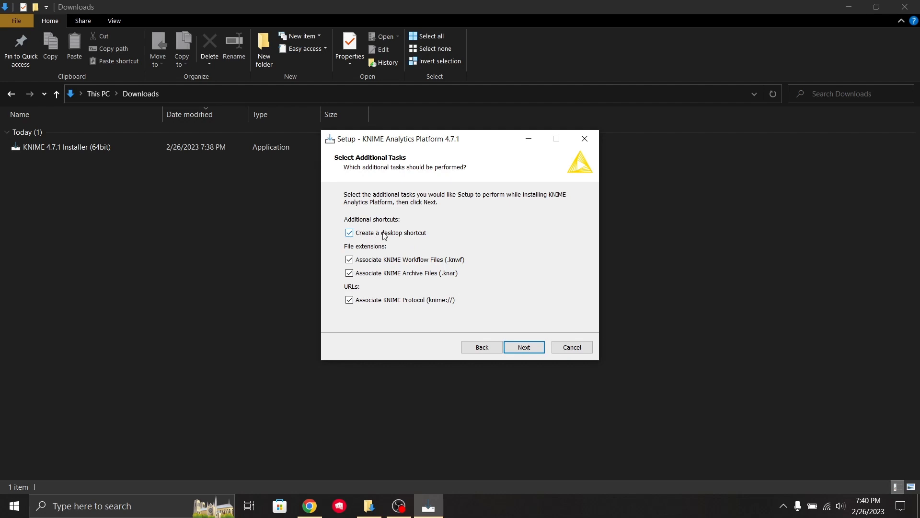
Uncheck 'Create a desktop shortcut', keep the associations checked, and continue
left_click(349, 232)
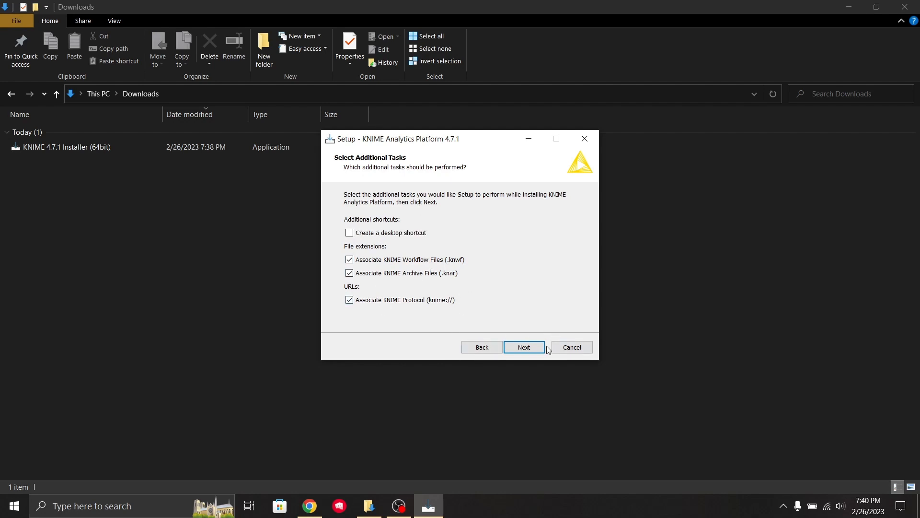
left_click(524, 347)
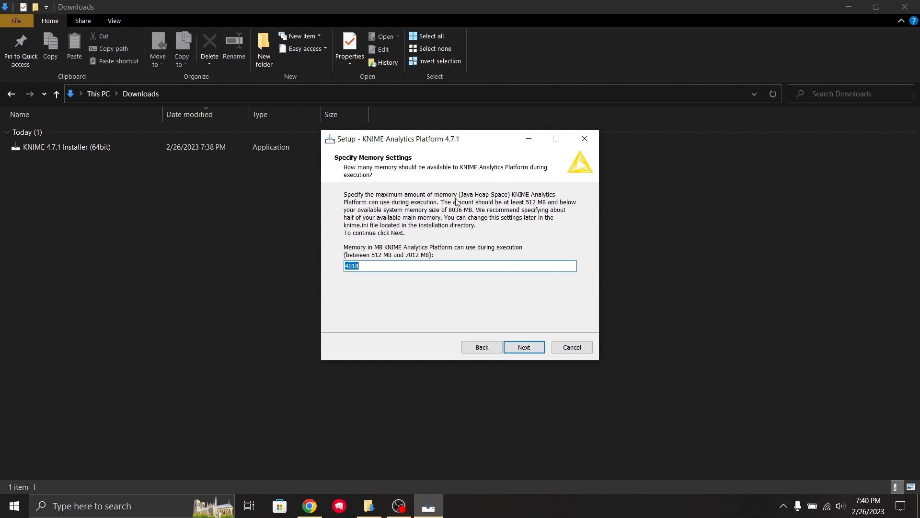
mouse_move(422, 210)
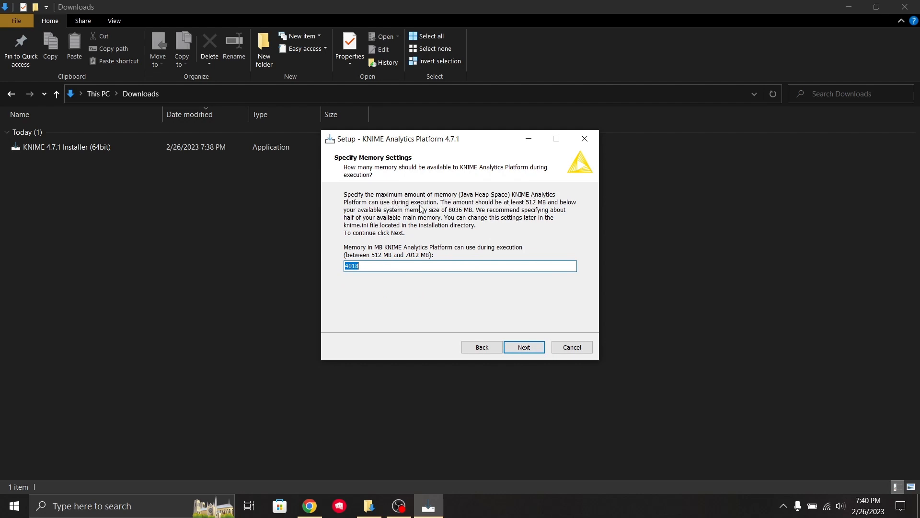
mouse_move(467, 209)
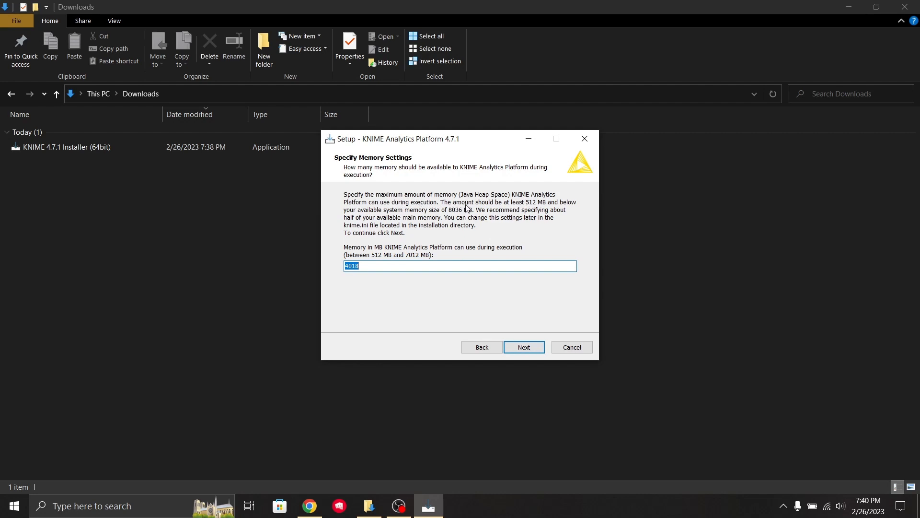
mouse_move(486, 214)
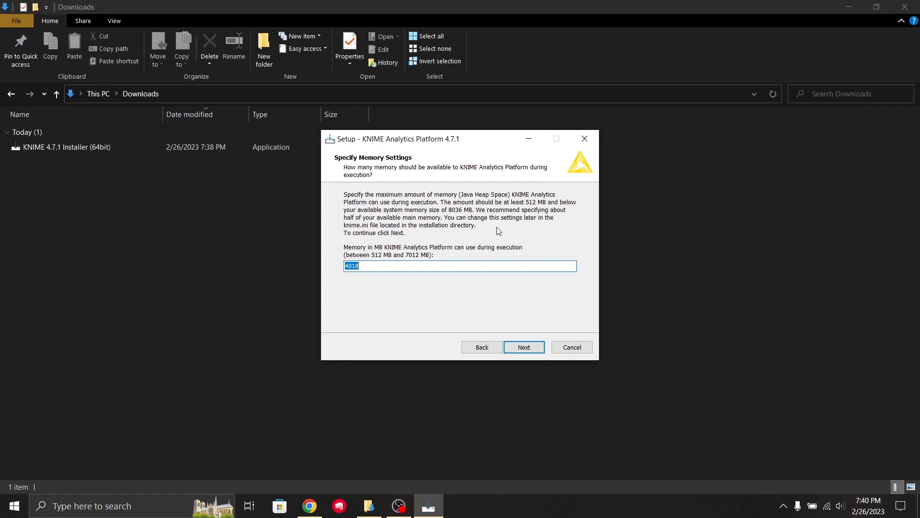
mouse_move(527, 203)
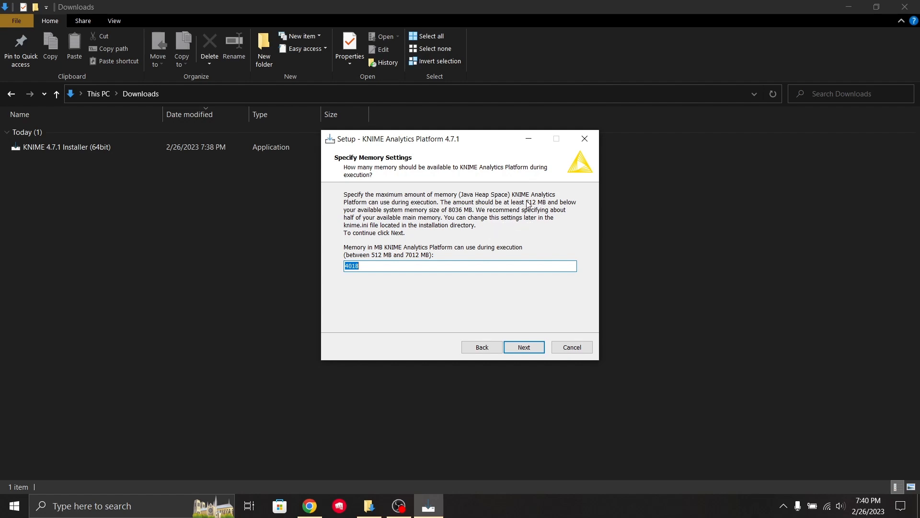
mouse_move(539, 211)
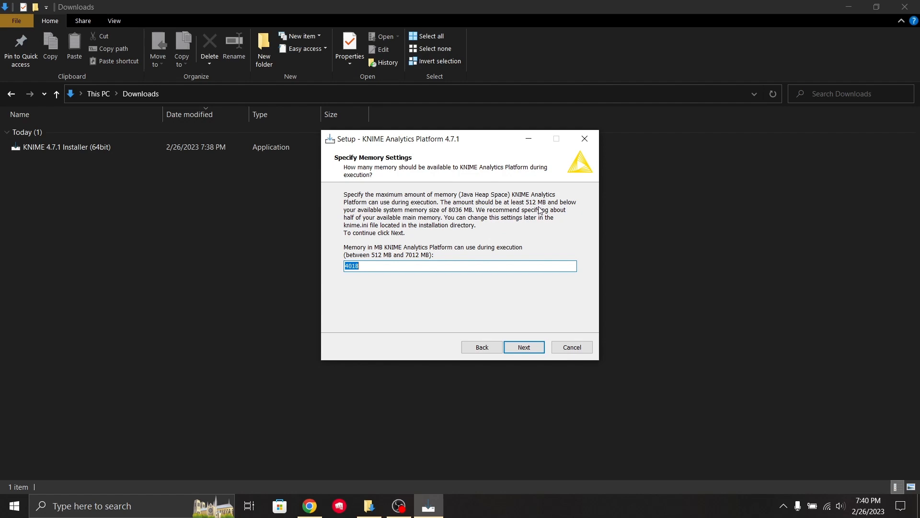
mouse_move(416, 263)
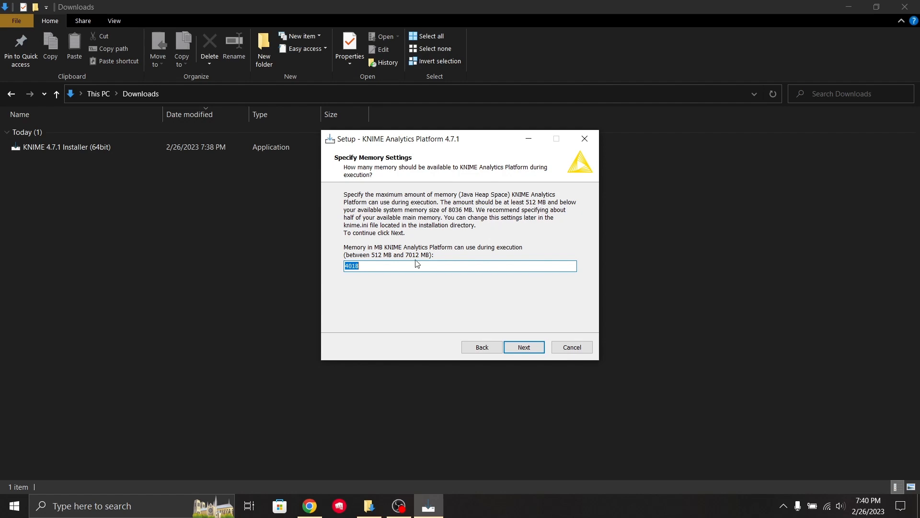
mouse_move(510, 335)
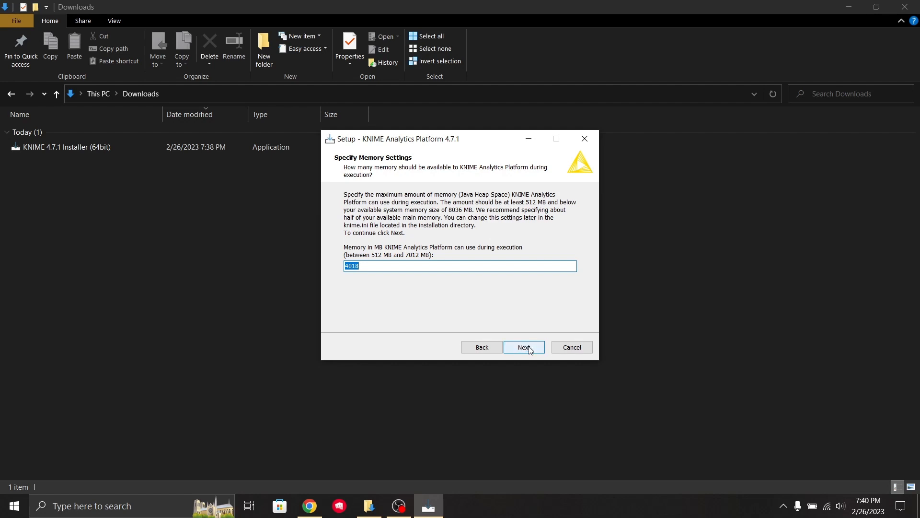
Accept the proposed 4018 MB memory setting and continue
left_click(524, 347)
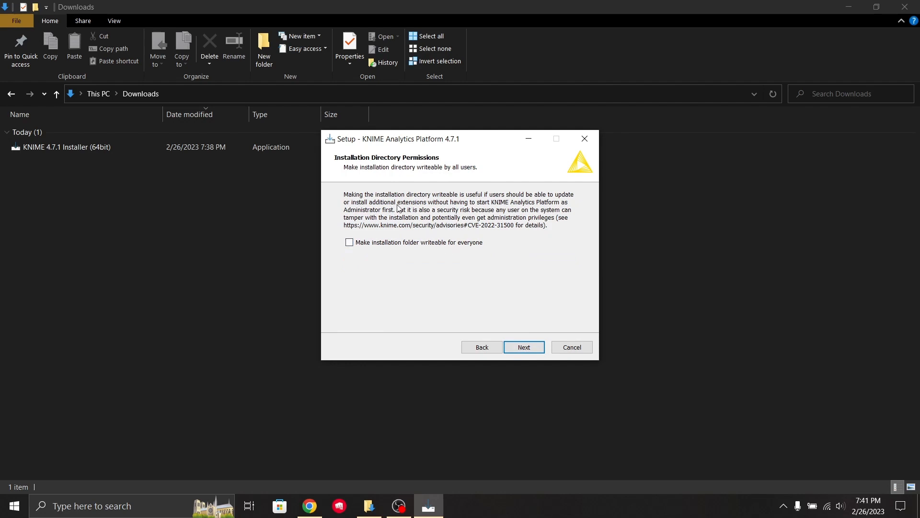
mouse_move(509, 236)
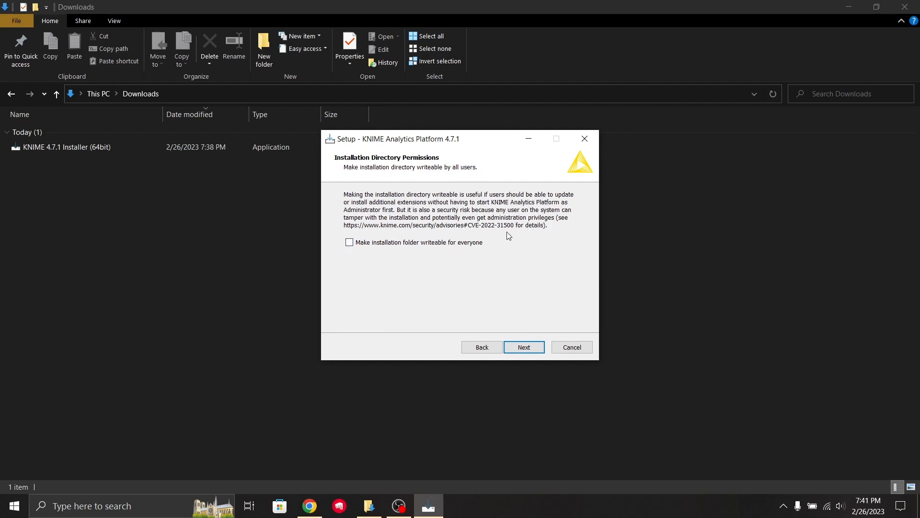
mouse_move(512, 219)
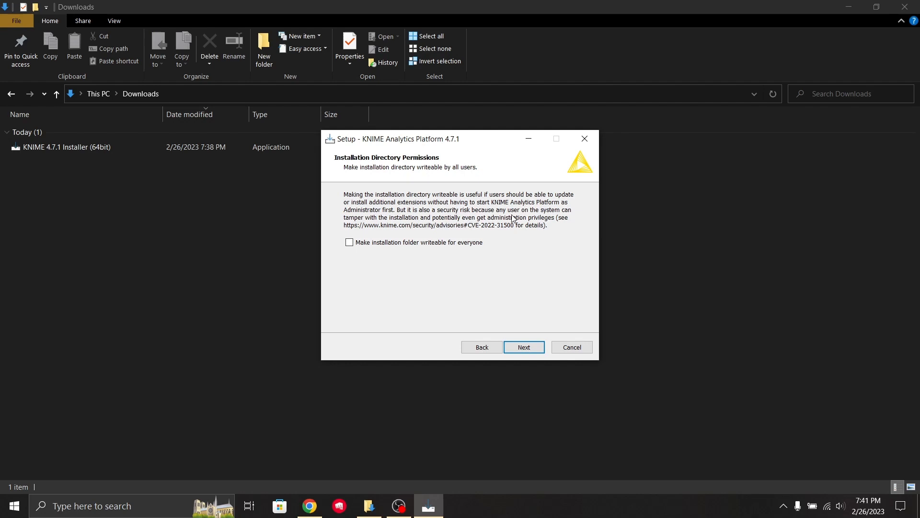
mouse_move(544, 340)
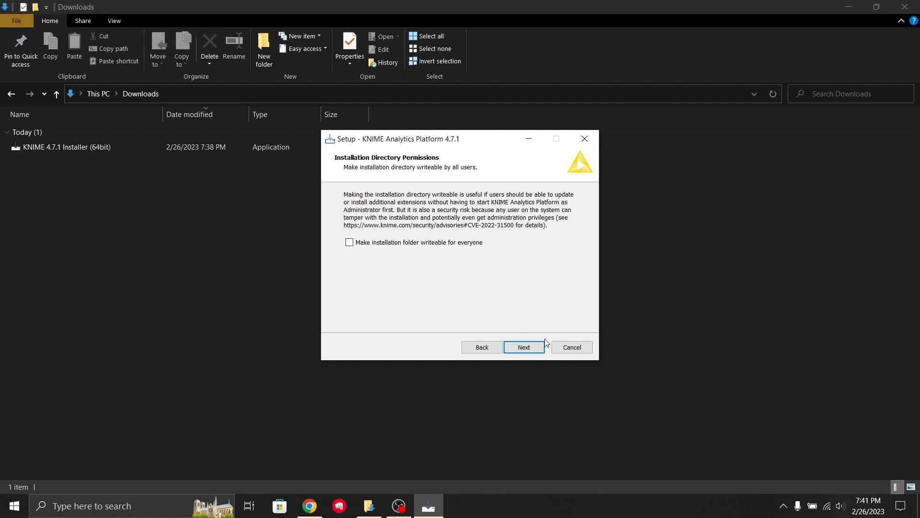
Leave the folder not writeable for everyone and keep 'Enable long paths' checked
left_click(523, 347)
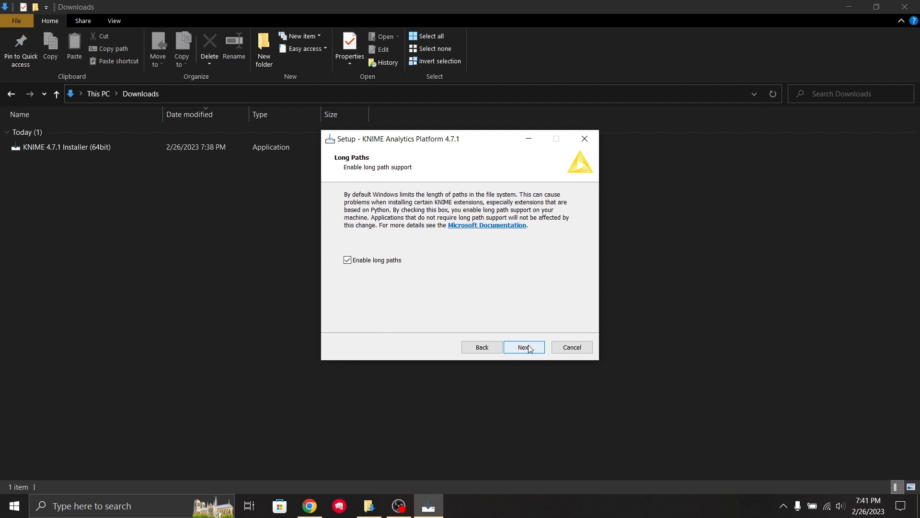
left_click(524, 347)
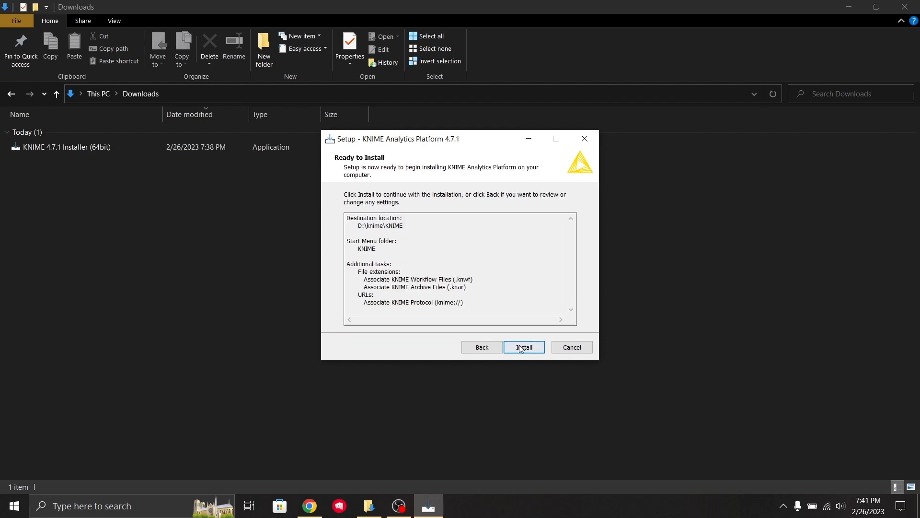
Start the installation from the Ready to Install page and let extraction run
left_click(524, 347)
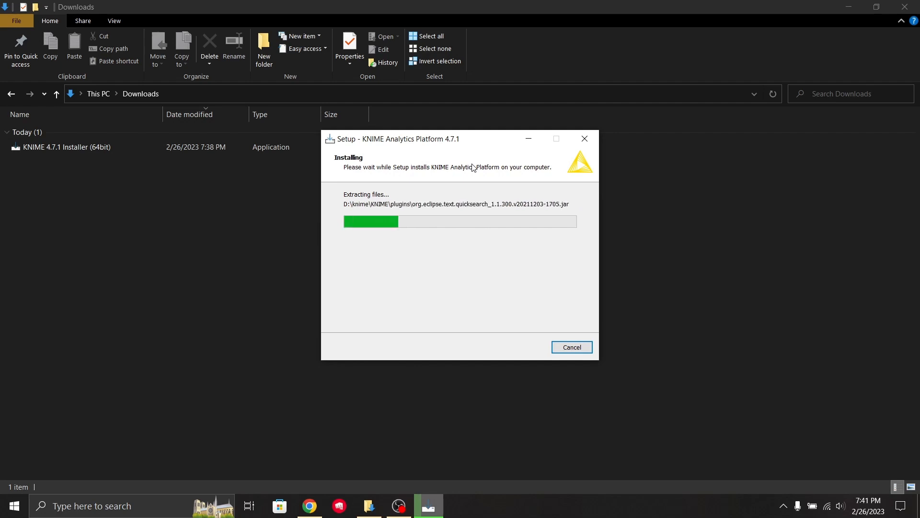
mouse_move(416, 439)
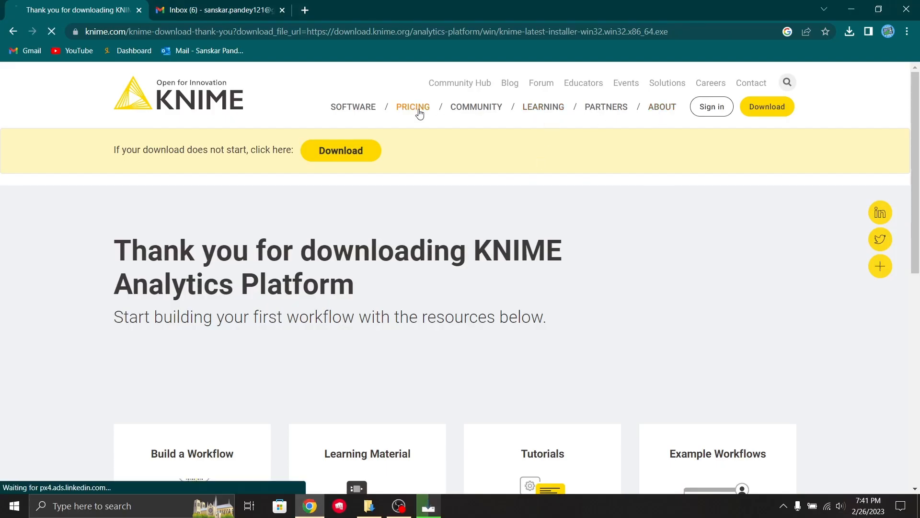
Browse the KNIME Hub Pricing feature table, then finish setup with Launch checked
left_click(413, 106)
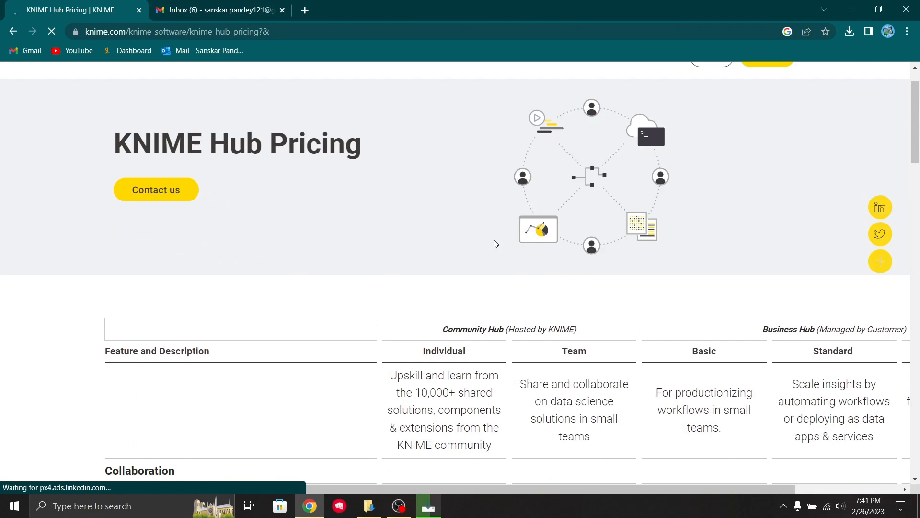
scroll("down", 3)
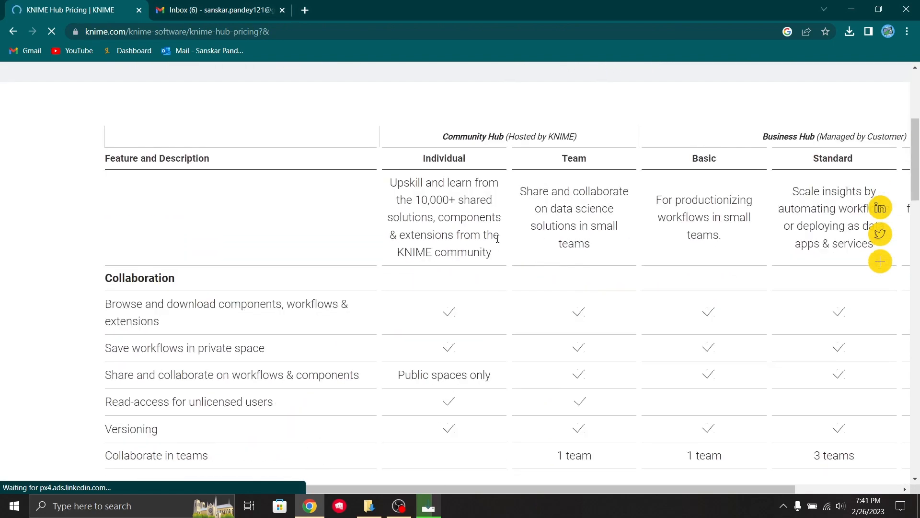
scroll("down", 3)
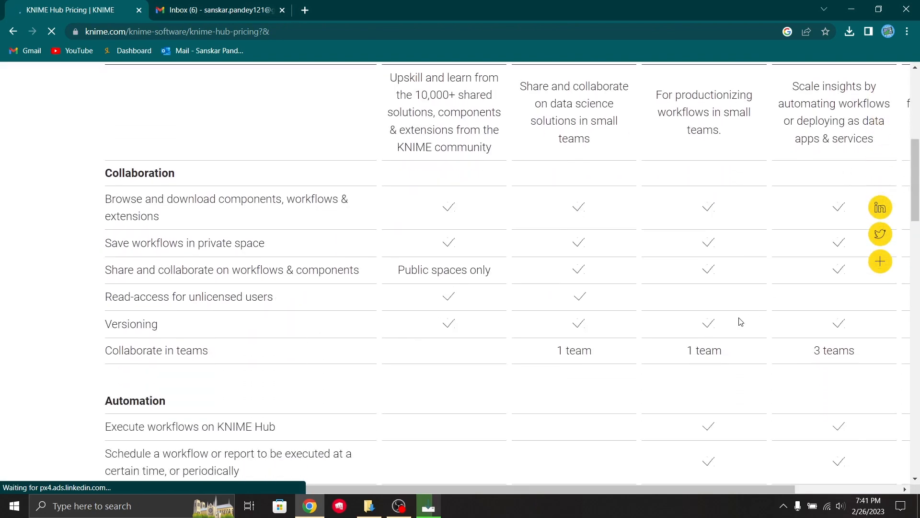
scroll("down", 3)
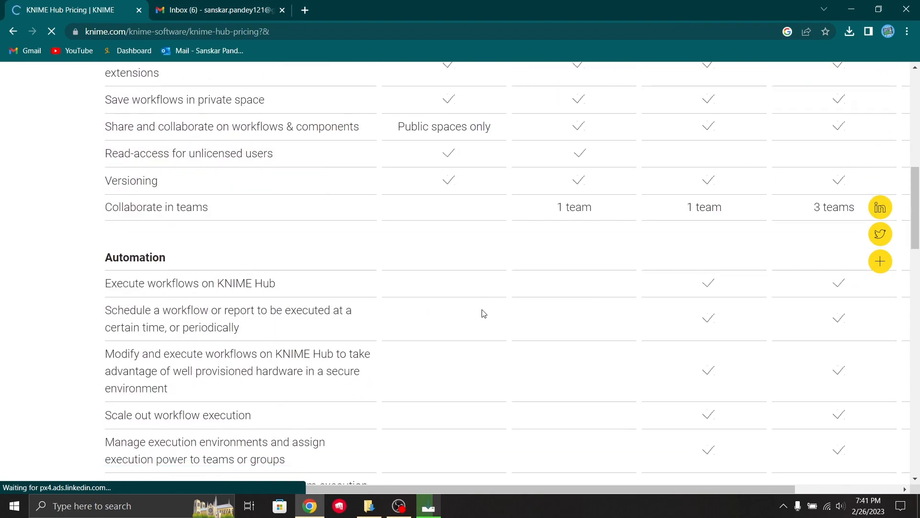
scroll("up", 3)
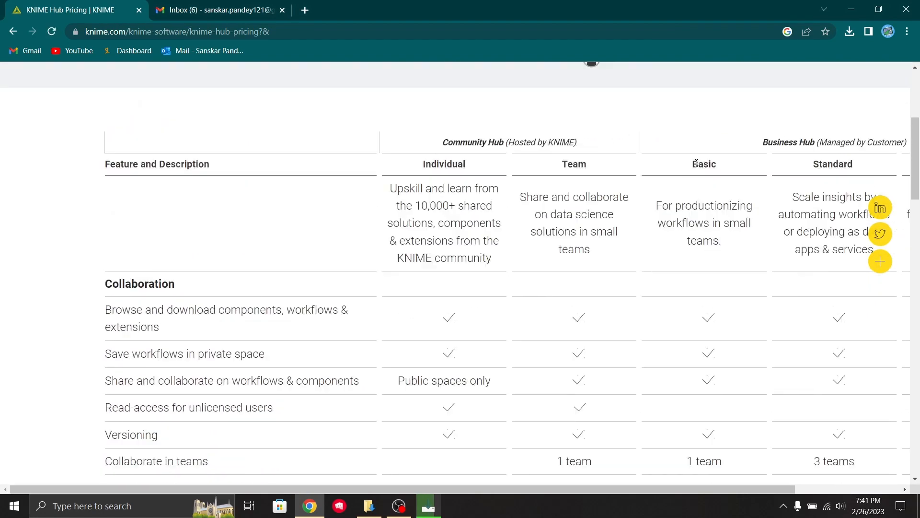
scroll("down", 3)
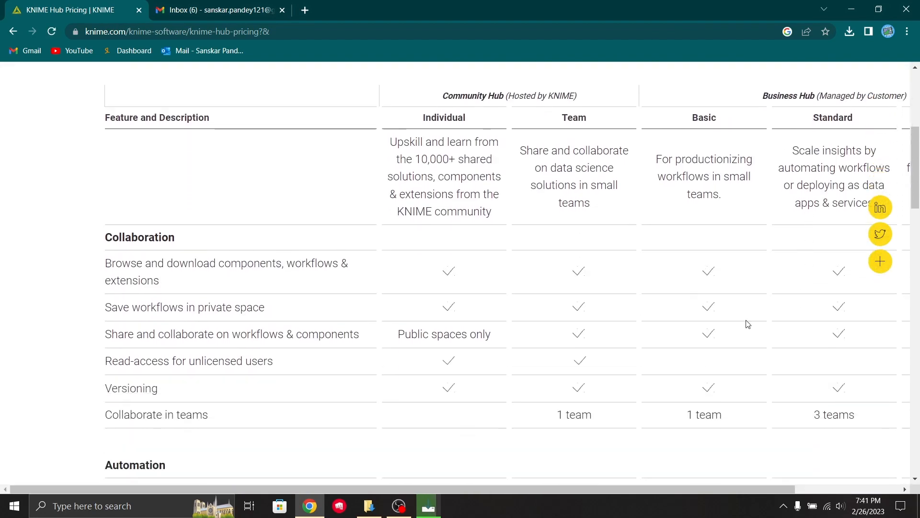
scroll("down", 3)
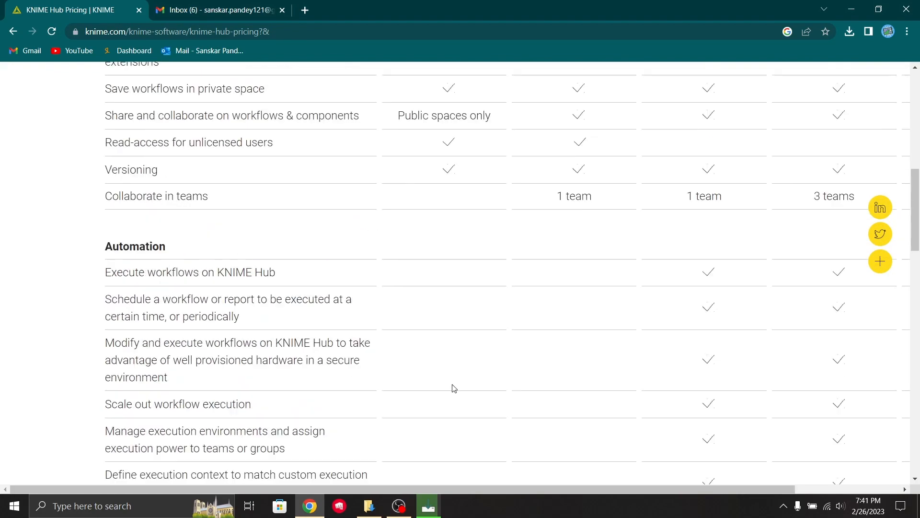
scroll("up", 3)
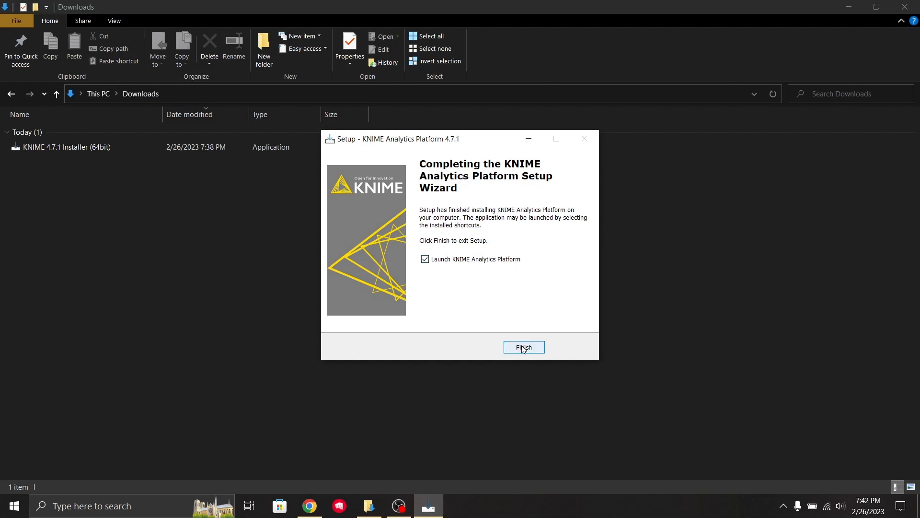
left_click(524, 347)
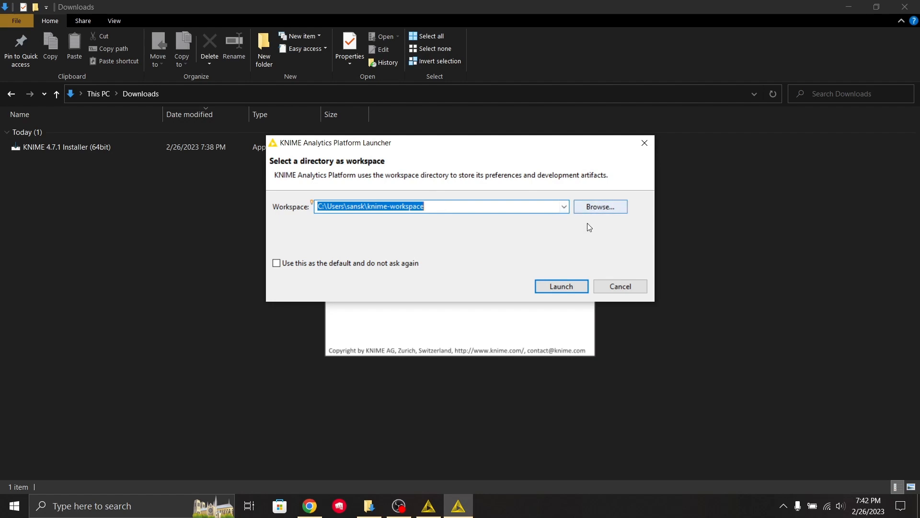
mouse_move(485, 276)
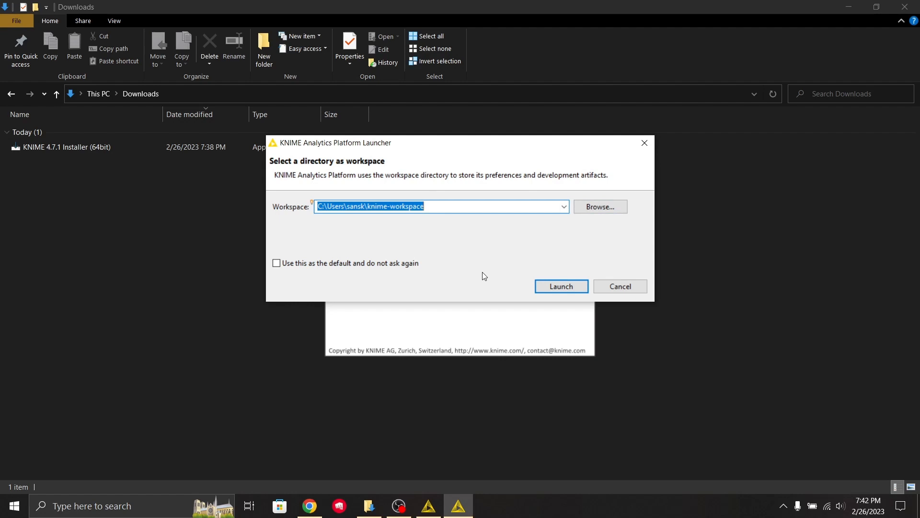
mouse_move(479, 274)
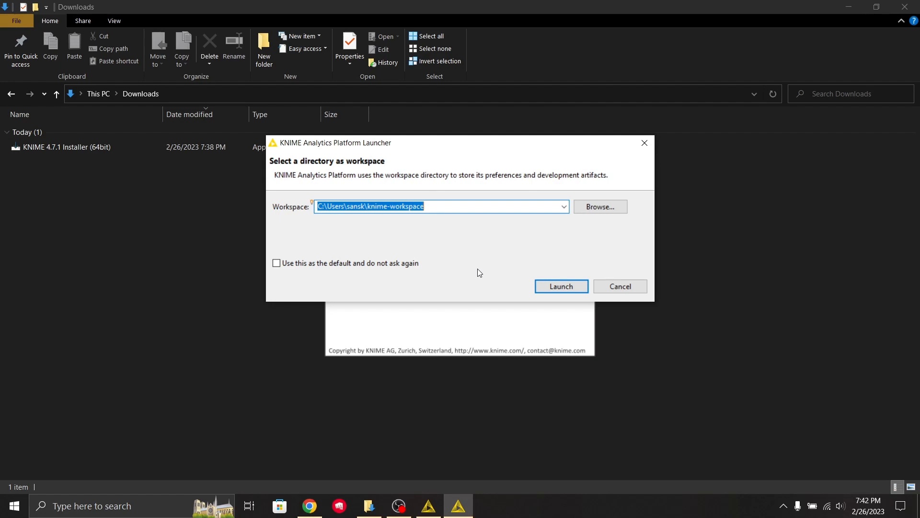
Enter D:\knime as the workspace path and launch KNIME
type("D:\\knime")
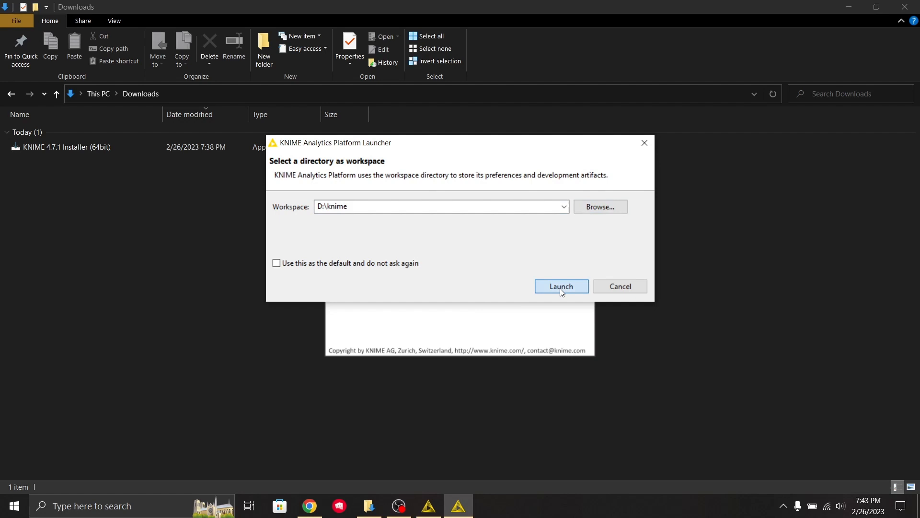
left_click(561, 287)
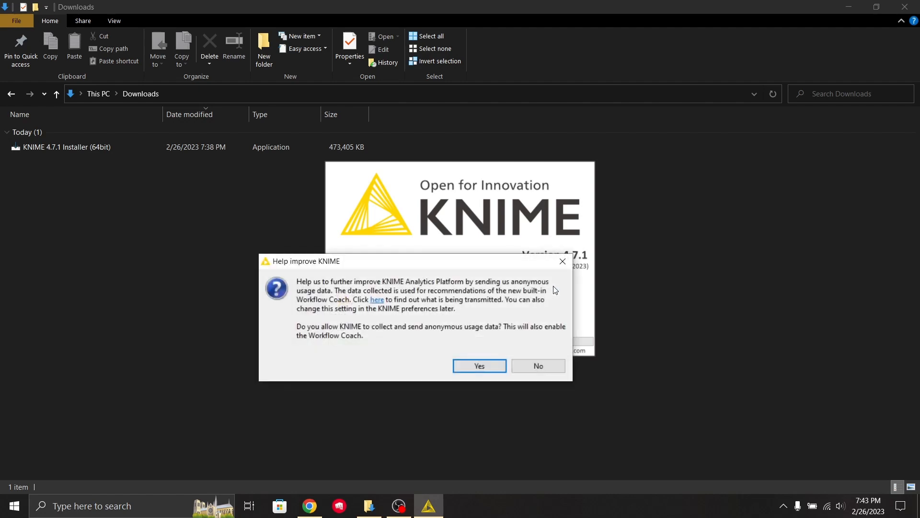
mouse_move(441, 289)
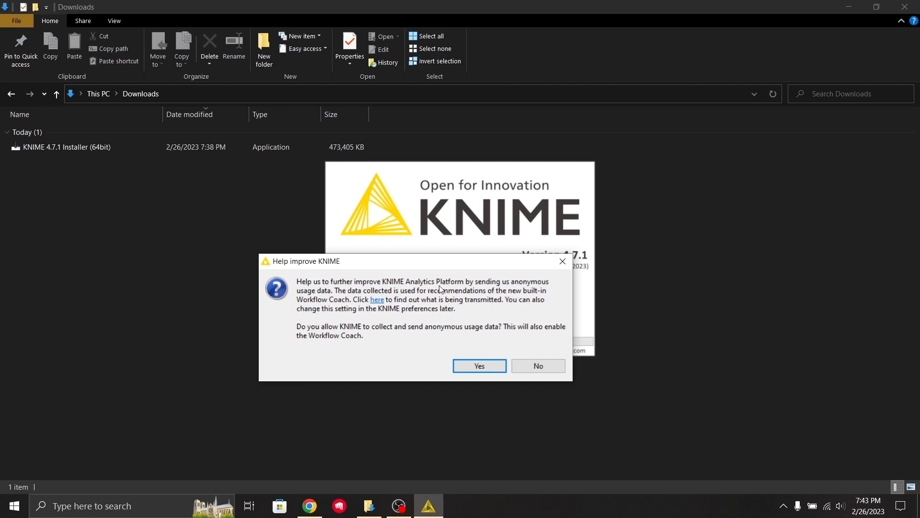
mouse_move(462, 315)
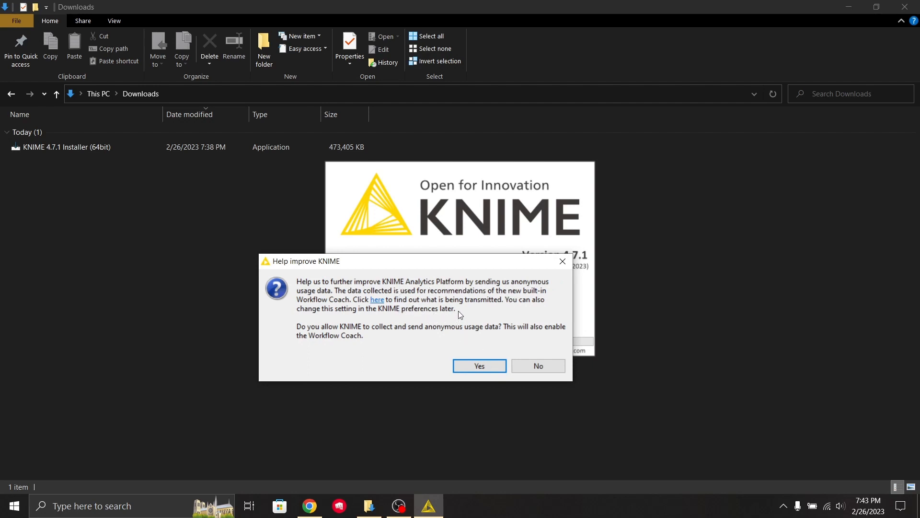
mouse_move(486, 313)
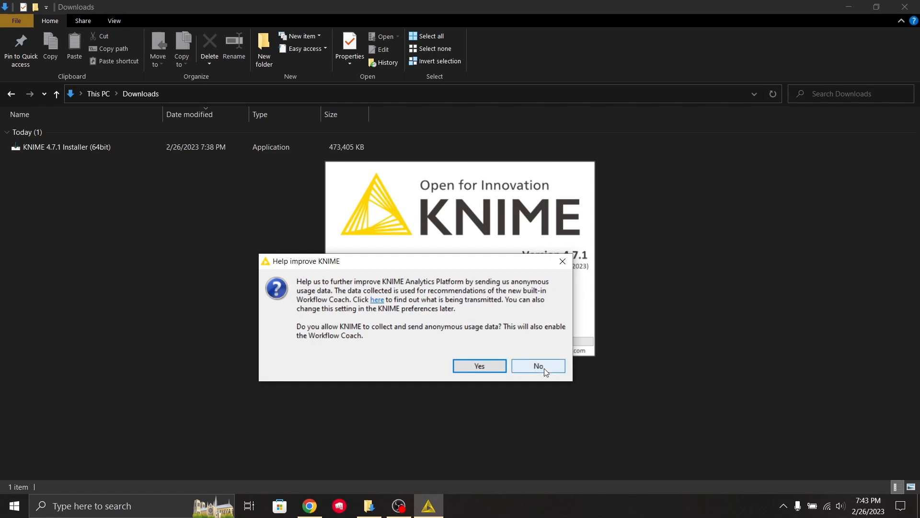
Answer No to the Help improve KNIME usage data prompt
left_click(538, 366)
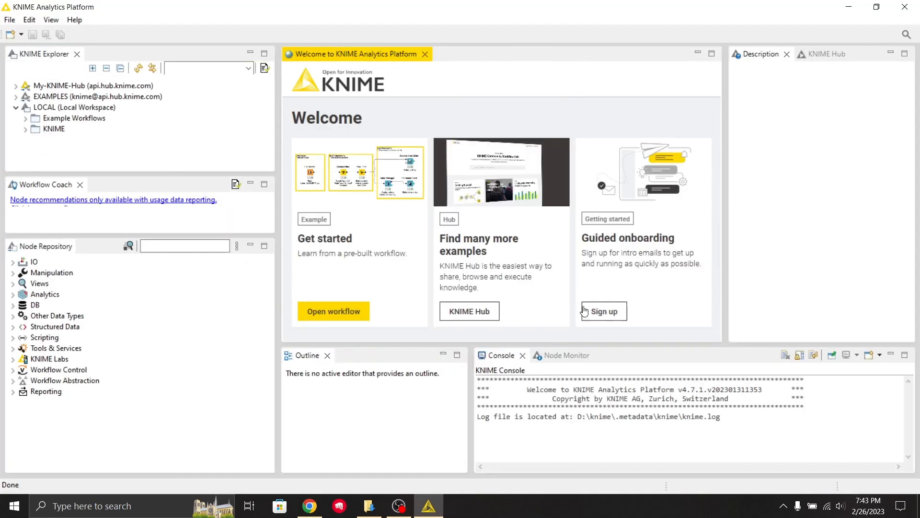
mouse_move(451, 175)
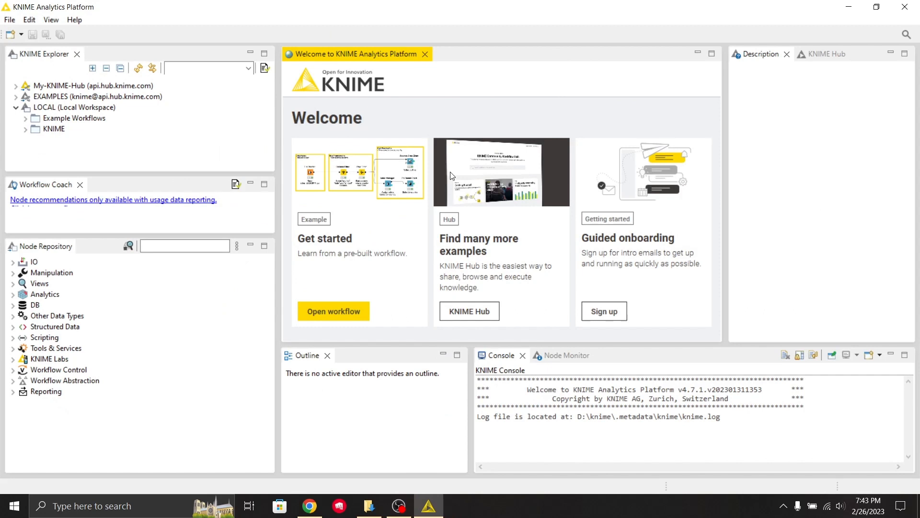
mouse_move(822, 158)
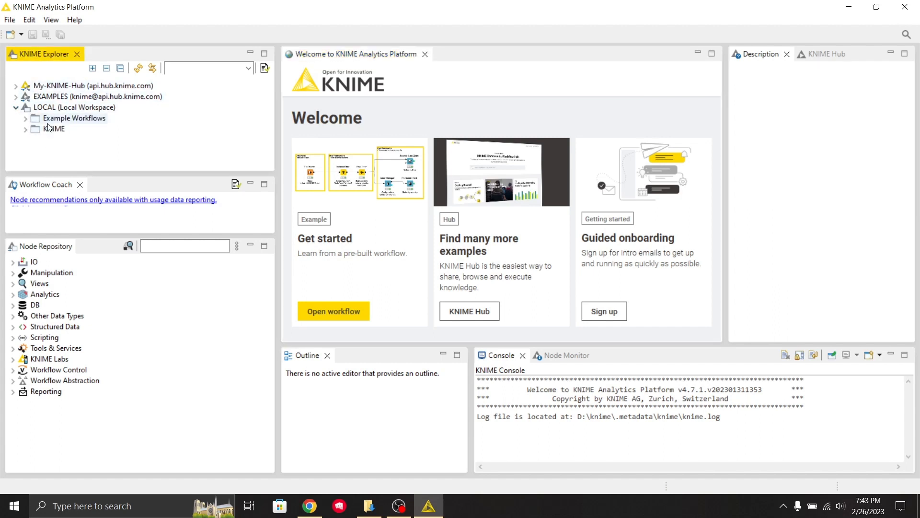
Expand Example Workflows under LOCAL and select the Customer Intelligence and Retail folders
left_click(71, 118)
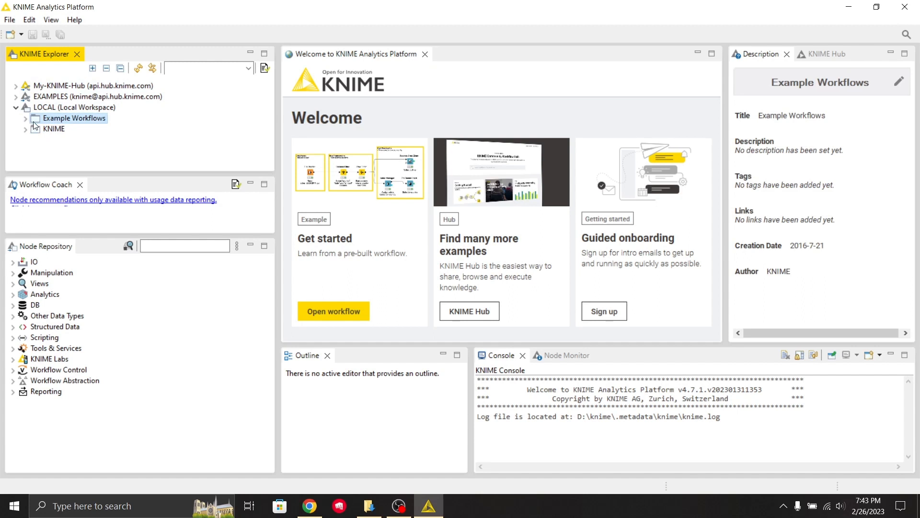
left_click(25, 118)
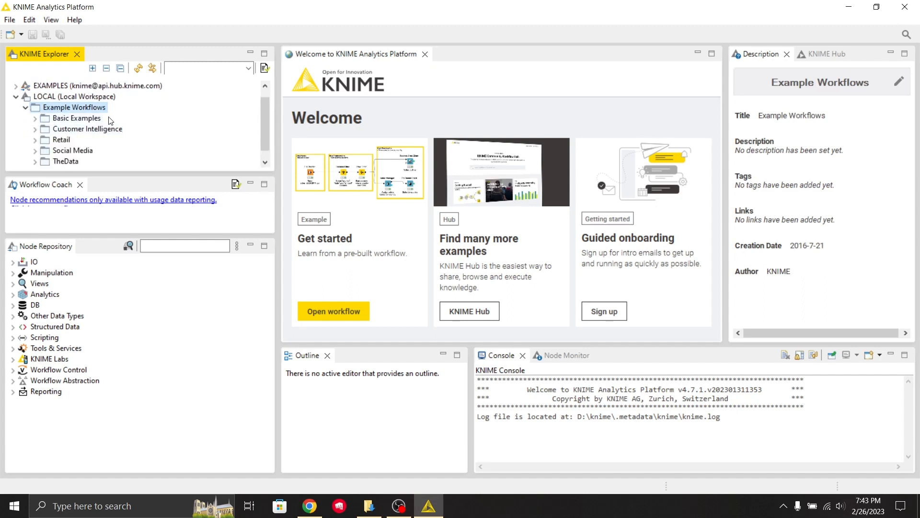
left_click(87, 128)
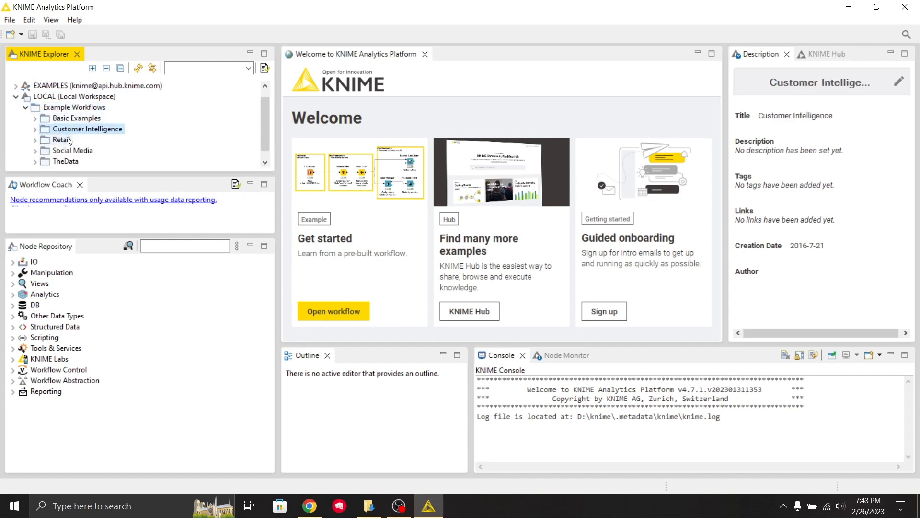
left_click(35, 139)
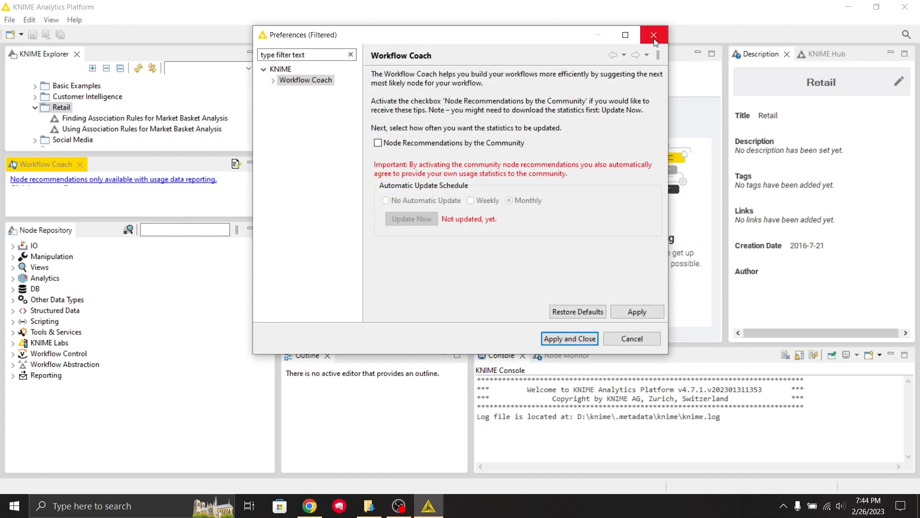
mouse_move(471, 76)
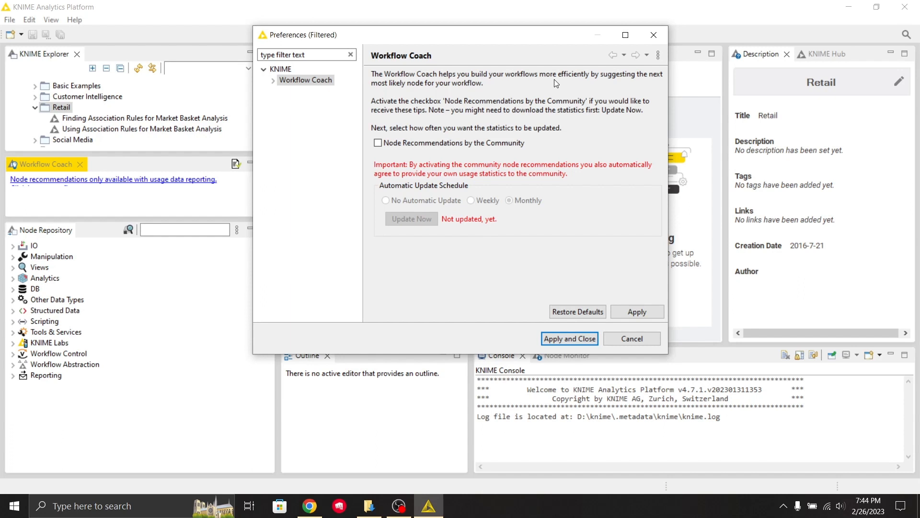
mouse_move(535, 119)
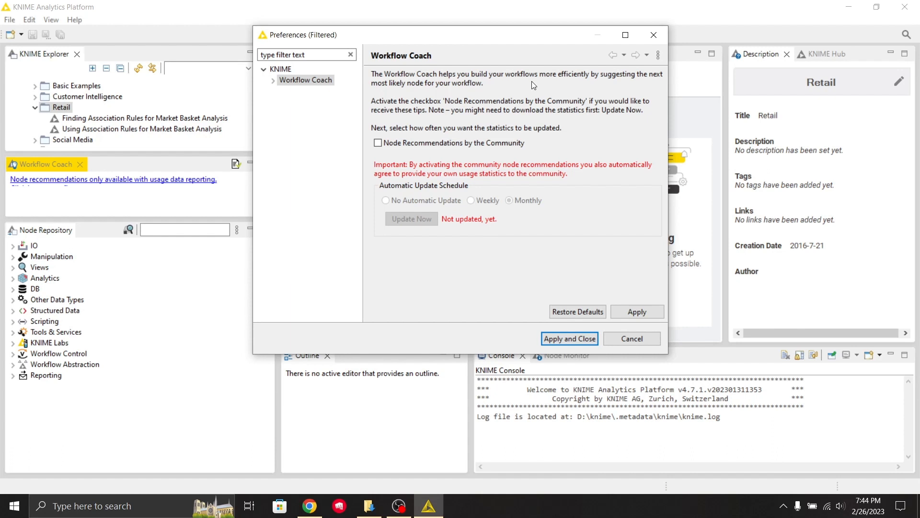
mouse_move(621, 123)
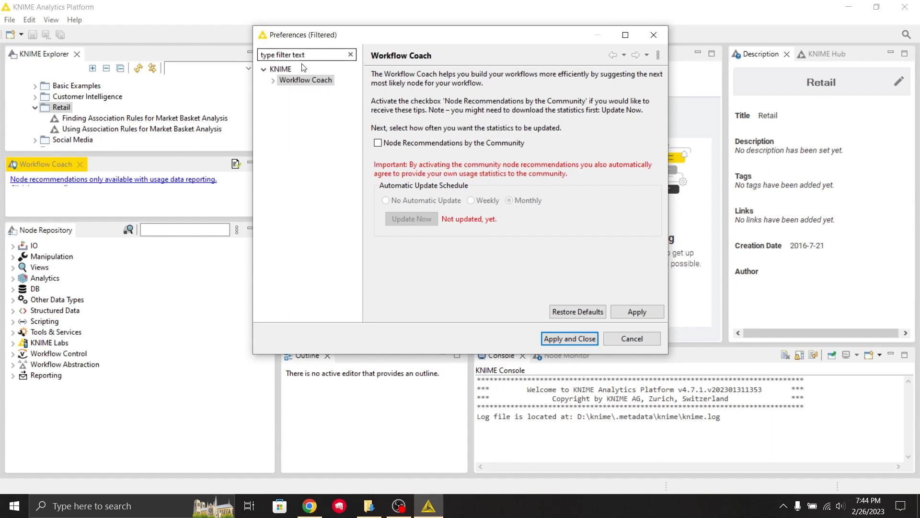
Expand the Workflow Coach preference pages, then close Preferences without changes
left_click(273, 81)
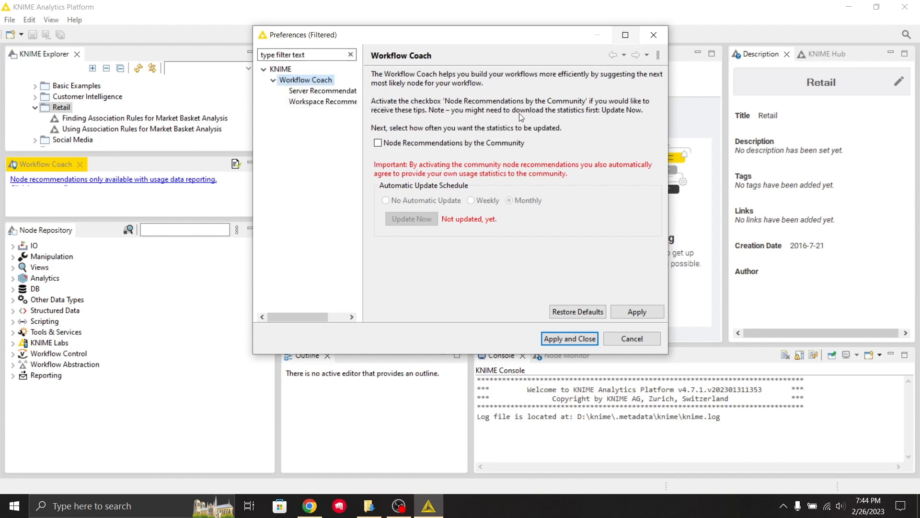
mouse_move(458, 94)
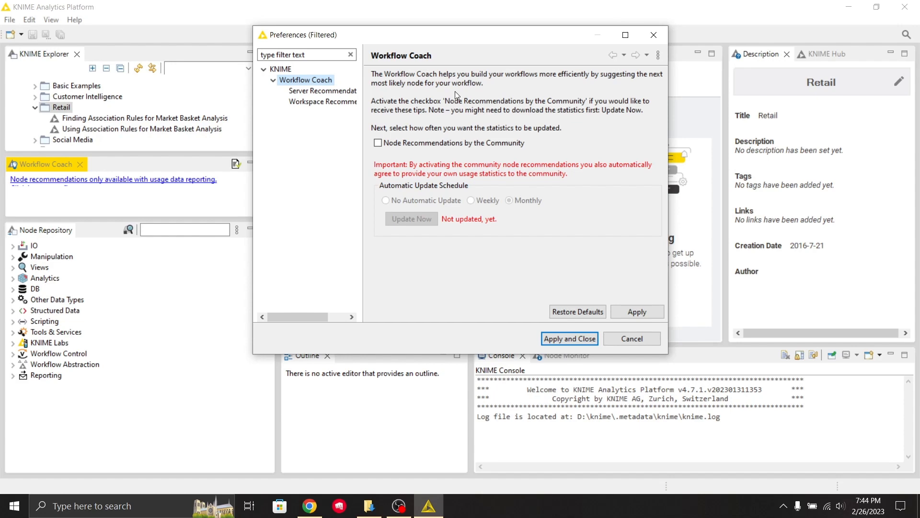
left_click(569, 338)
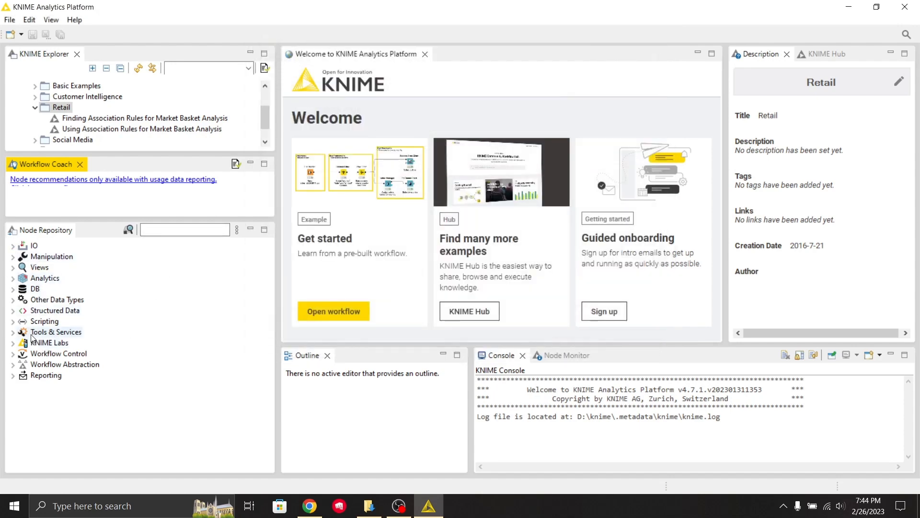
Expand KNIME Labs, Tools & Services and Analytics, view Loop Support, then choose Get started
left_click(12, 343)
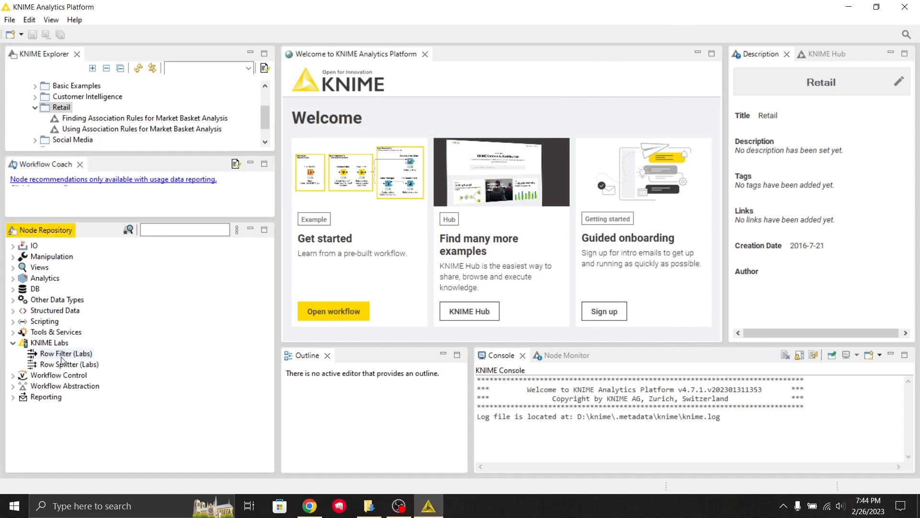
mouse_move(14, 336)
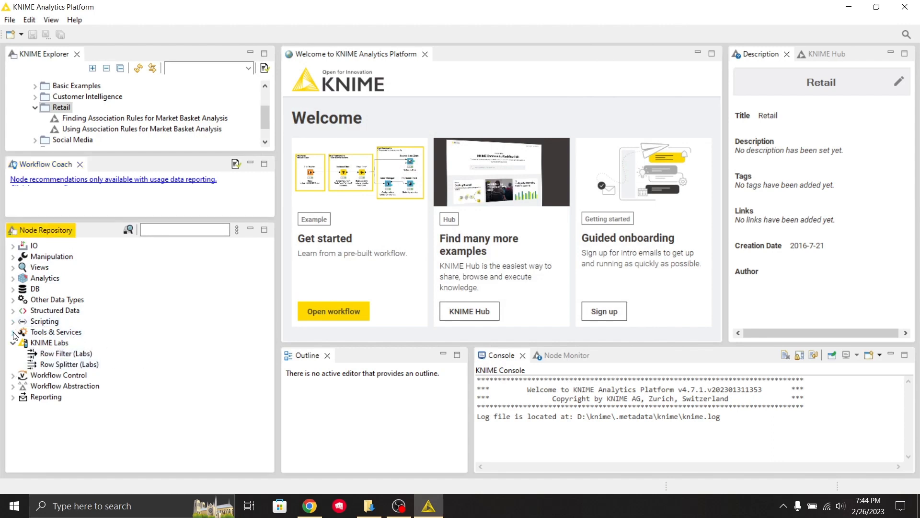
left_click(13, 331)
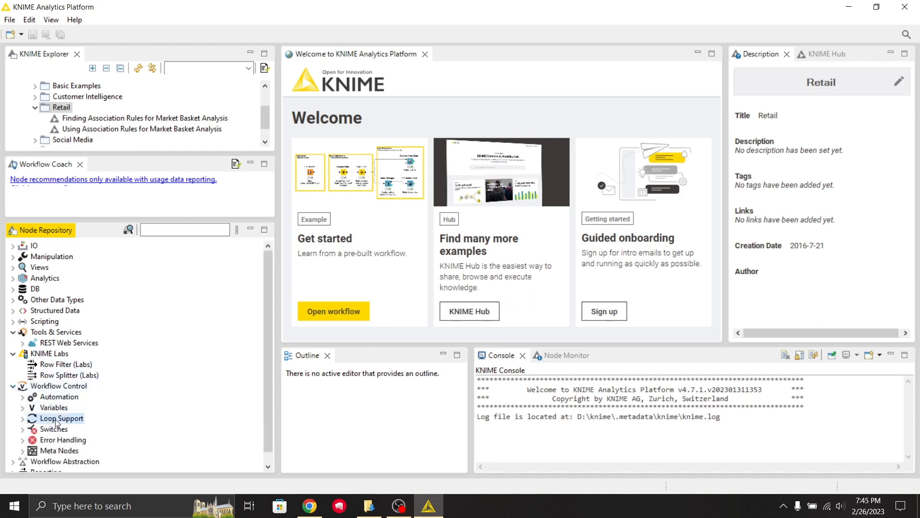
left_click(61, 418)
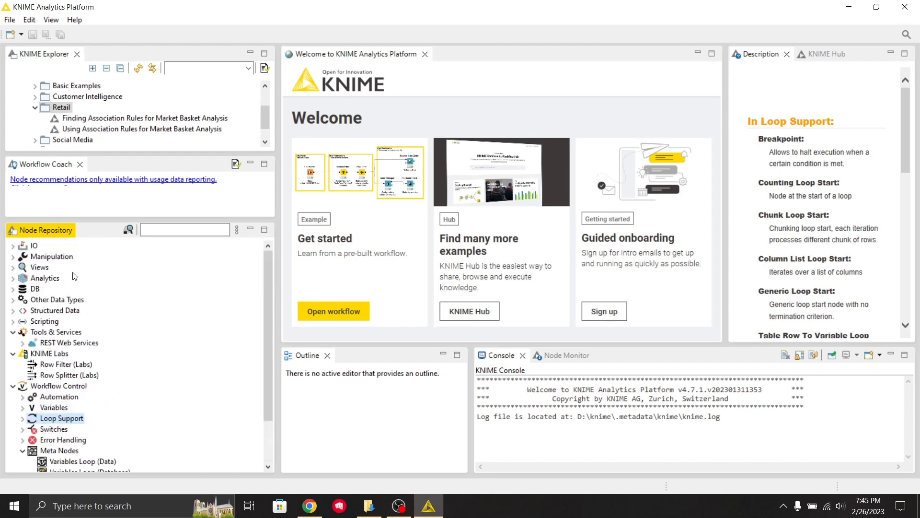
mouse_move(13, 289)
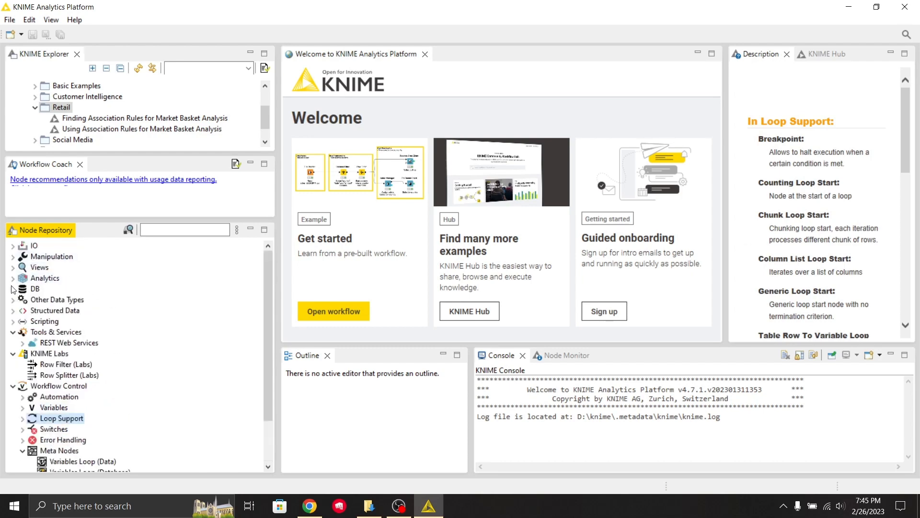
left_click(13, 278)
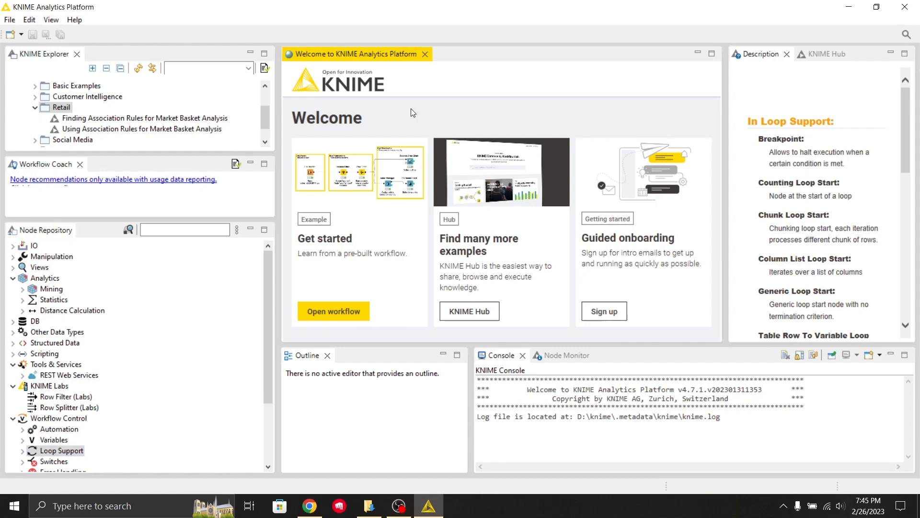
mouse_move(401, 283)
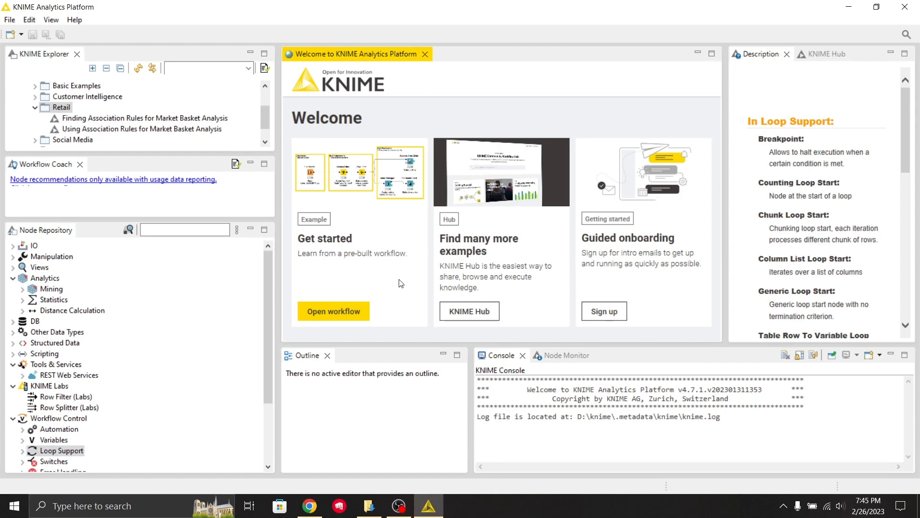
left_click(333, 311)
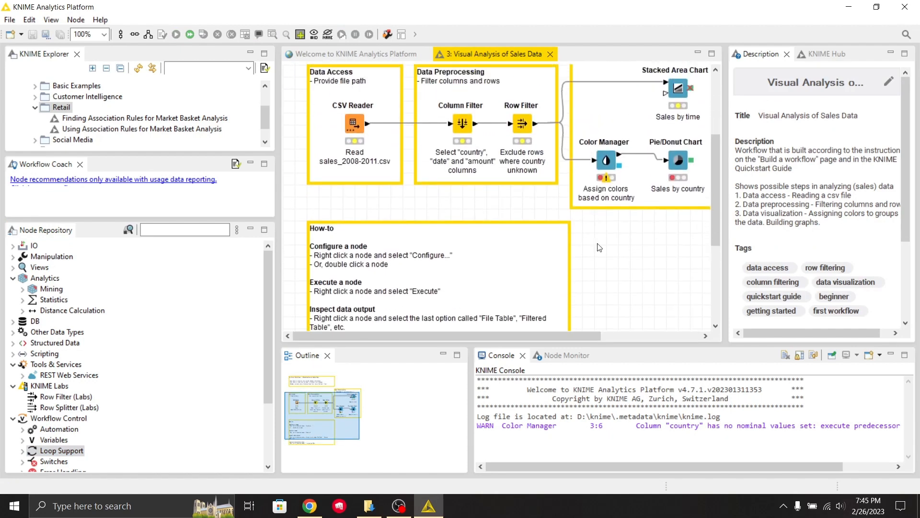
Select the CSV Reader and then Column Filter nodes to read their descriptions
scroll("down", 3)
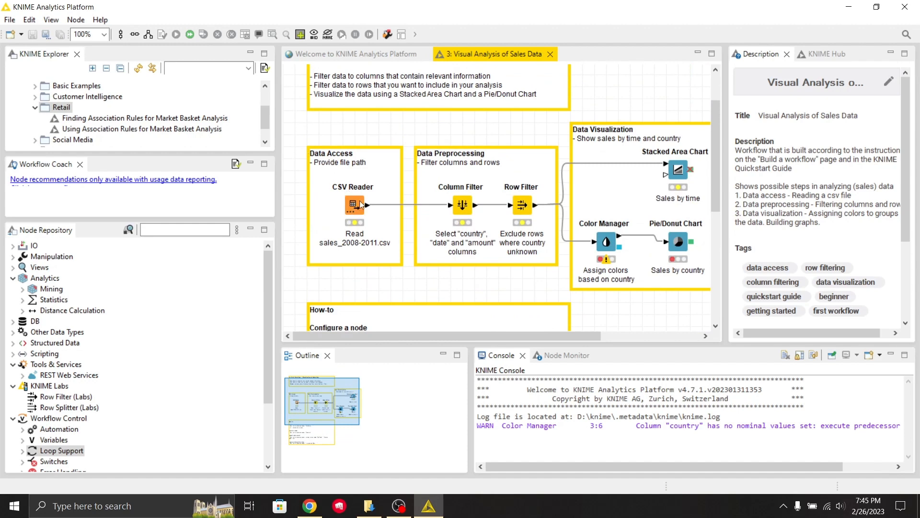
left_click(353, 204)
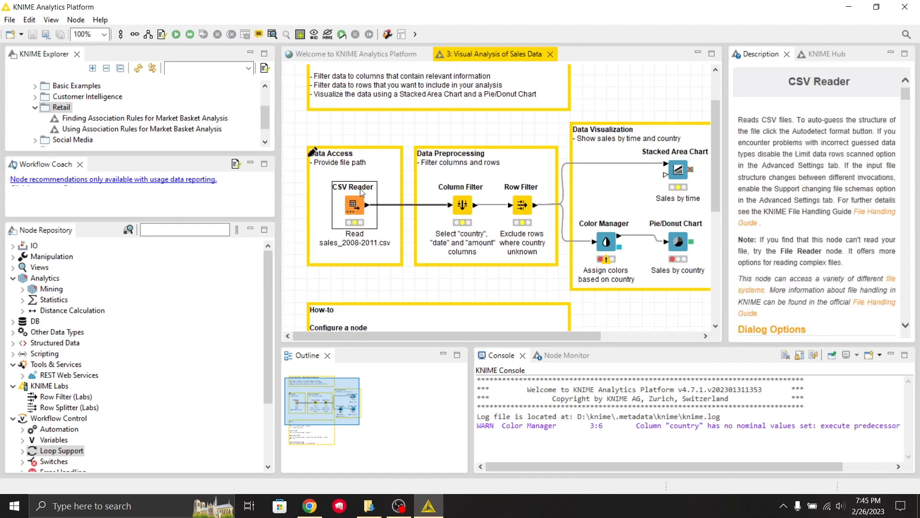
mouse_move(352, 198)
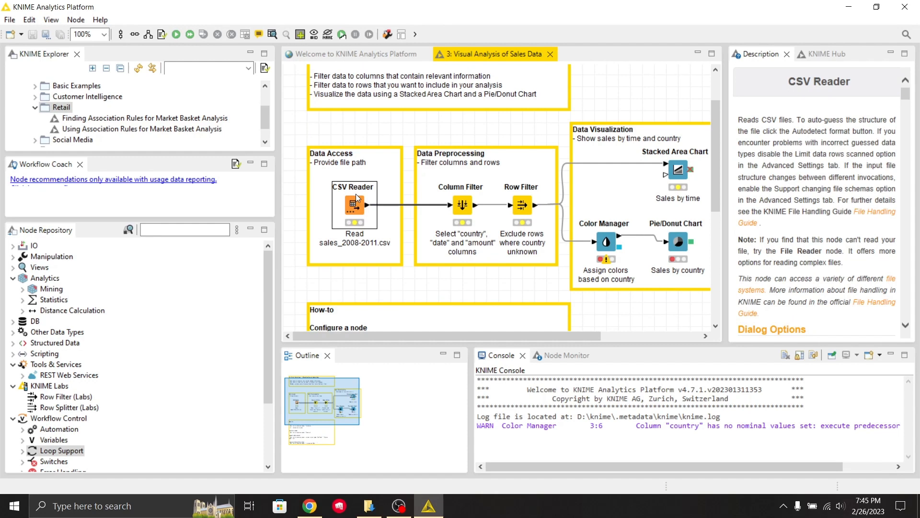
left_click(354, 206)
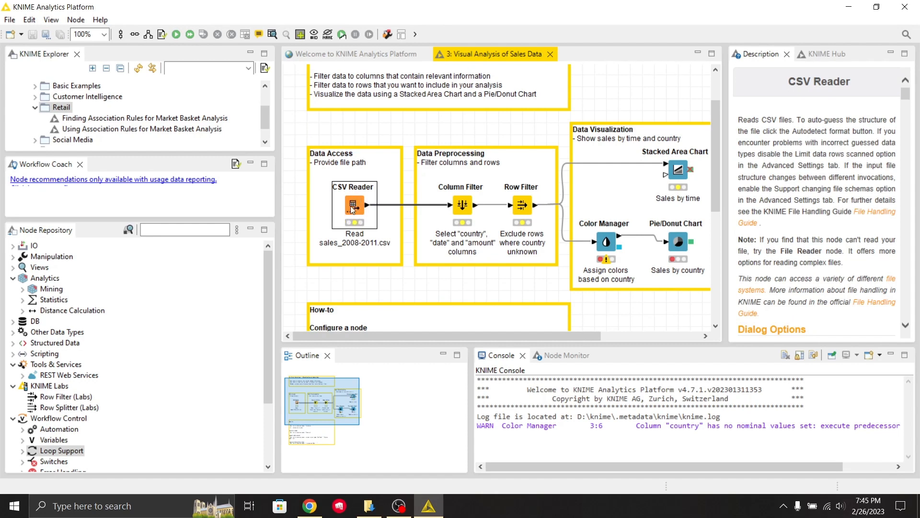
mouse_move(356, 209)
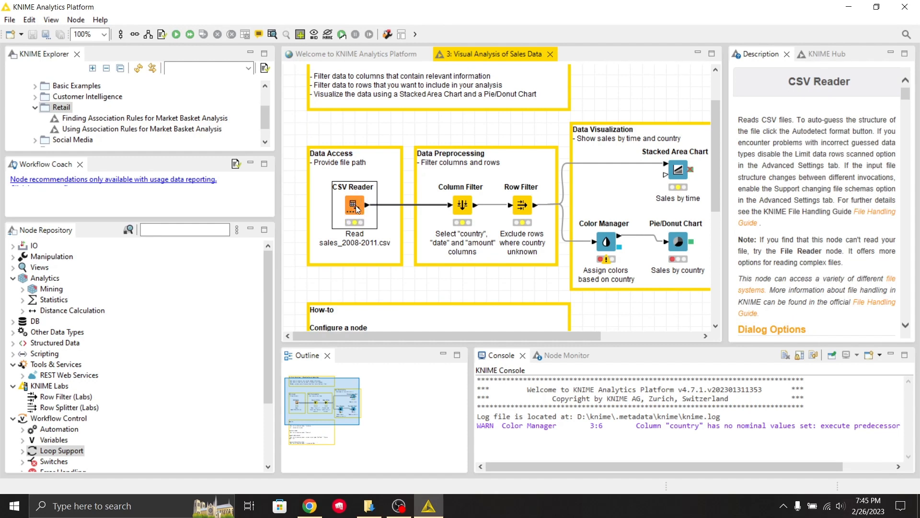
mouse_move(509, 158)
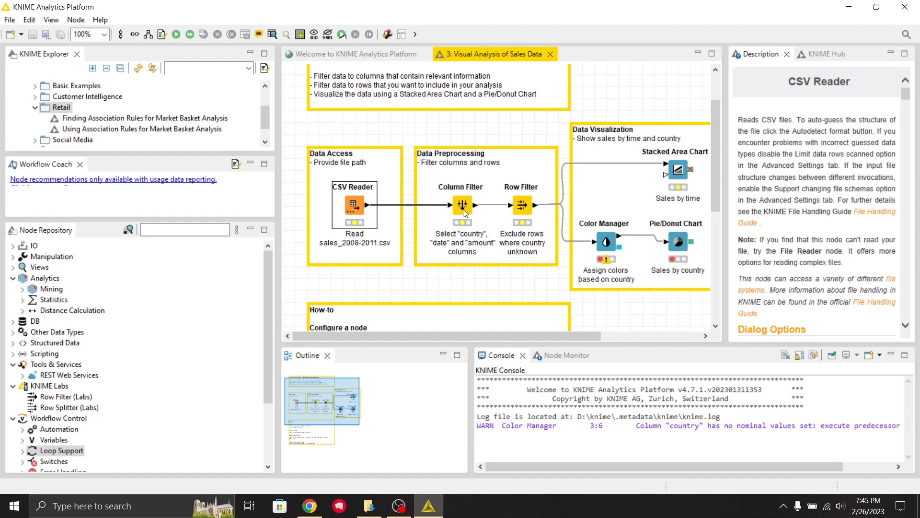
mouse_move(522, 204)
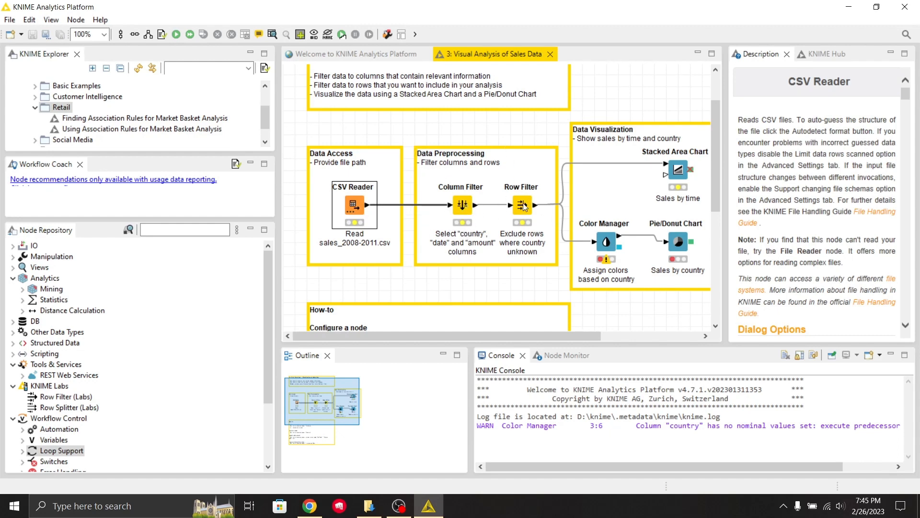
left_click(462, 204)
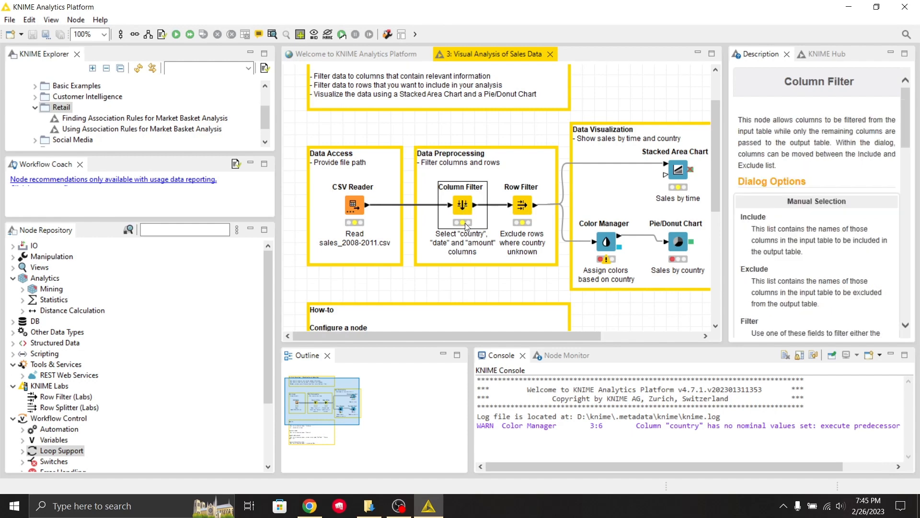
Move 'card' from Exclude to Include in the Column Filter dialog and close it
double_click(462, 205)
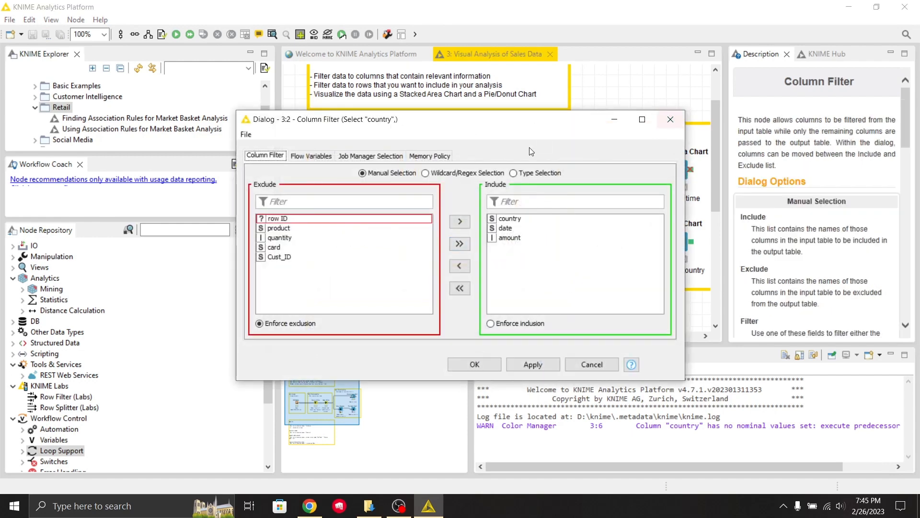
mouse_move(433, 218)
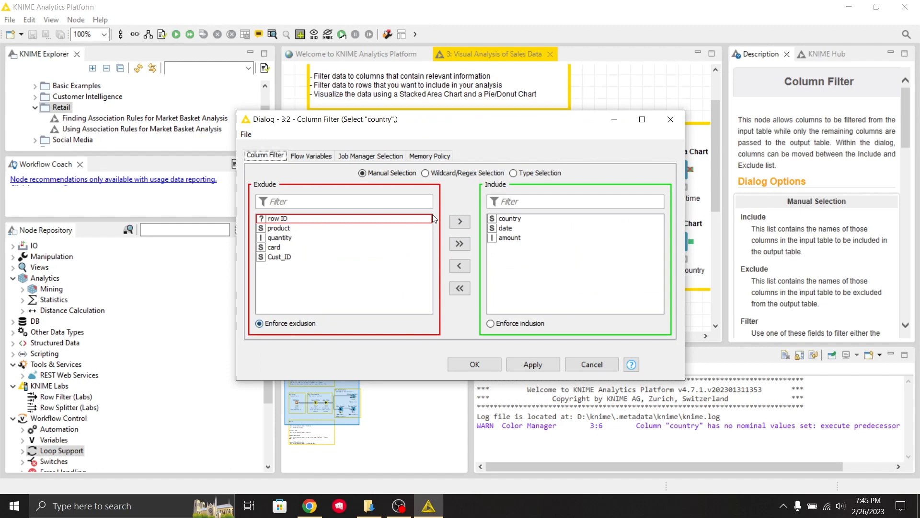
mouse_move(304, 228)
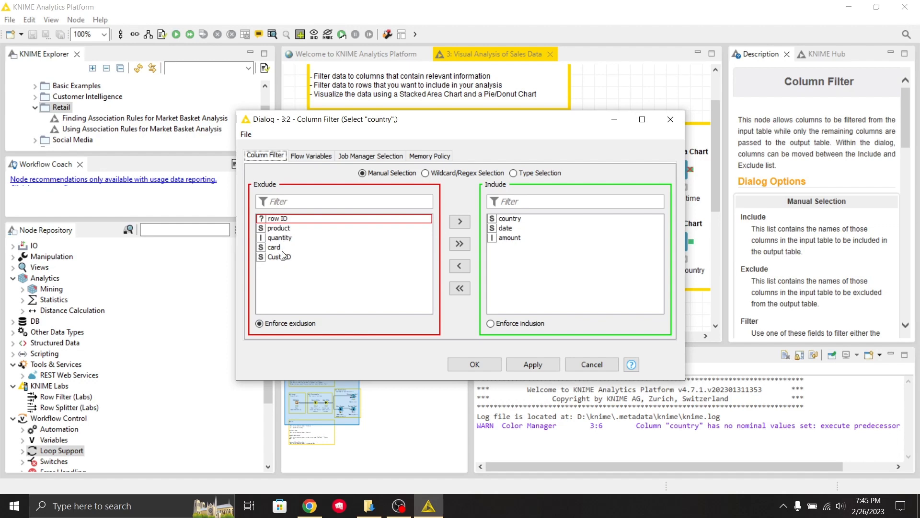
left_click(273, 247)
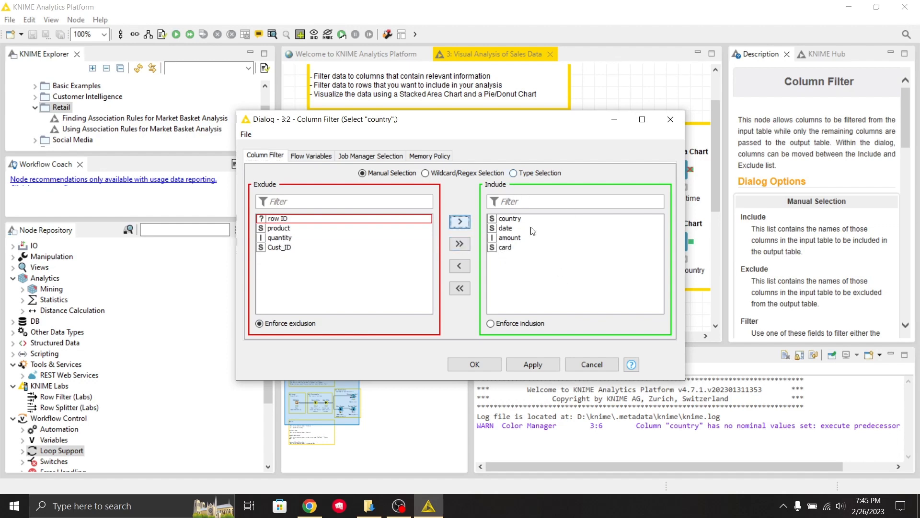
mouse_move(448, 219)
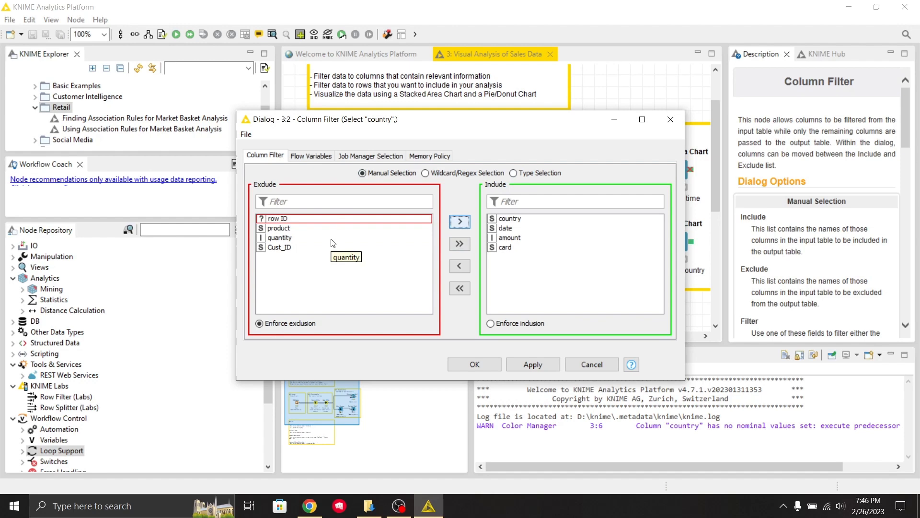
mouse_move(654, 135)
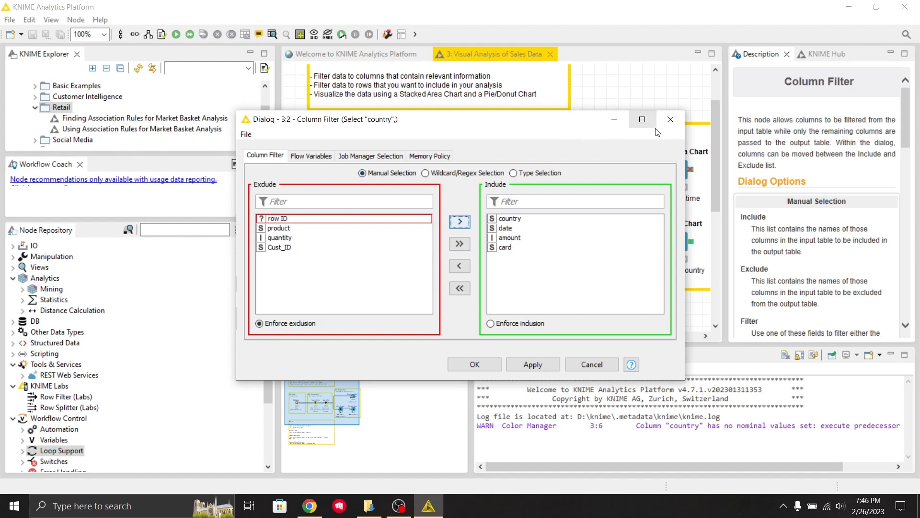
mouse_move(671, 119)
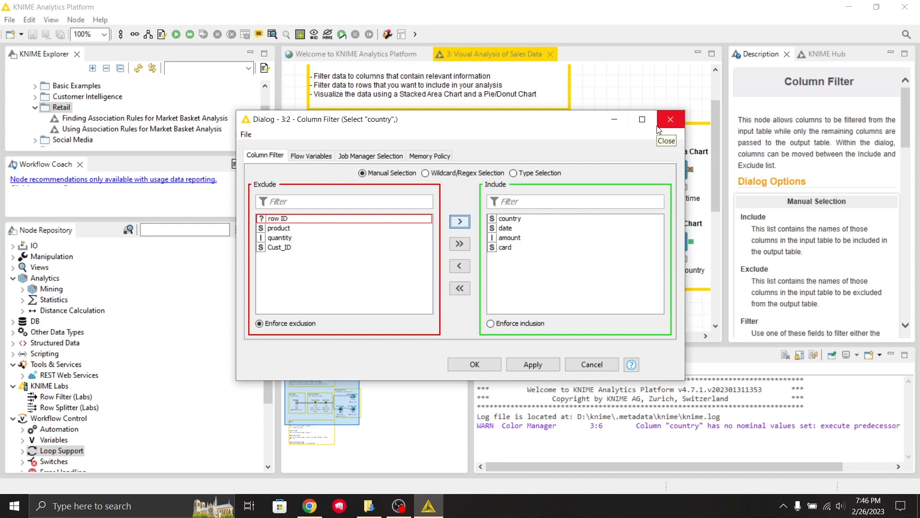
left_click(670, 118)
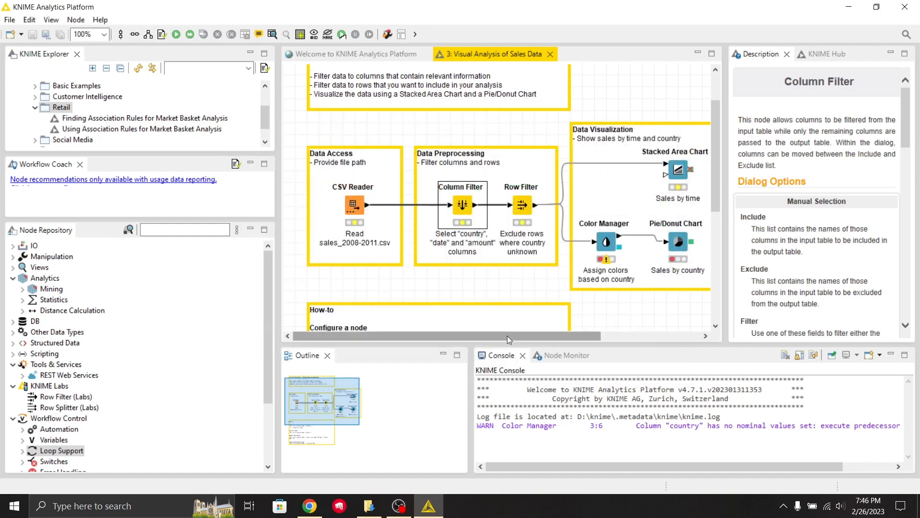
Scroll the workflow canvas to the right
scroll("right", 3)
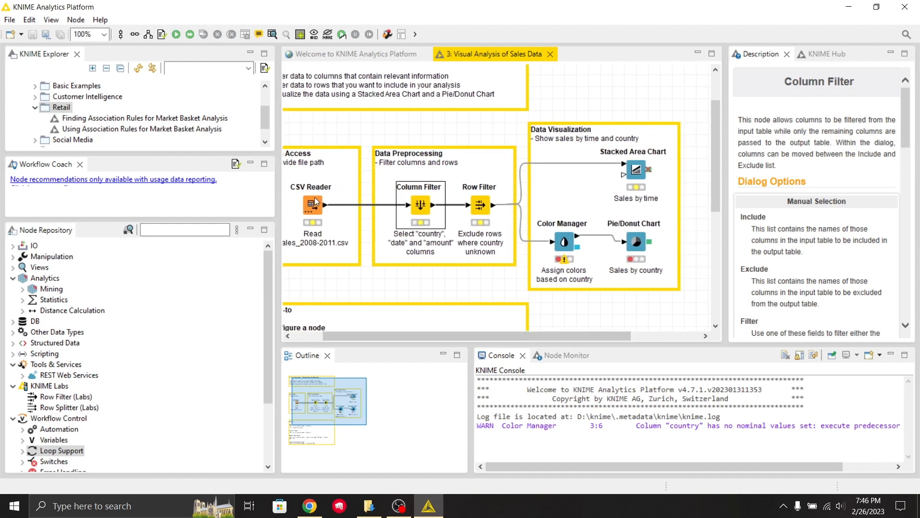
mouse_move(345, 213)
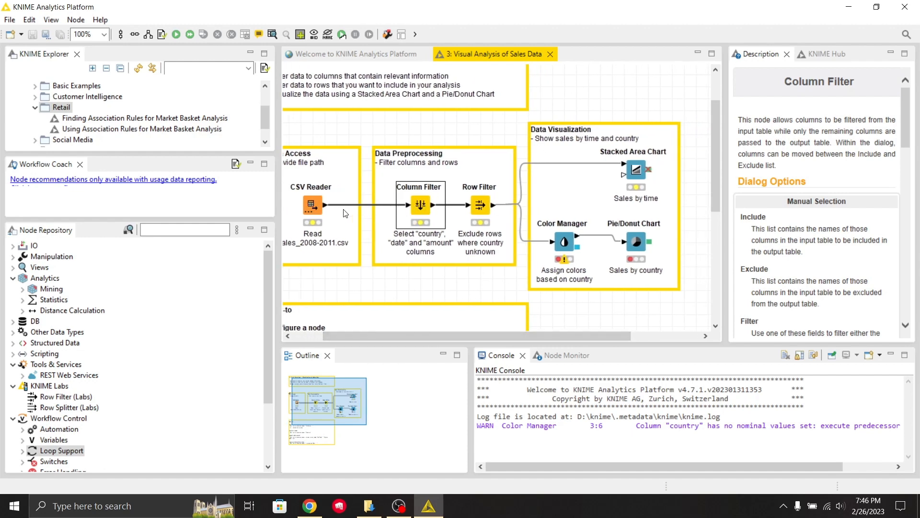
mouse_move(382, 208)
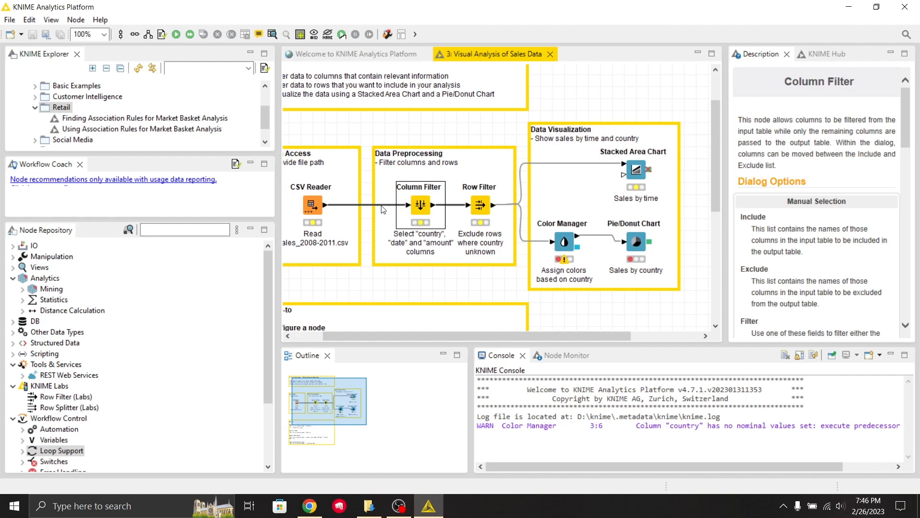
mouse_move(374, 236)
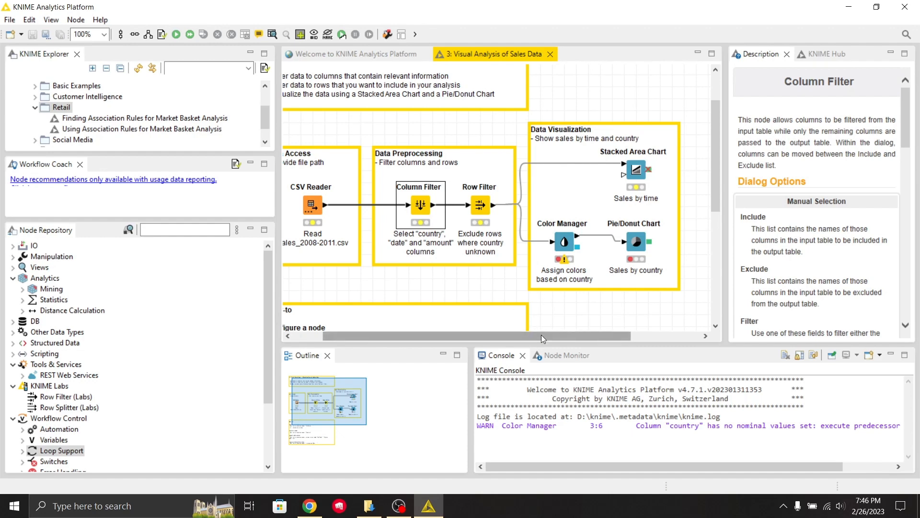
scroll("right", 3)
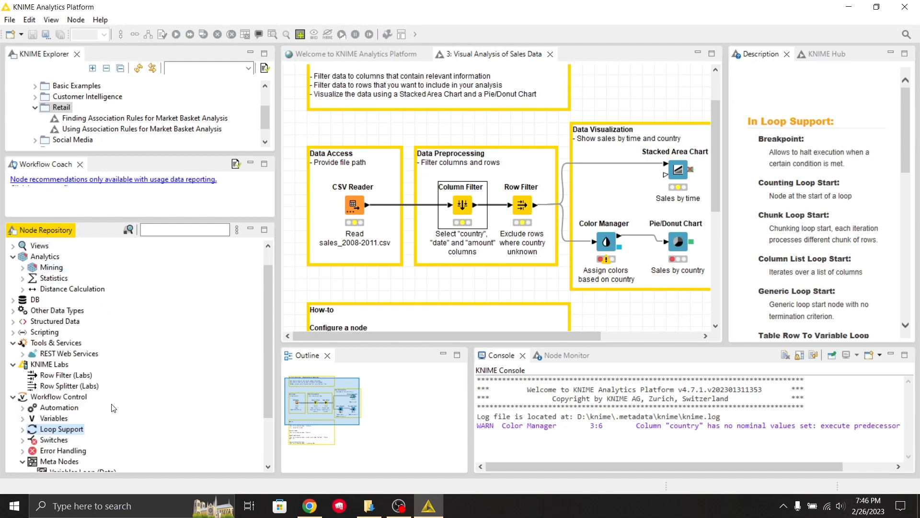
mouse_move(423, 273)
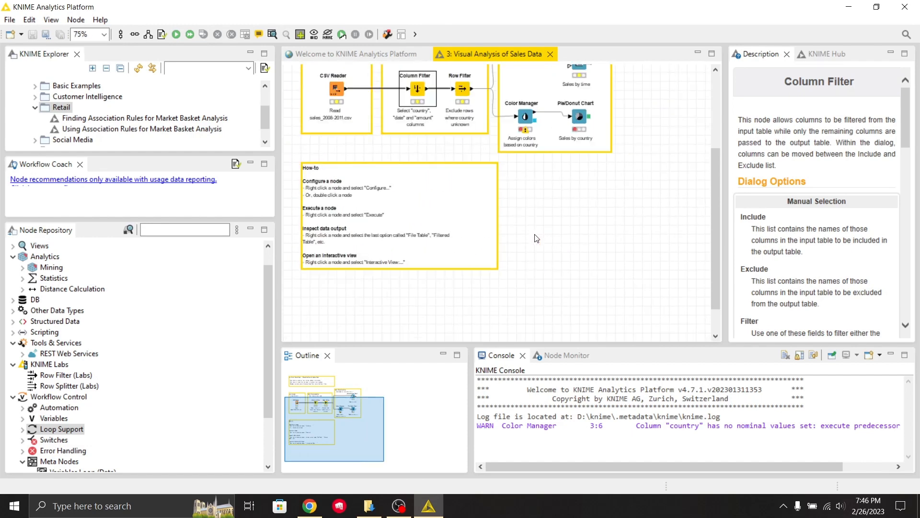
mouse_move(722, 230)
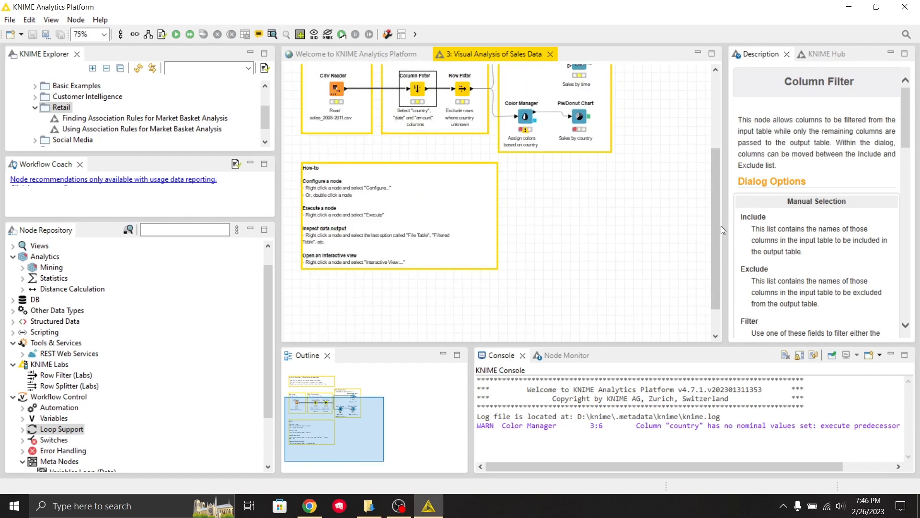
Bring up the Stacked Area Chart node's context menu to delete it
right_click(579, 189)
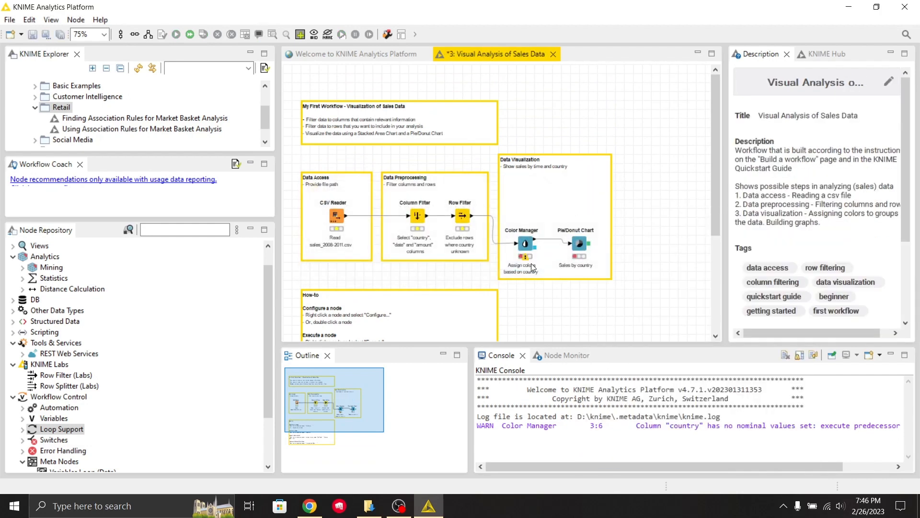
mouse_move(50, 374)
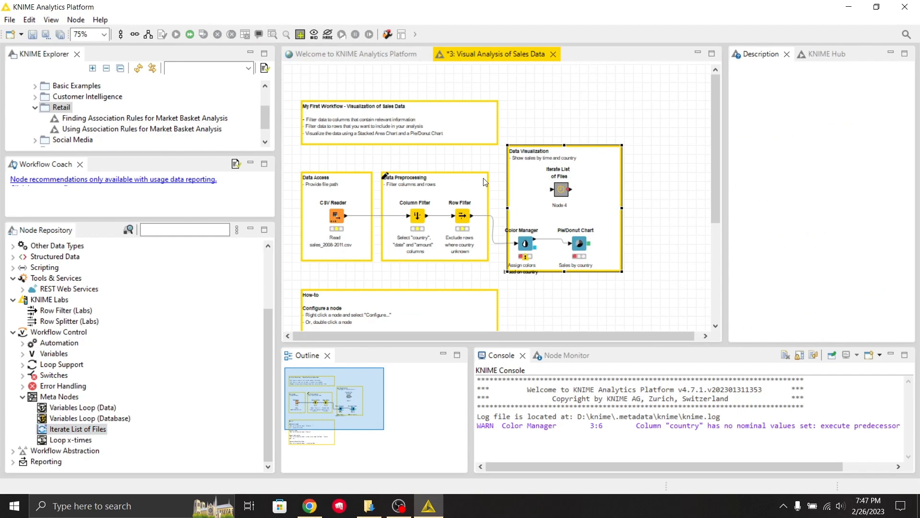
mouse_move(639, 346)
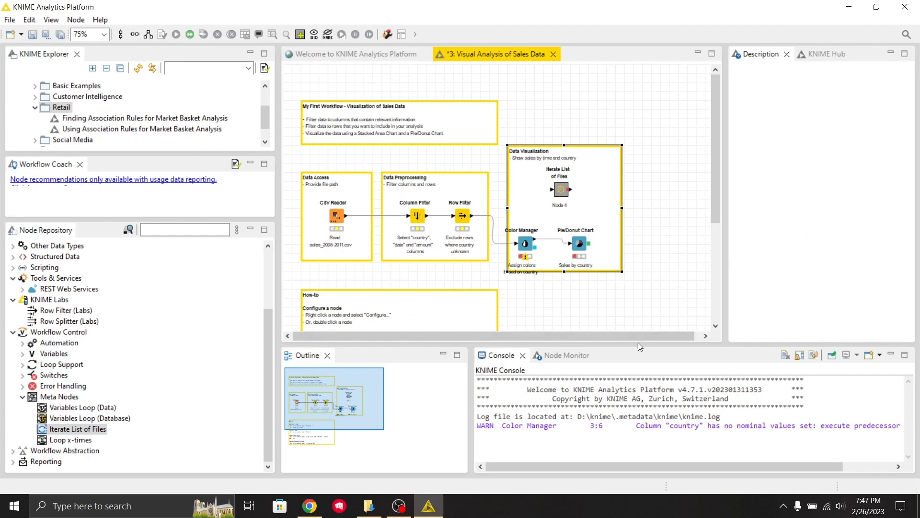
mouse_move(517, 426)
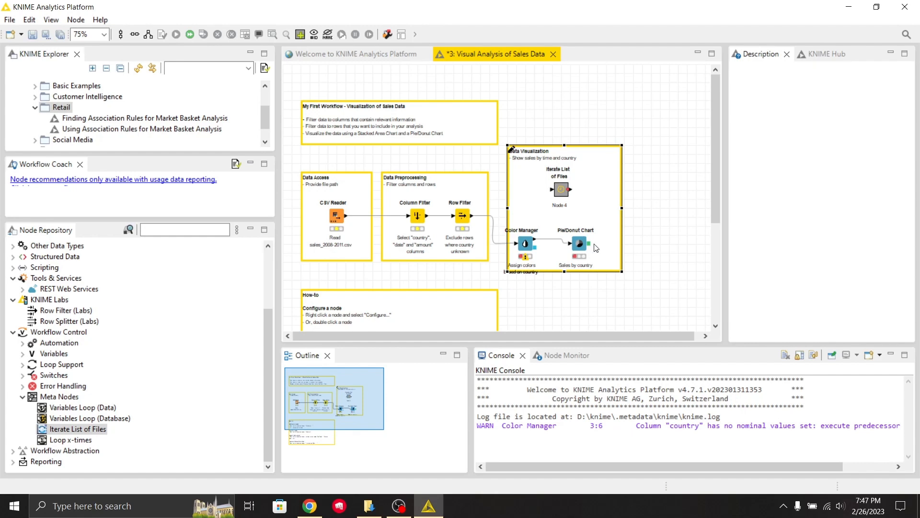
mouse_move(504, 419)
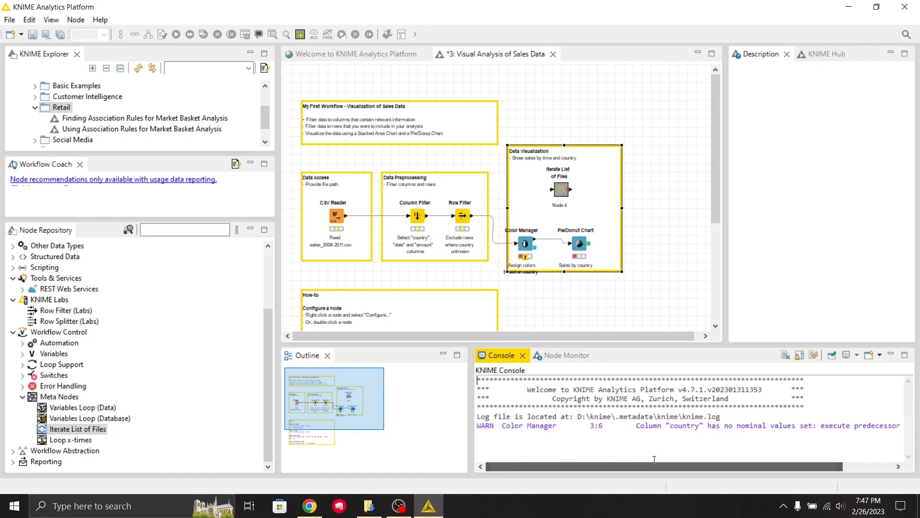
mouse_move(542, 371)
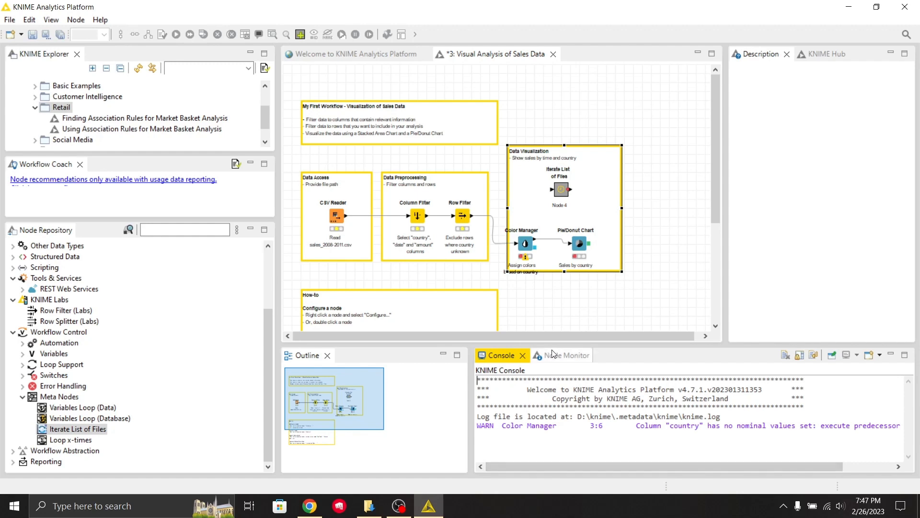
Switch the bottom panel from the Console to the Node Monitor view
left_click(560, 355)
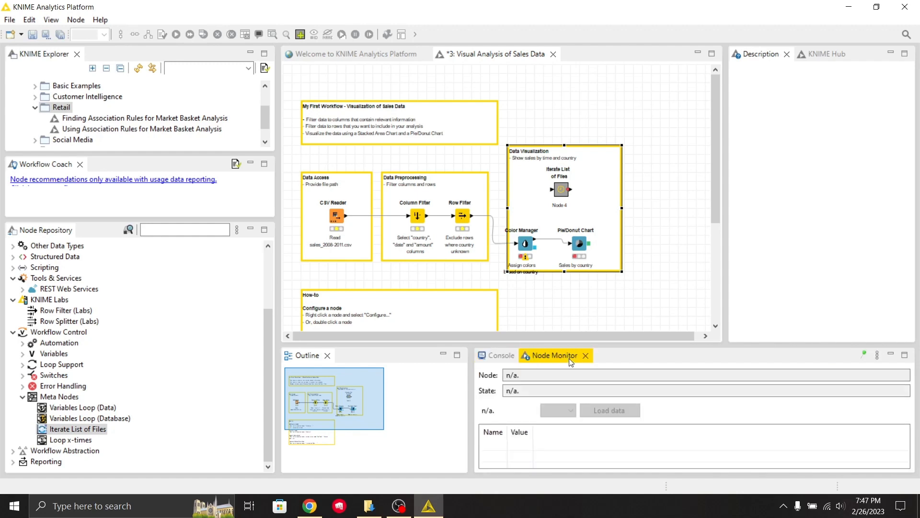
mouse_move(639, 372)
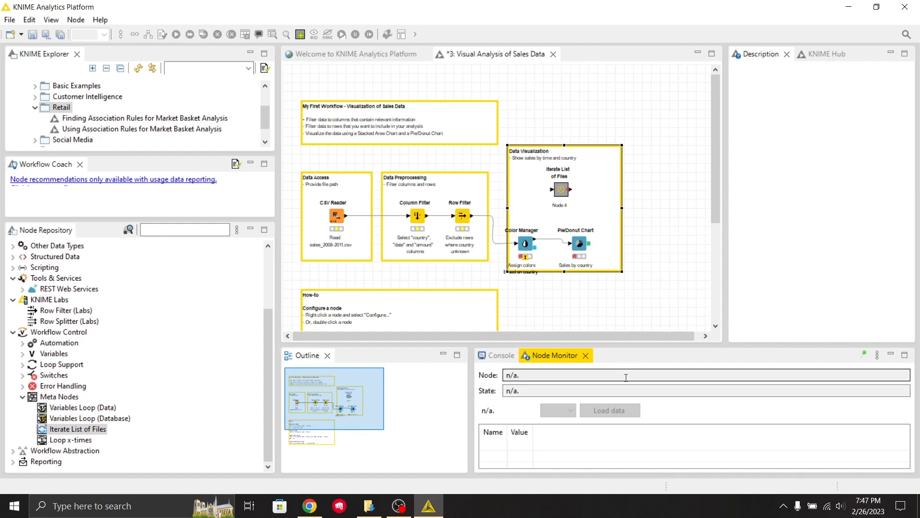
Select the Column Filter node, then the Row Filter node, to view their configured states
left_click(417, 215)
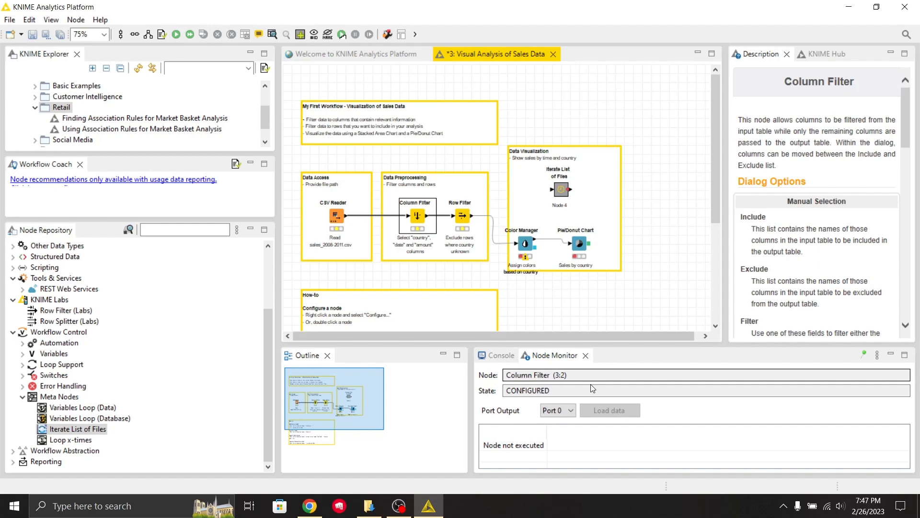
mouse_move(594, 419)
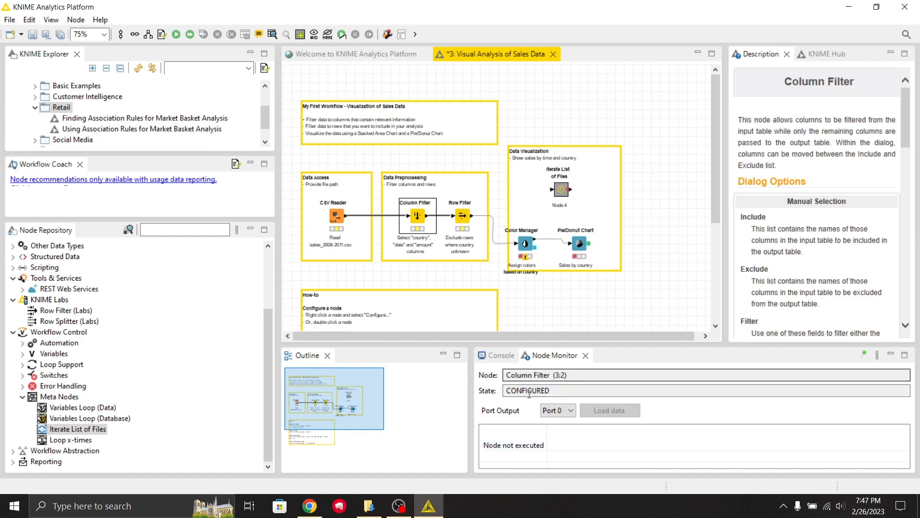
mouse_move(570, 358)
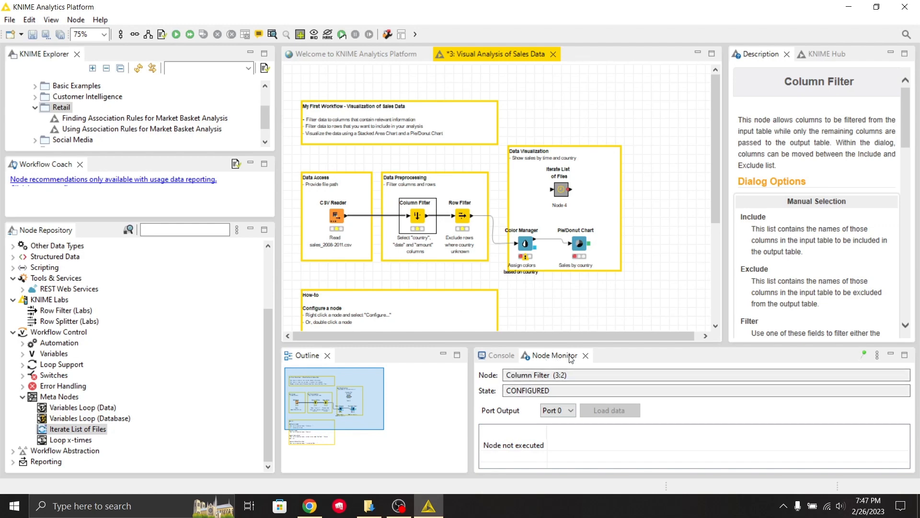
mouse_move(560, 358)
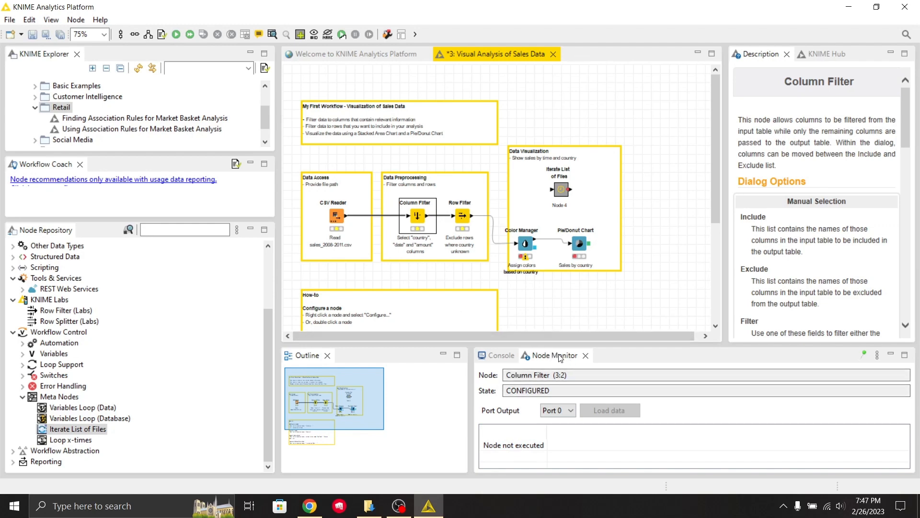
mouse_move(852, 292)
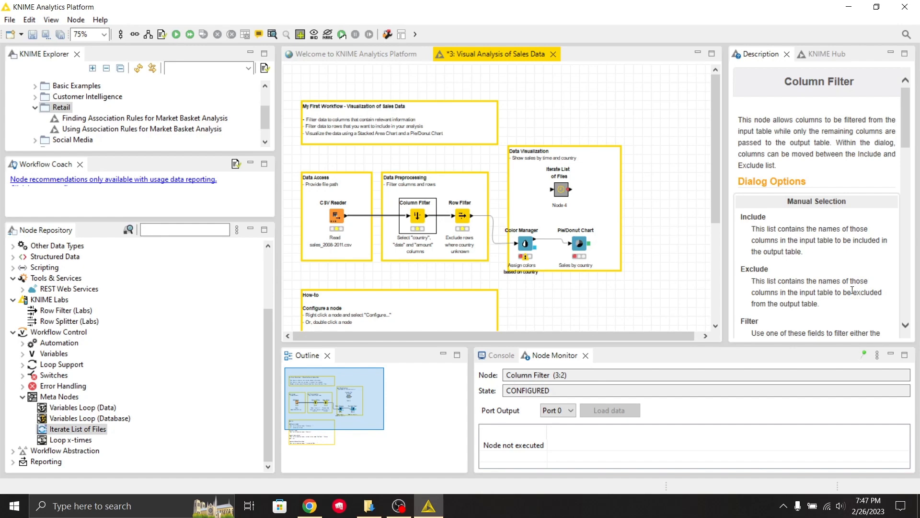
mouse_move(782, 143)
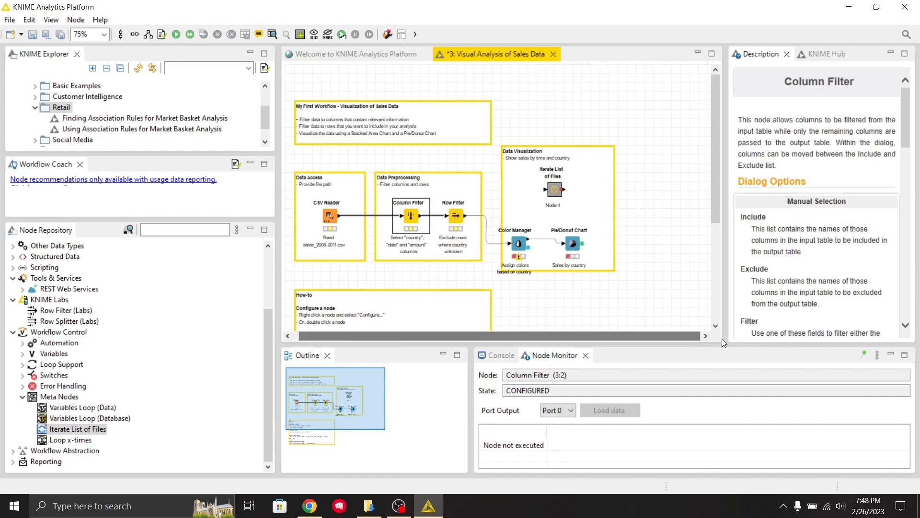
mouse_move(567, 209)
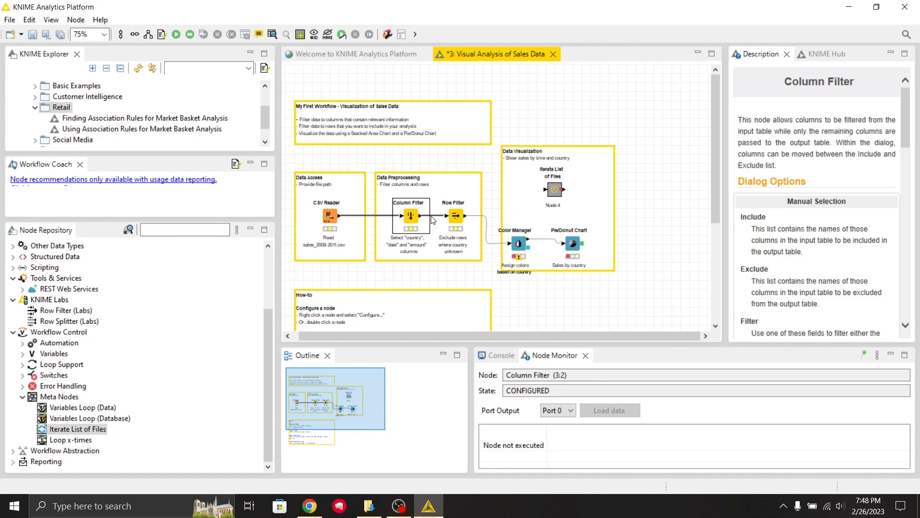
left_click(455, 215)
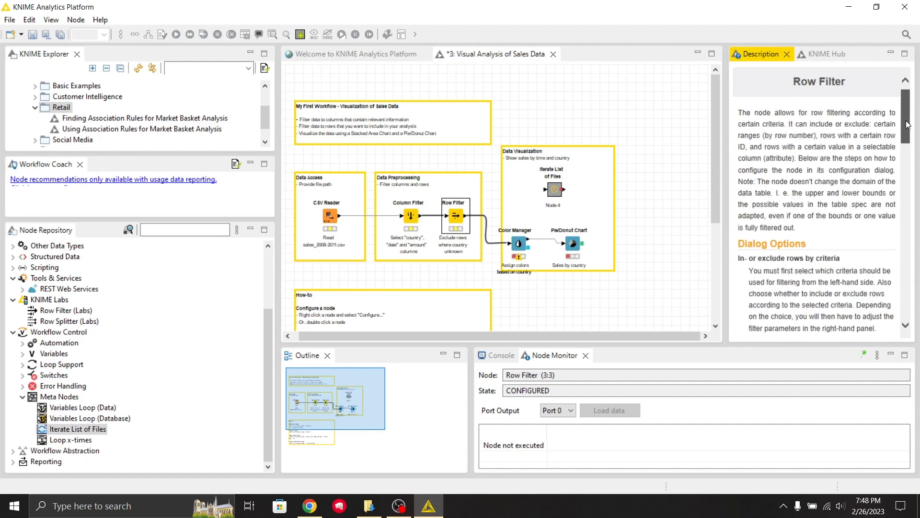
Scroll the Row Filter description to its pattern-matching, wildcard and range-filtering details
scroll("down", 3)
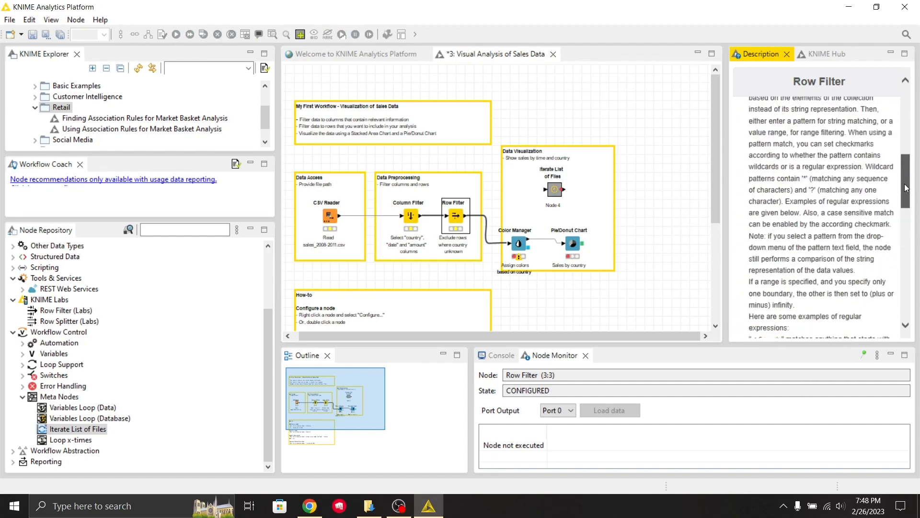